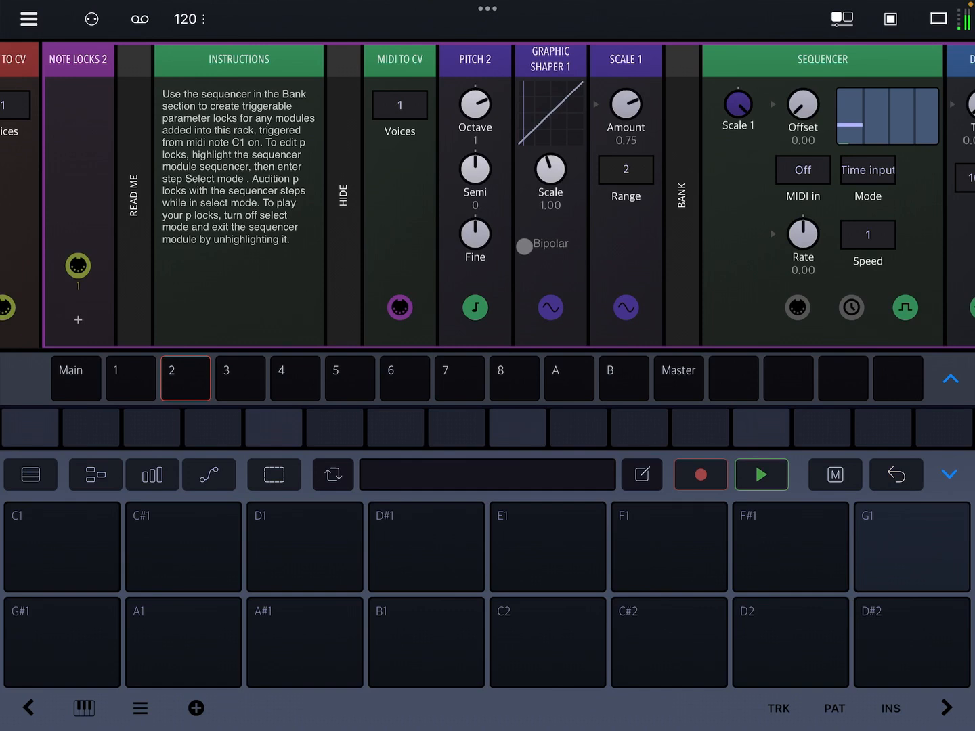
Audition the D#1 and neighbouring pads on track 2's rack, then switch to track 1.
left_click(522, 246)
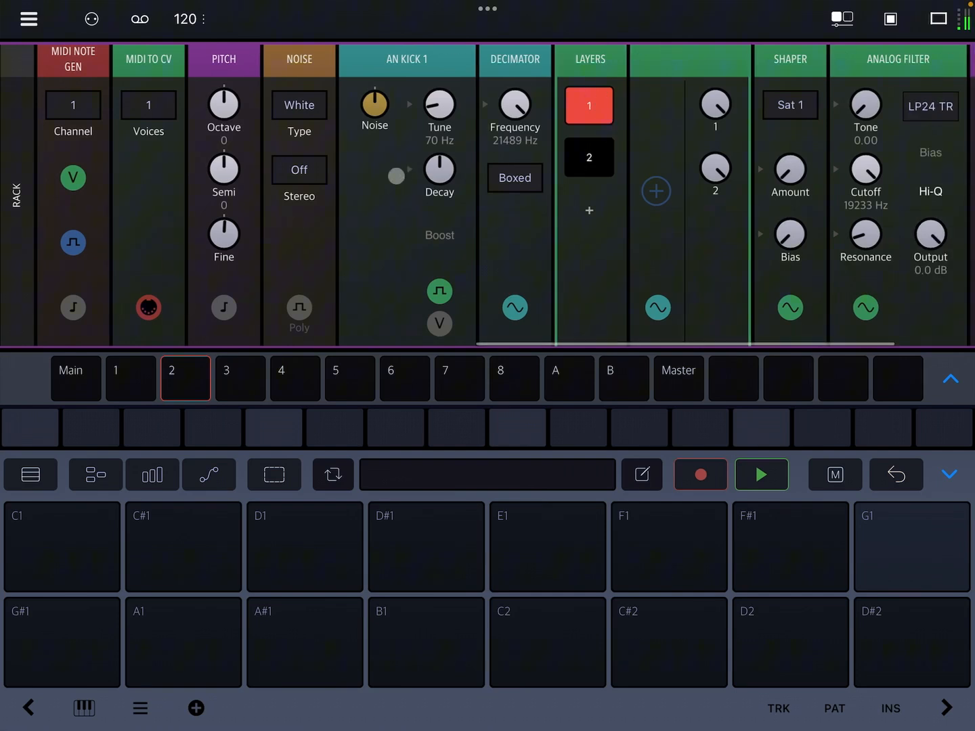
left_click(425, 547)
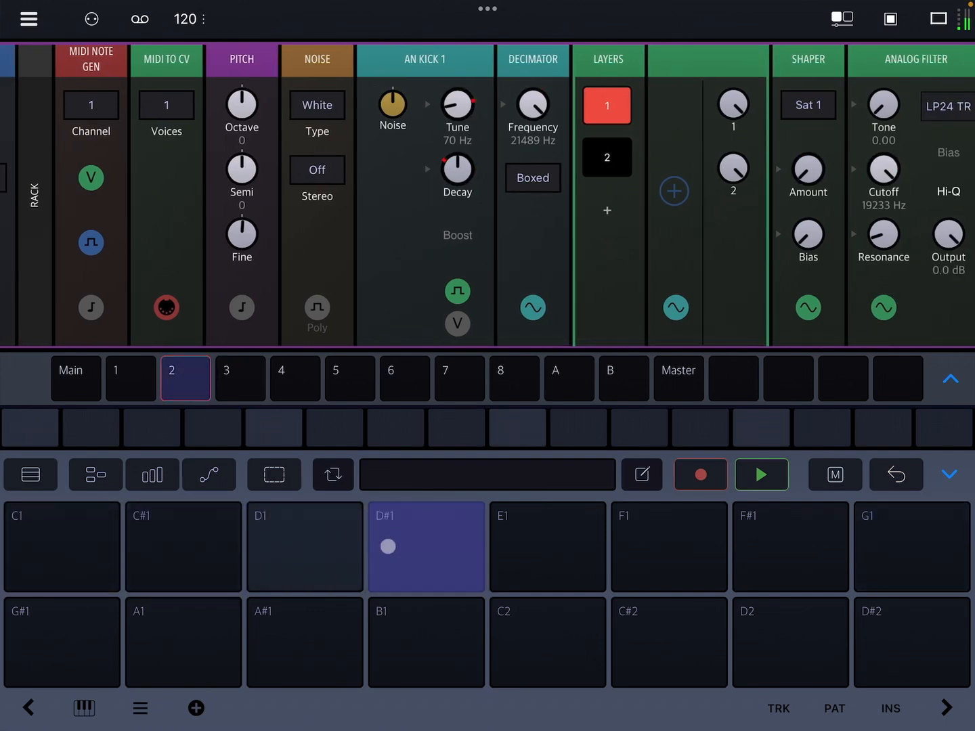
left_click(789, 545)
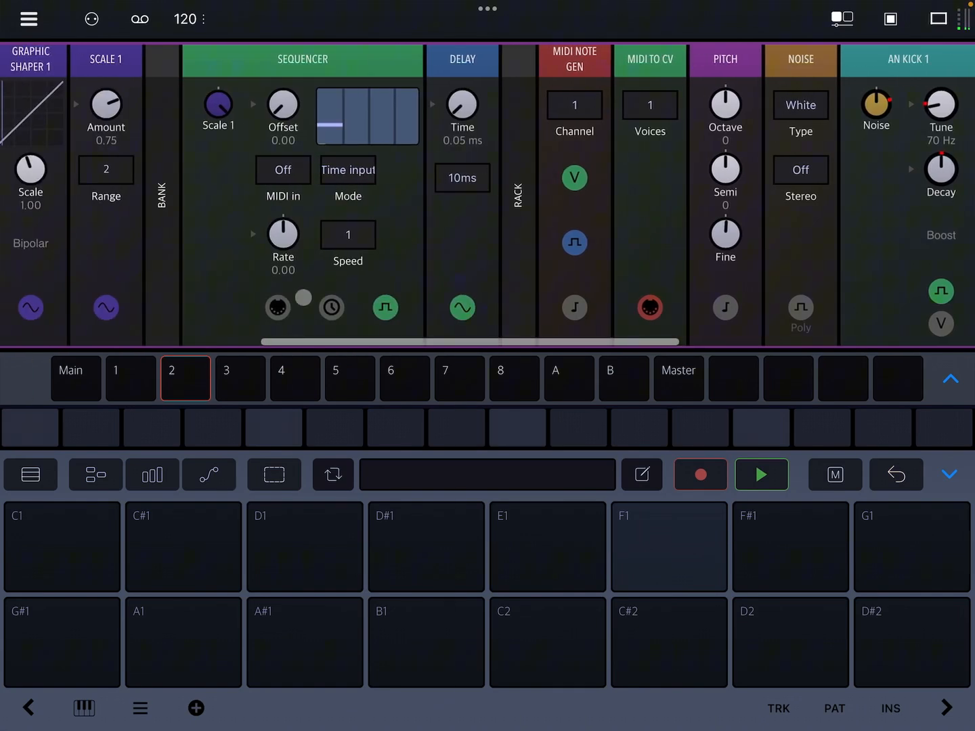
left_click(130, 377)
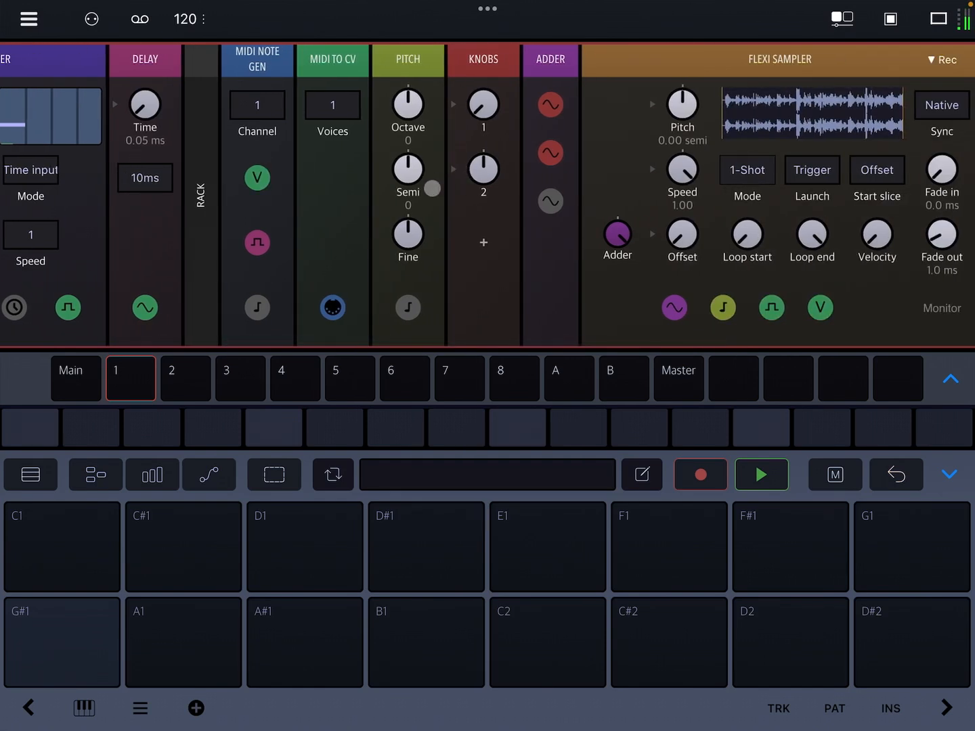
scroll("right", 3)
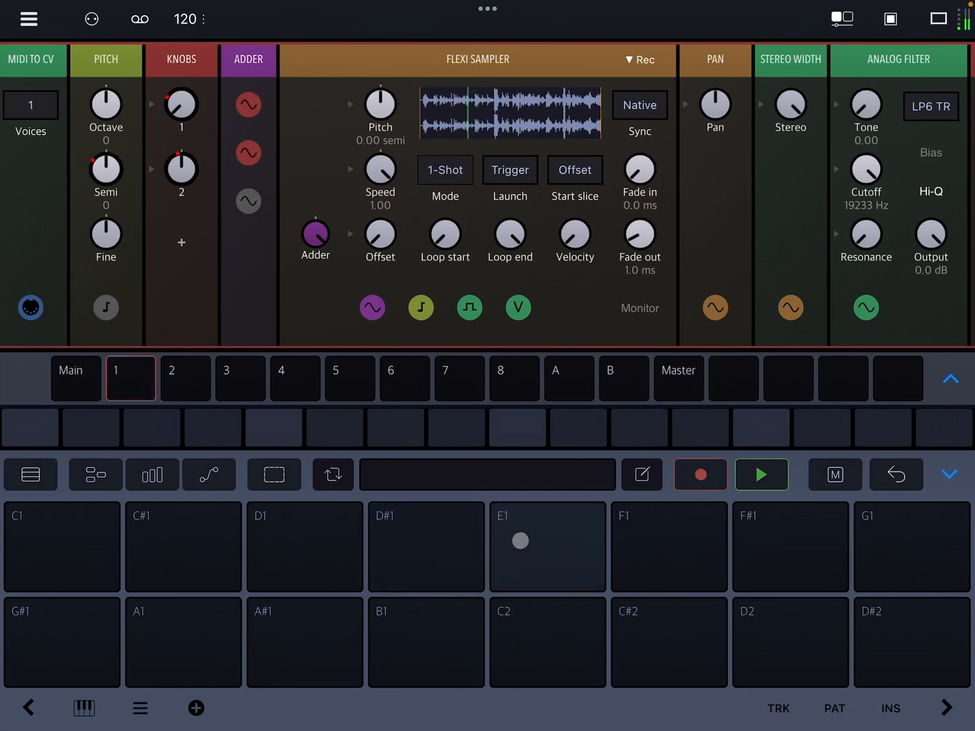
left_click(789, 547)
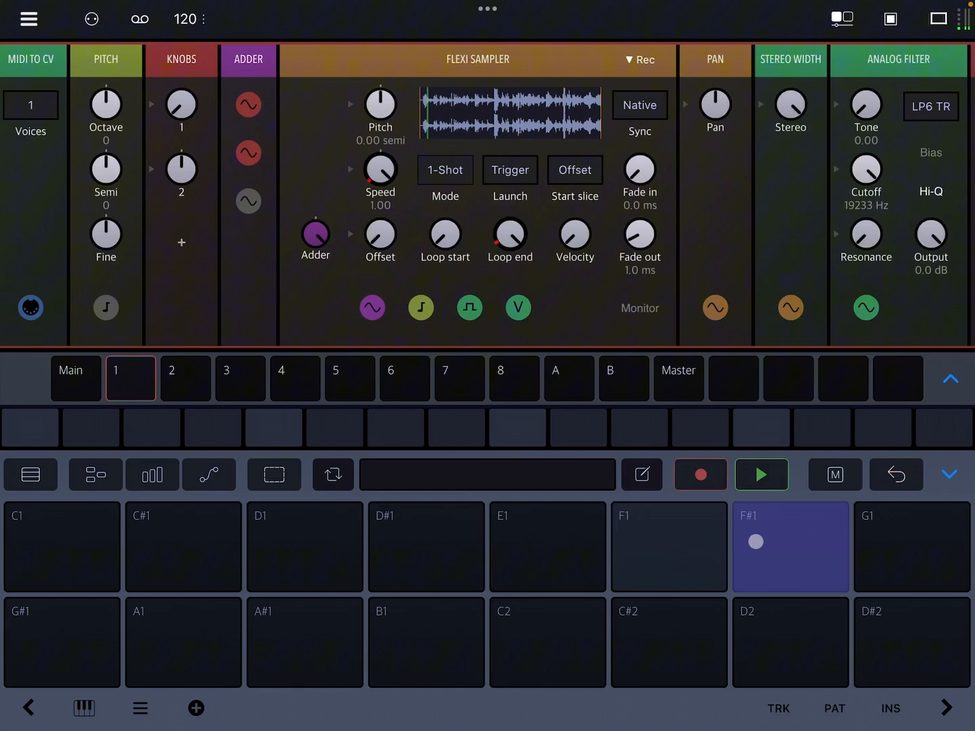
left_click(789, 547)
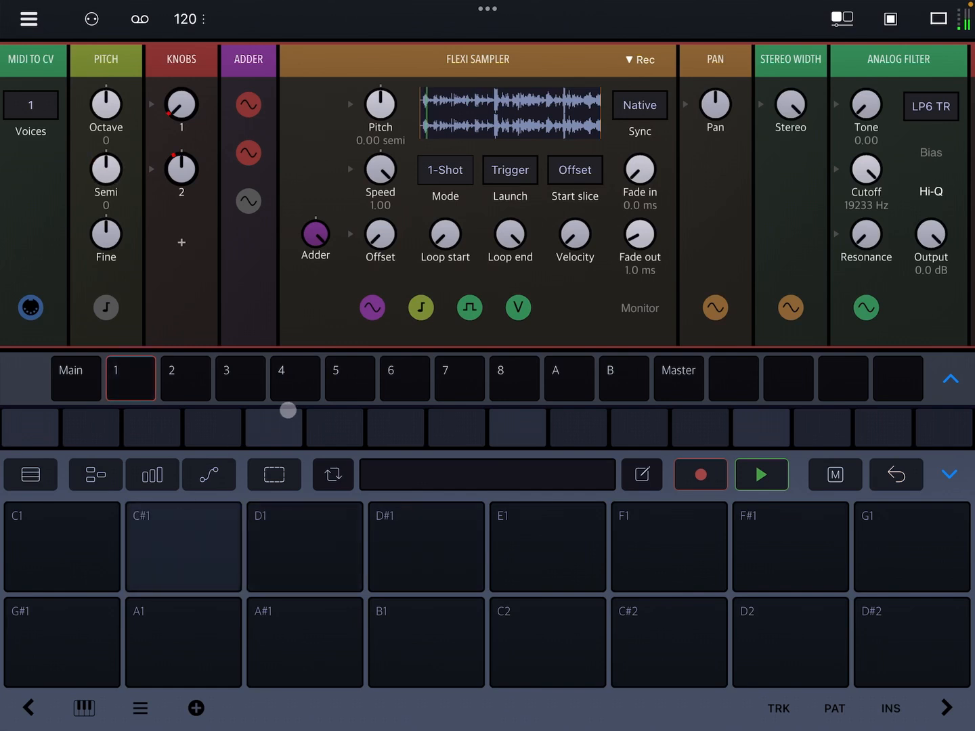
left_click(184, 378)
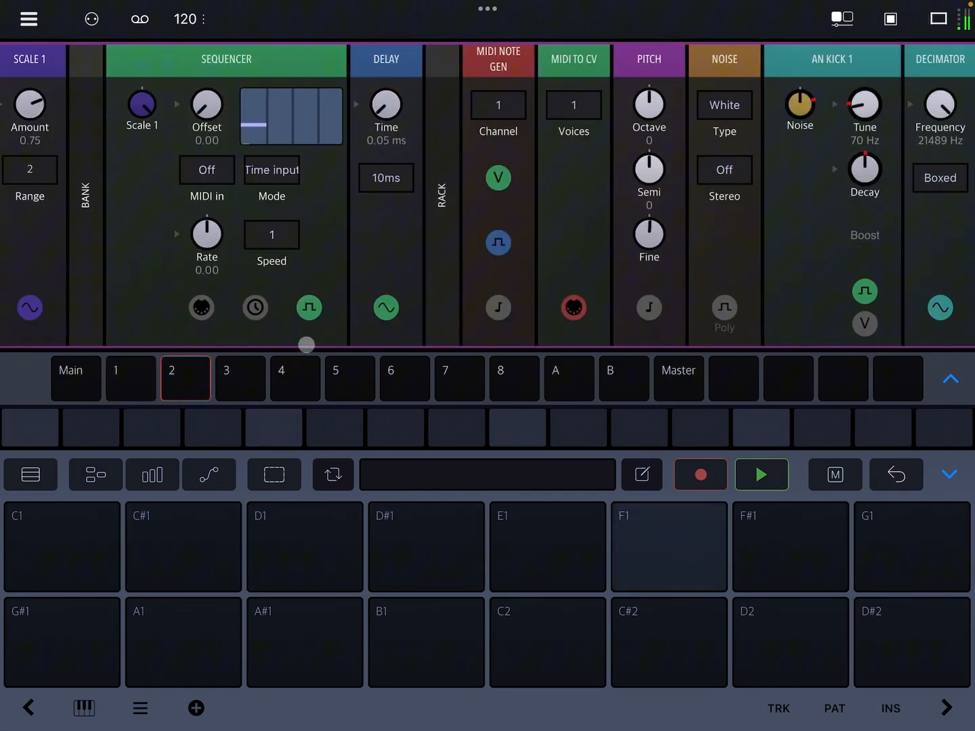
left_click(761, 474)
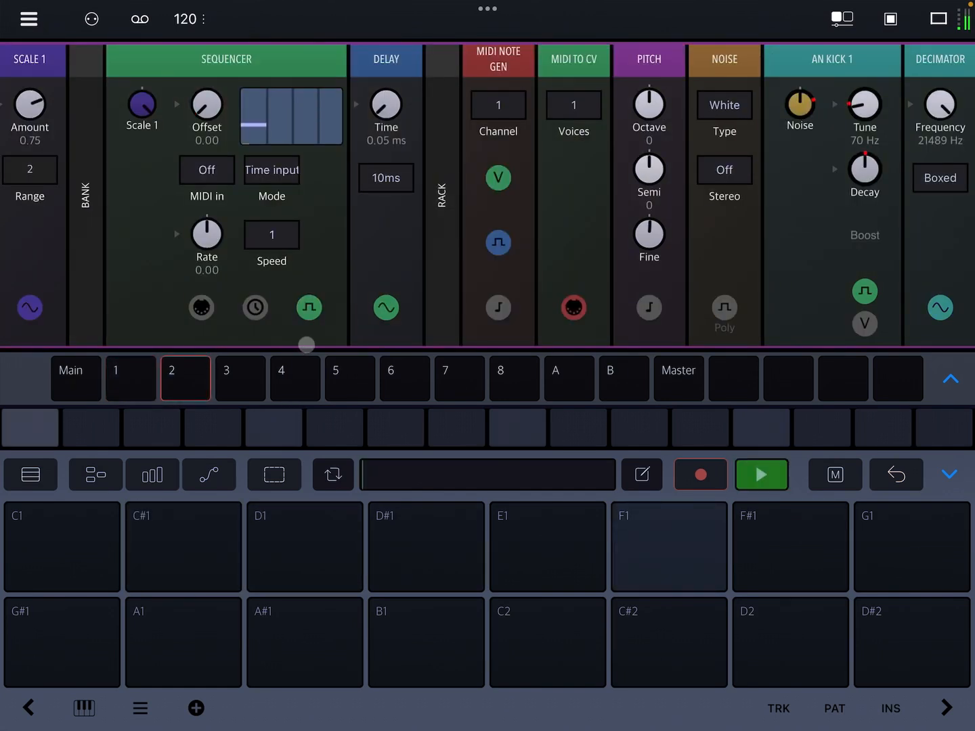
left_click(761, 473)
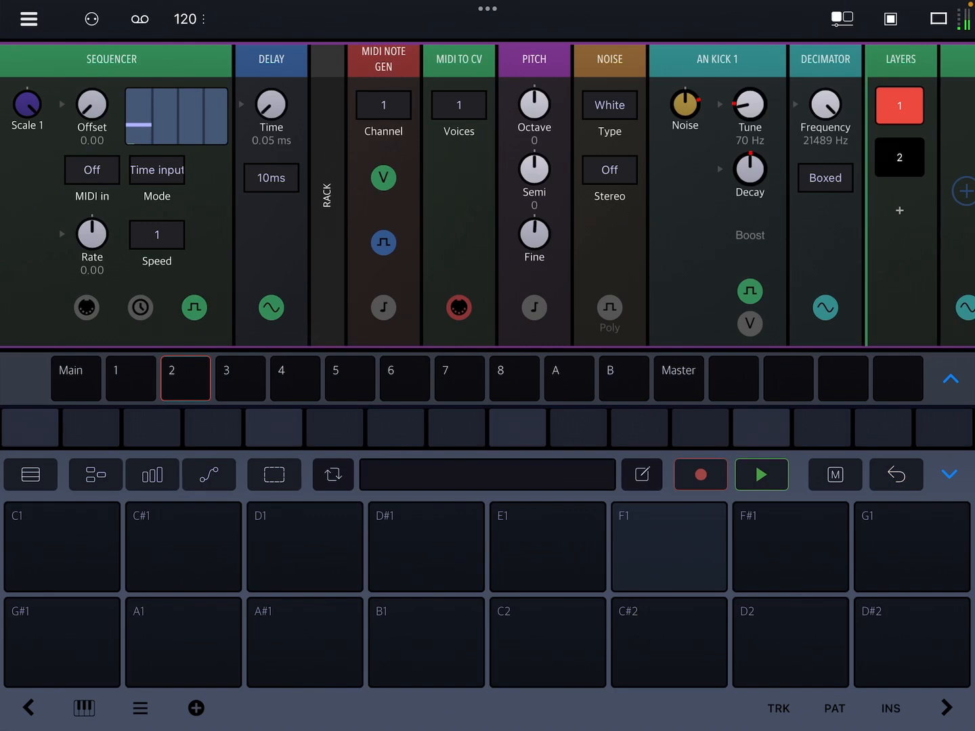
left_click(43, 531)
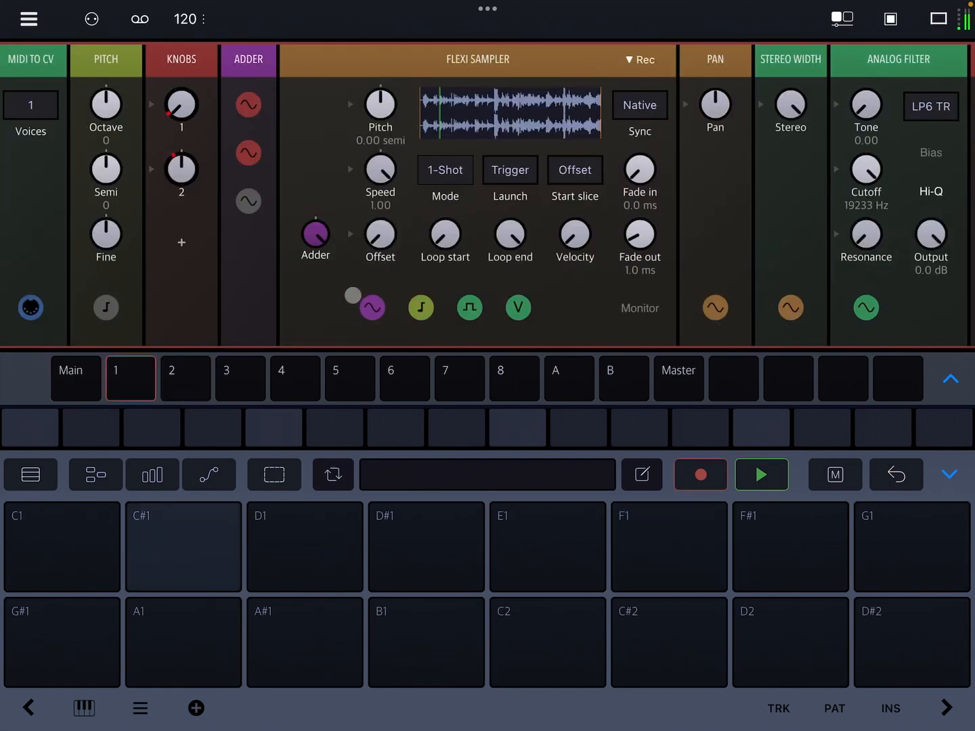
Read track 2's note-lock instructions, then bring up the Rack preset library for track 3.
left_click(185, 379)
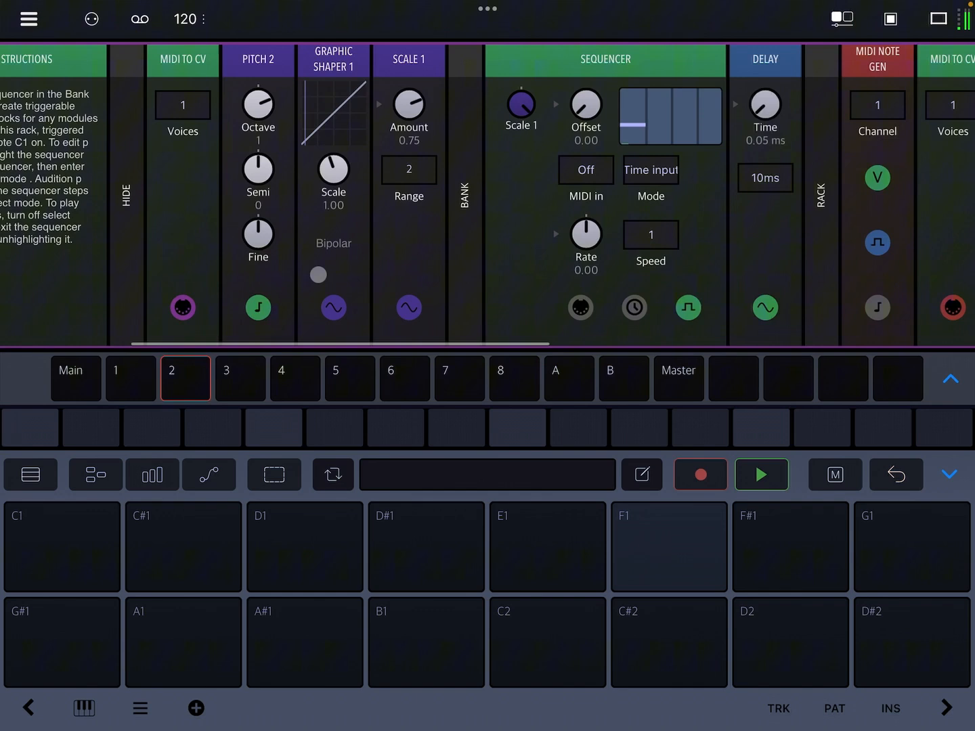
scroll("left", 3)
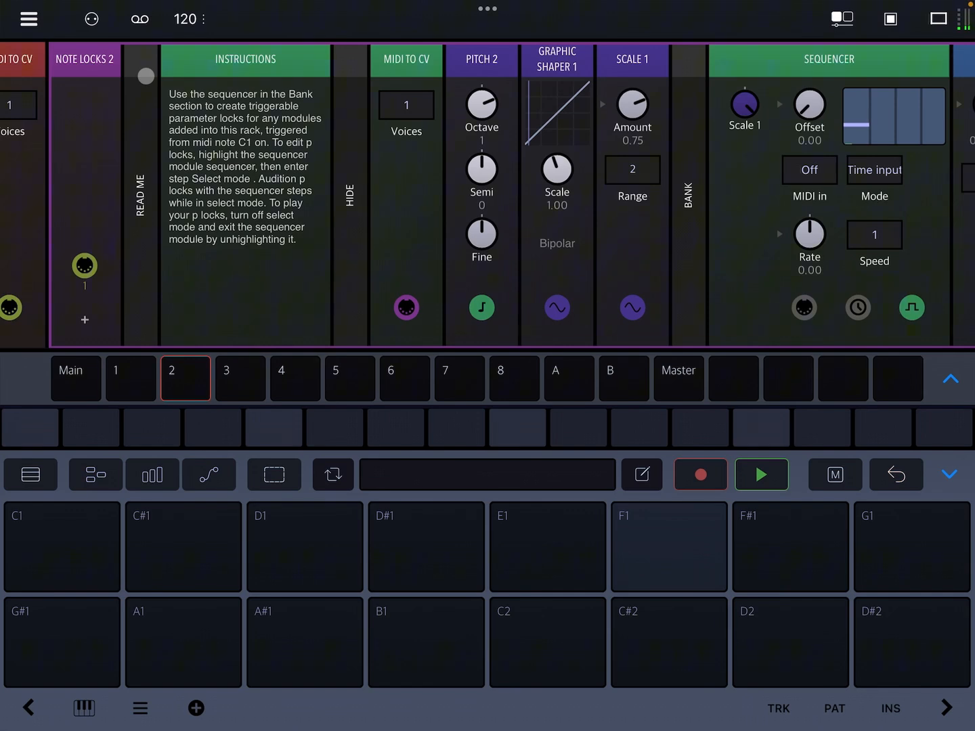
scroll("right", 3)
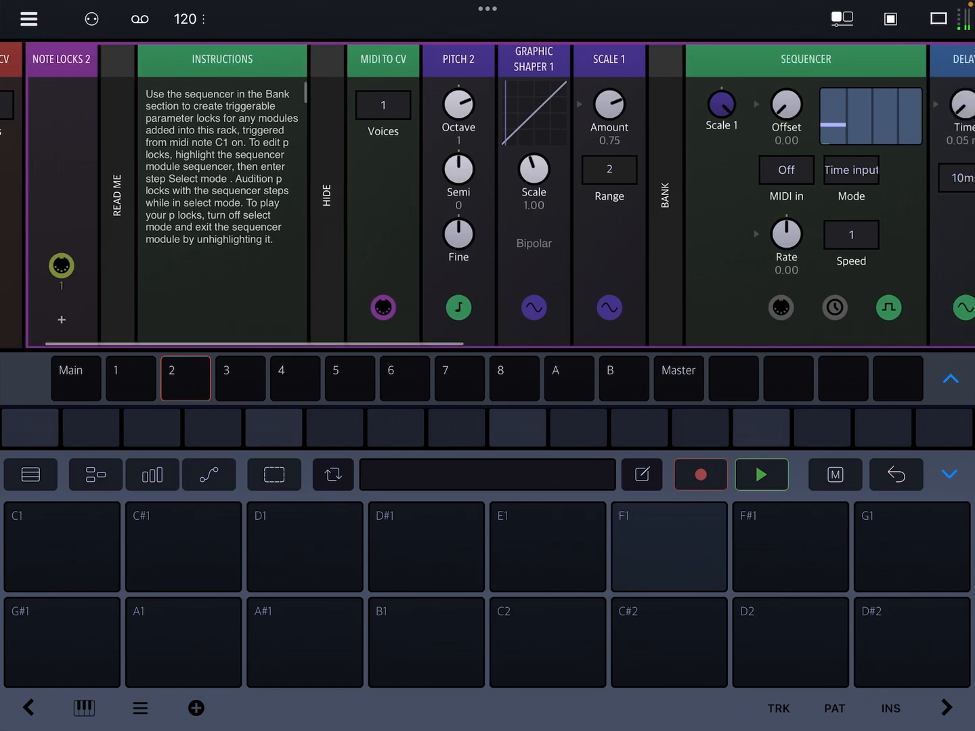
scroll("right", 3)
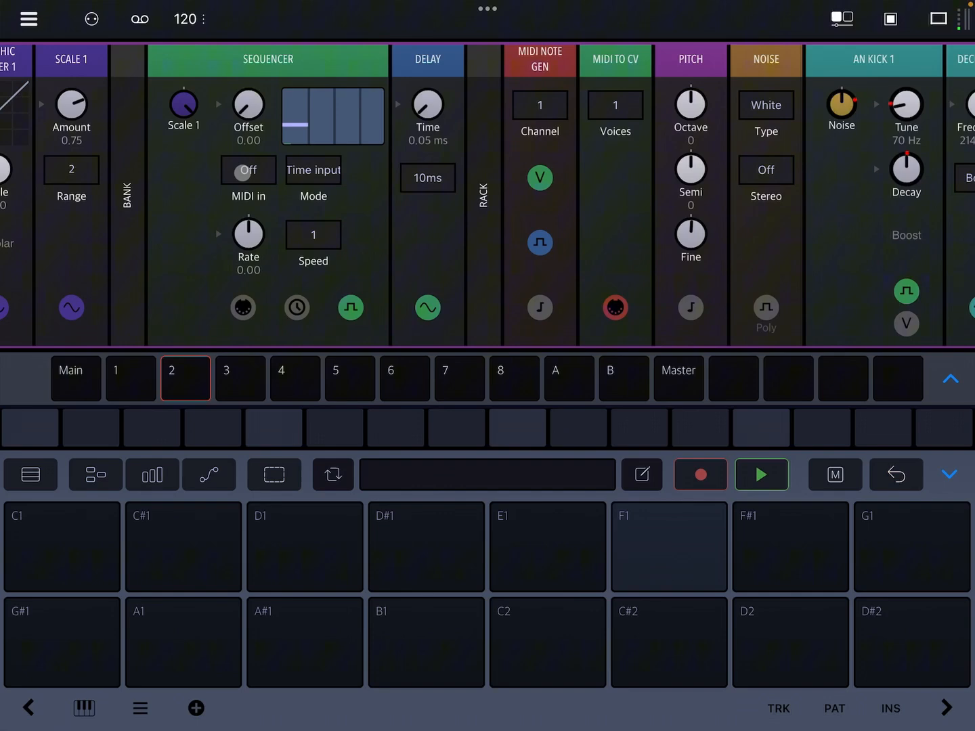
left_click(150, 189)
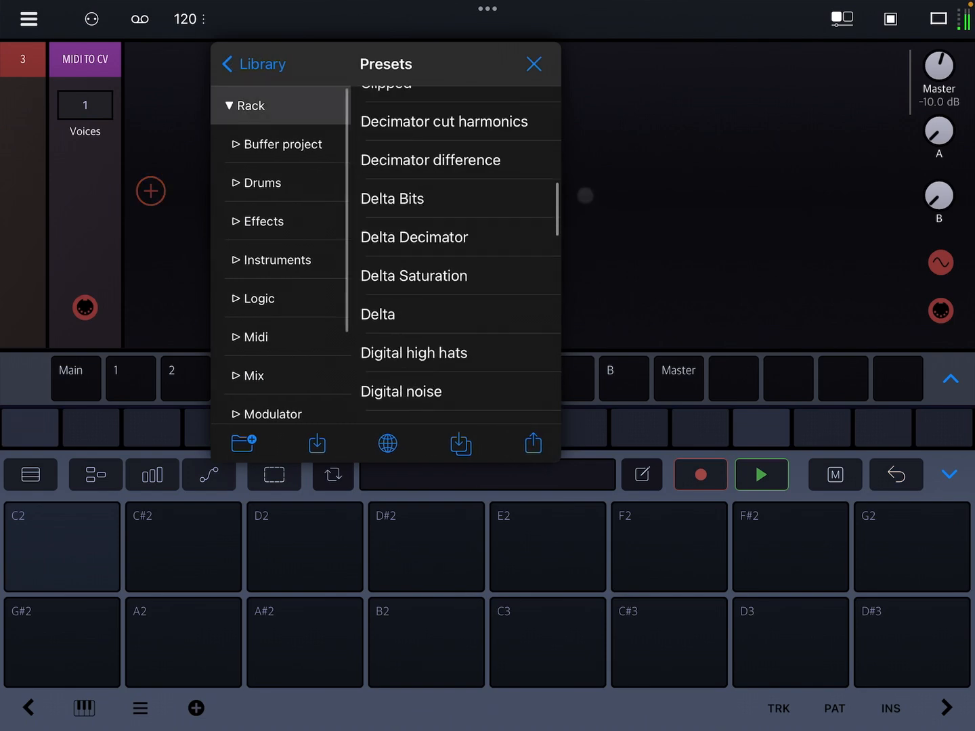
Load the Note Locks preset onto track 3 and scroll through its sequencer, delay, note and pitch modules.
scroll("down", 3)
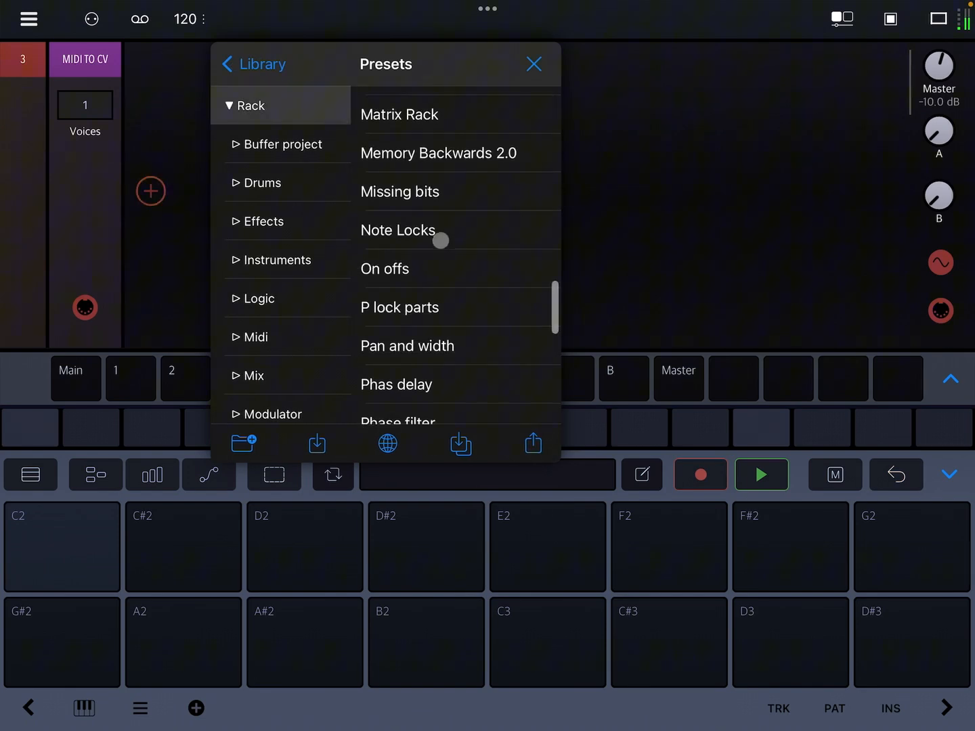
left_click(534, 64)
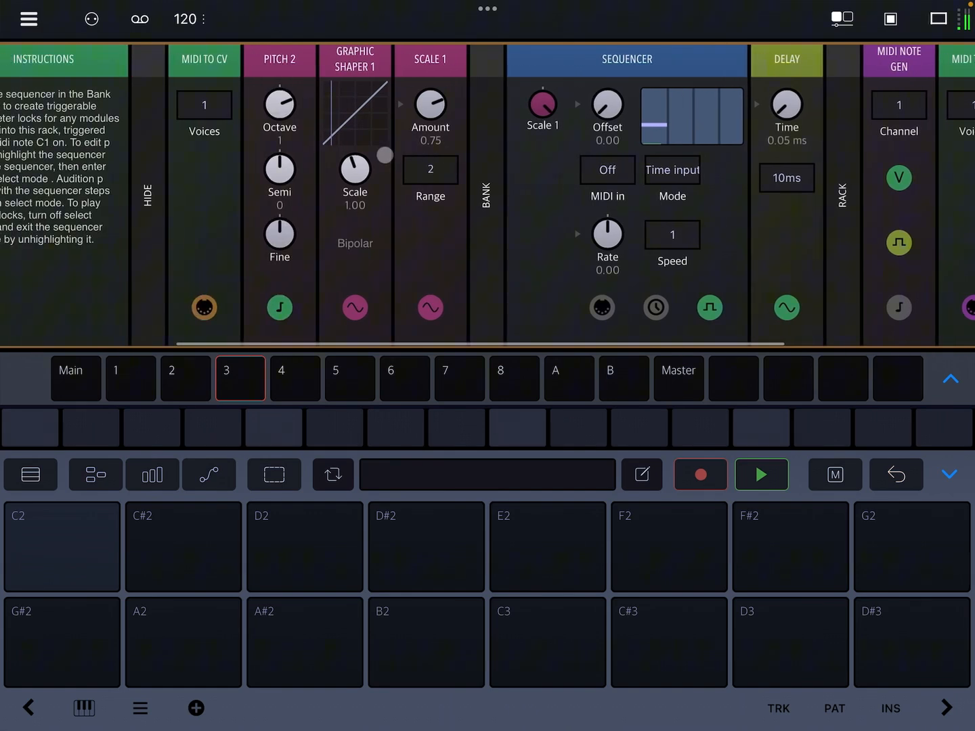
scroll("right", 3)
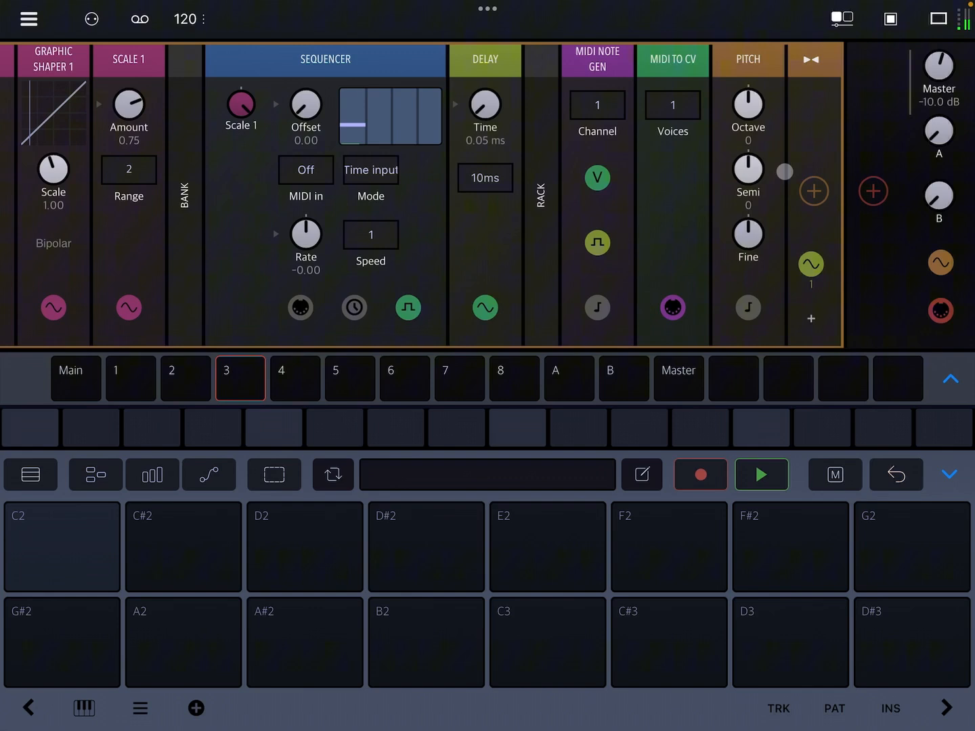
left_click(813, 191)
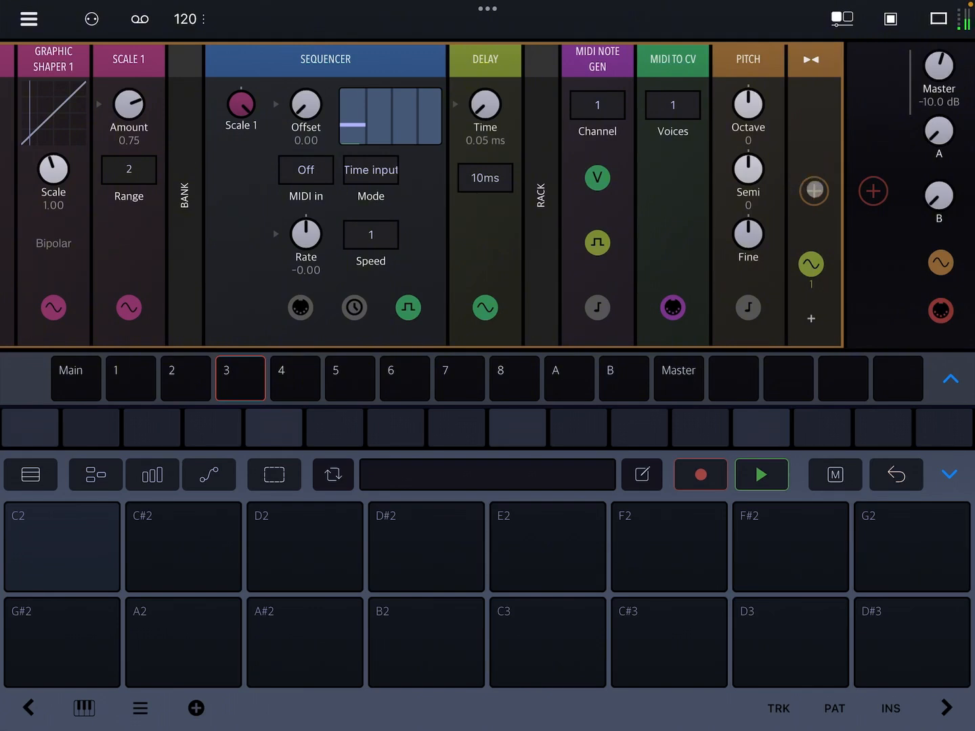
left_click(814, 191)
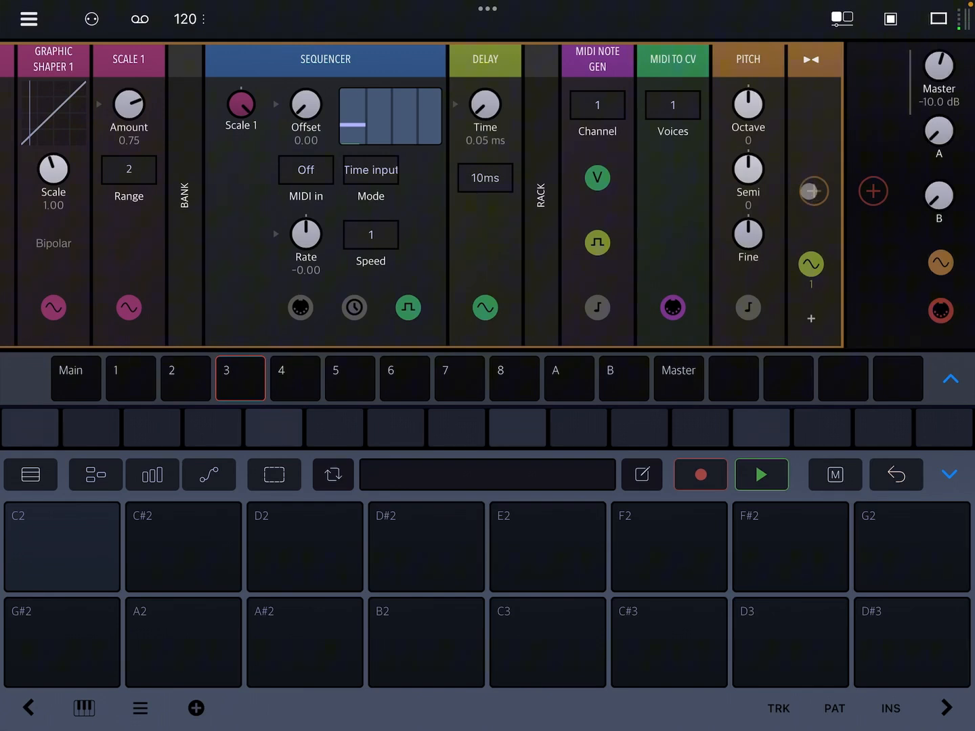
left_click(810, 190)
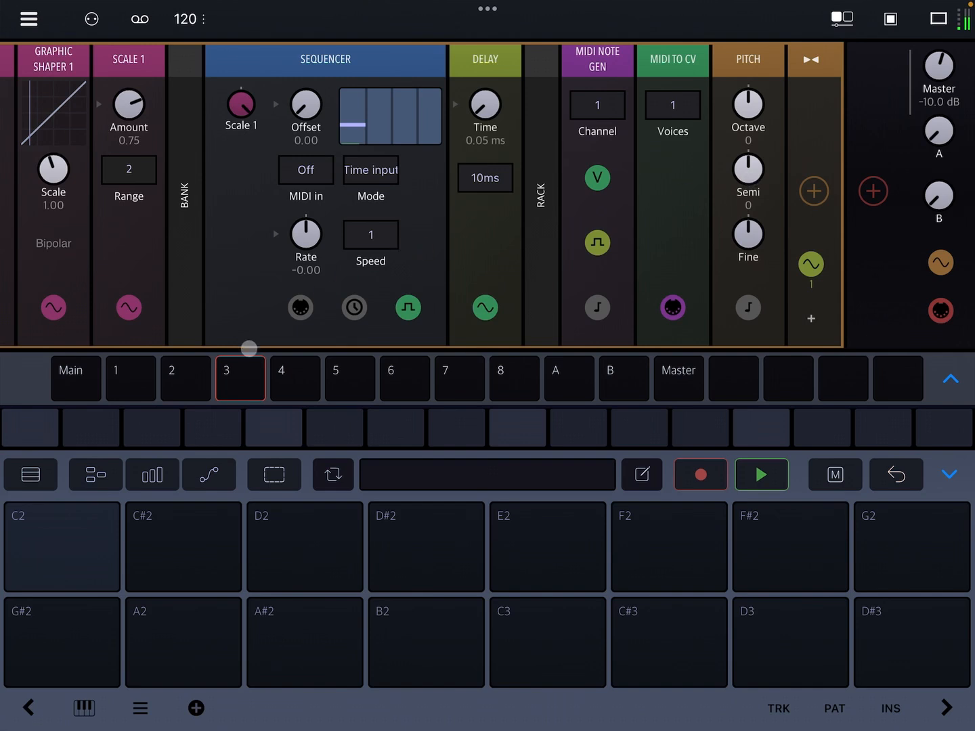
Go back to track 2, scroll to the kick modules and enable step Select mode for p-locks.
left_click(184, 378)
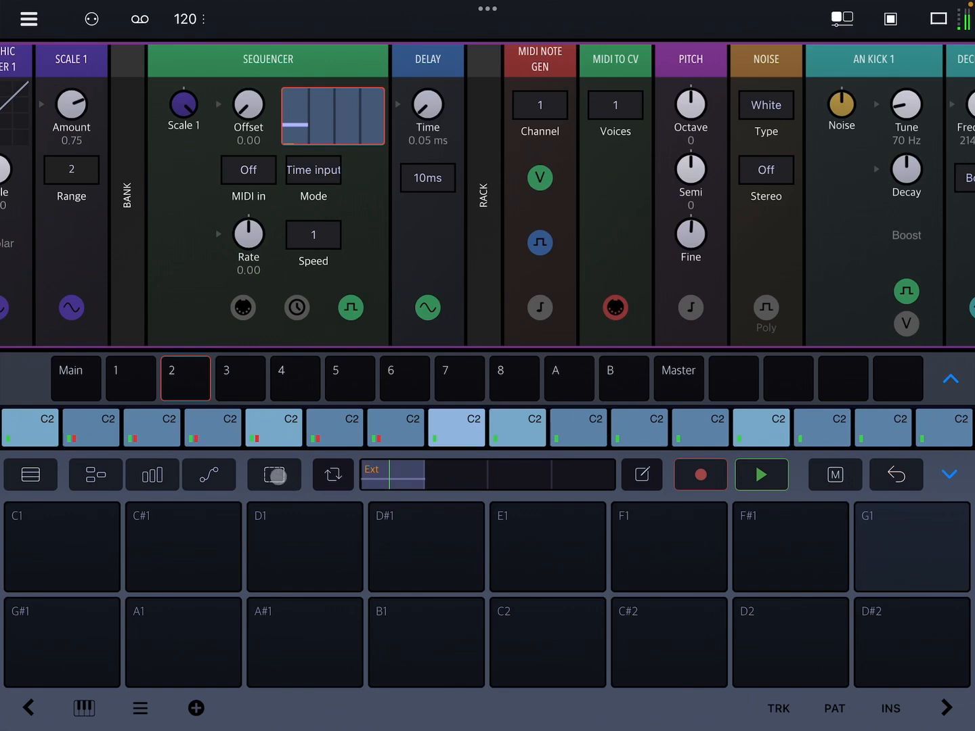
left_click(273, 474)
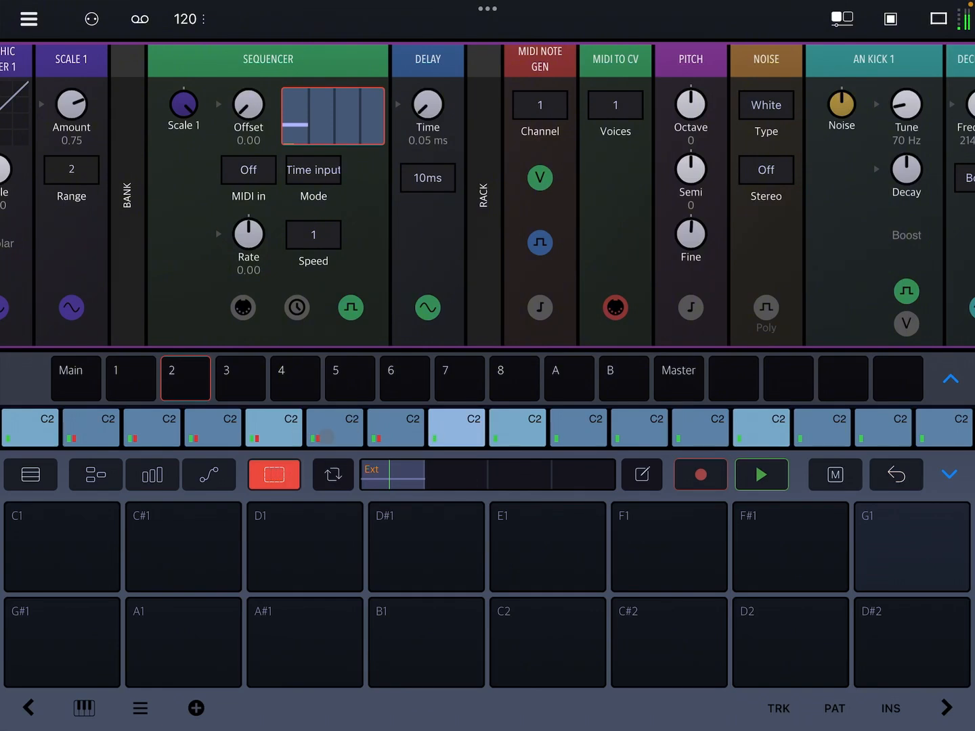
left_click(29, 428)
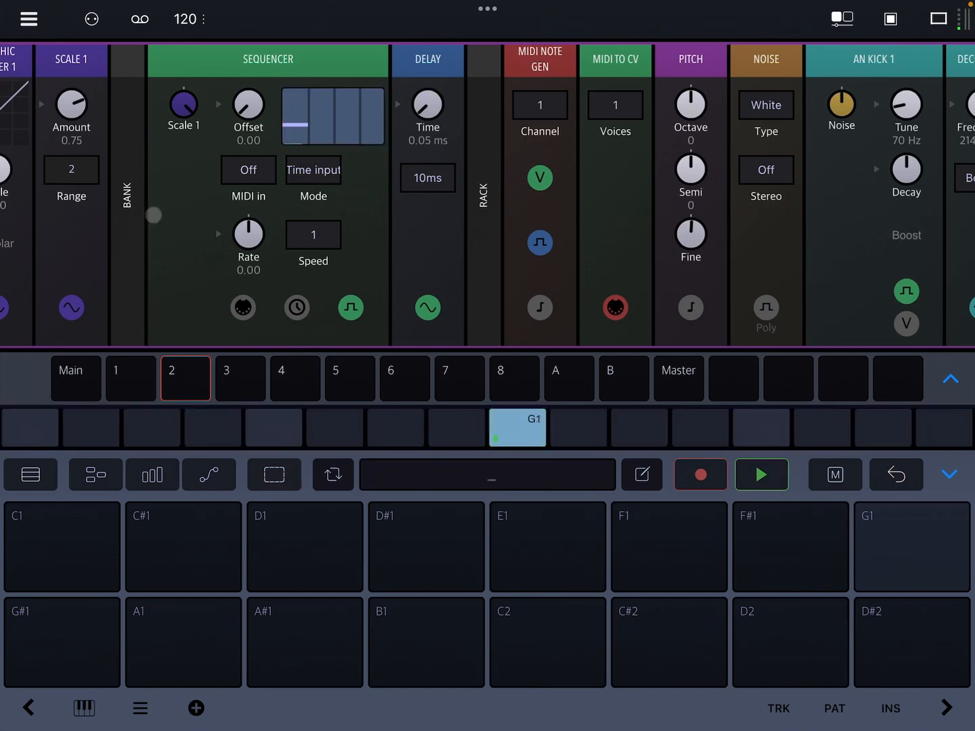
scroll("right", 3)
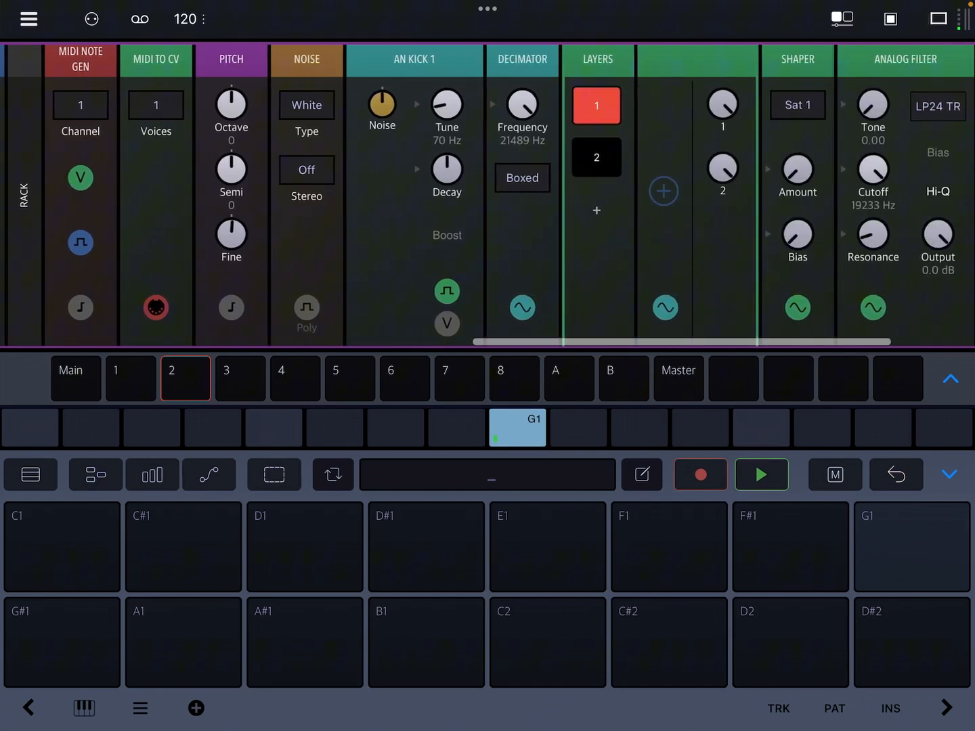
left_click(274, 474)
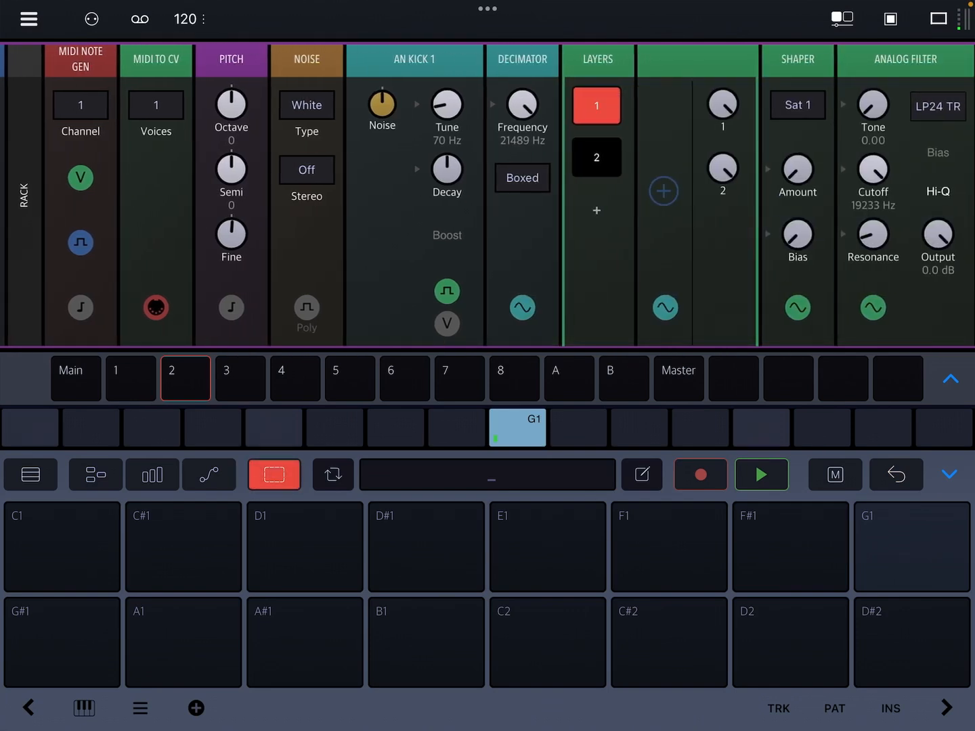
Select the G1 step and record Decimator frequency, Shaper amount and 4880 Hz cutoff locks on it.
left_click(517, 428)
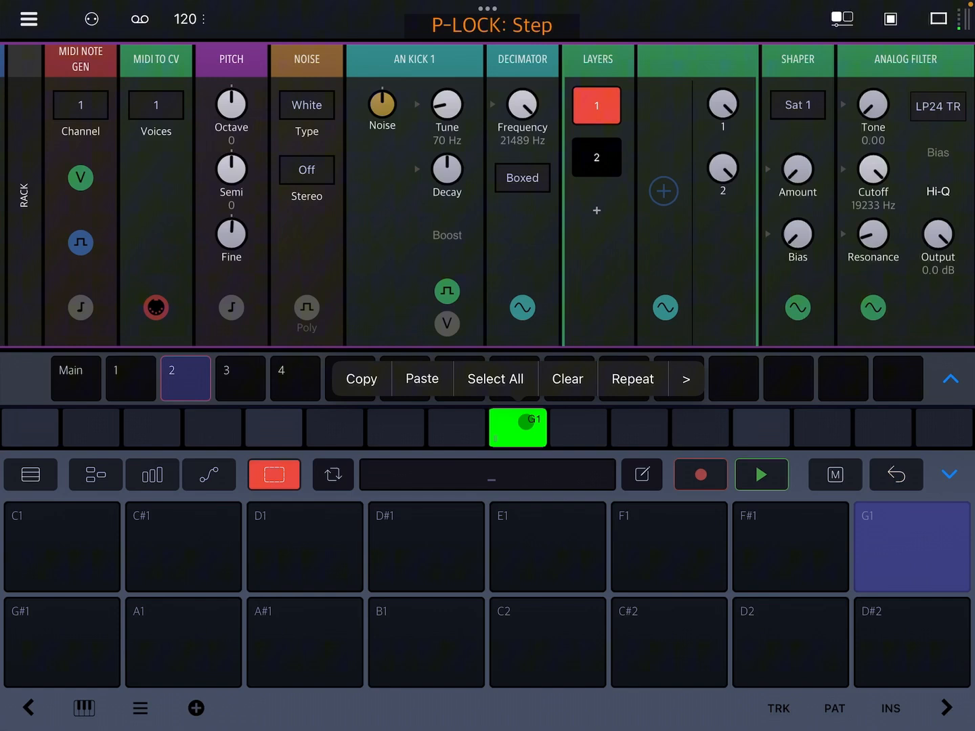
left_click(274, 474)
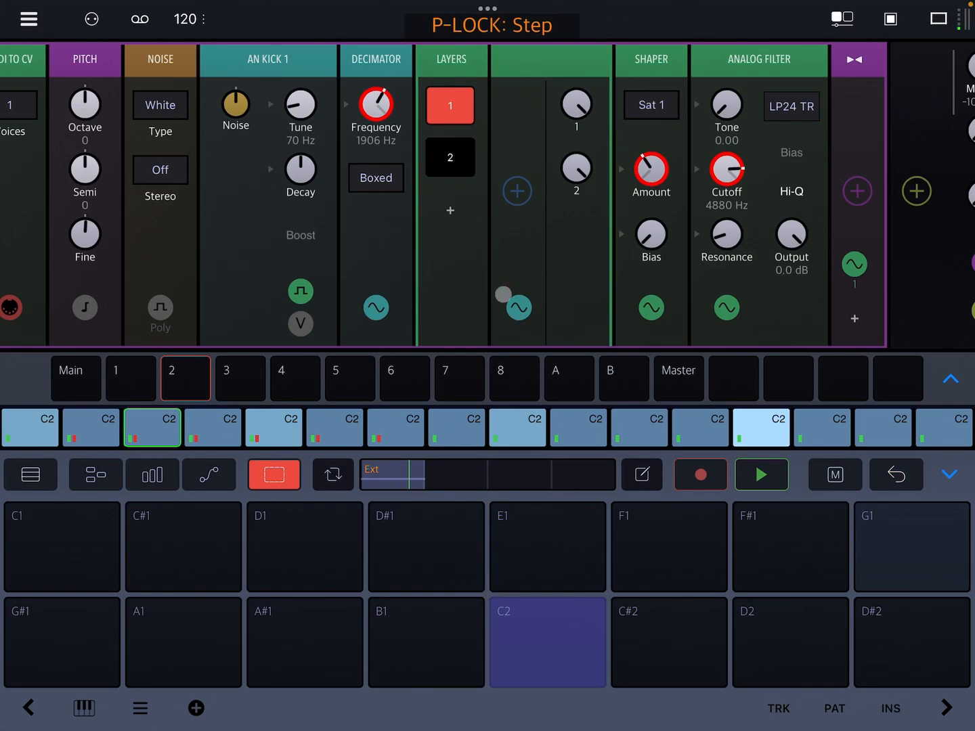
Compare step 8, then pick step 9 and lock it to -12 dB amp and 4071 Hz cutoff.
left_click(456, 428)
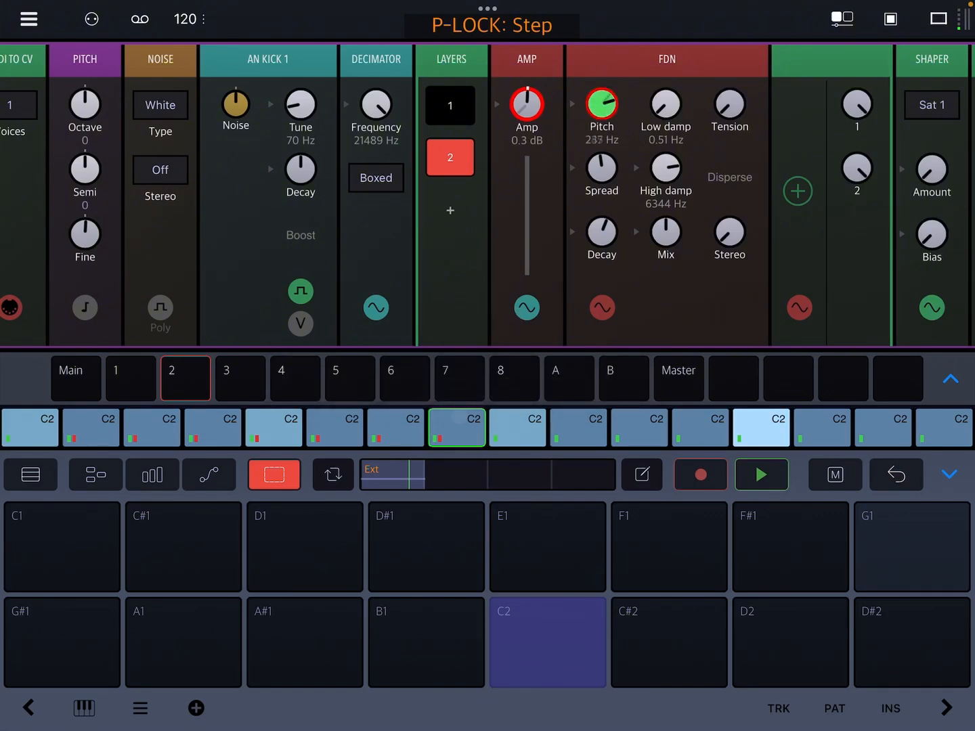
left_click(456, 428)
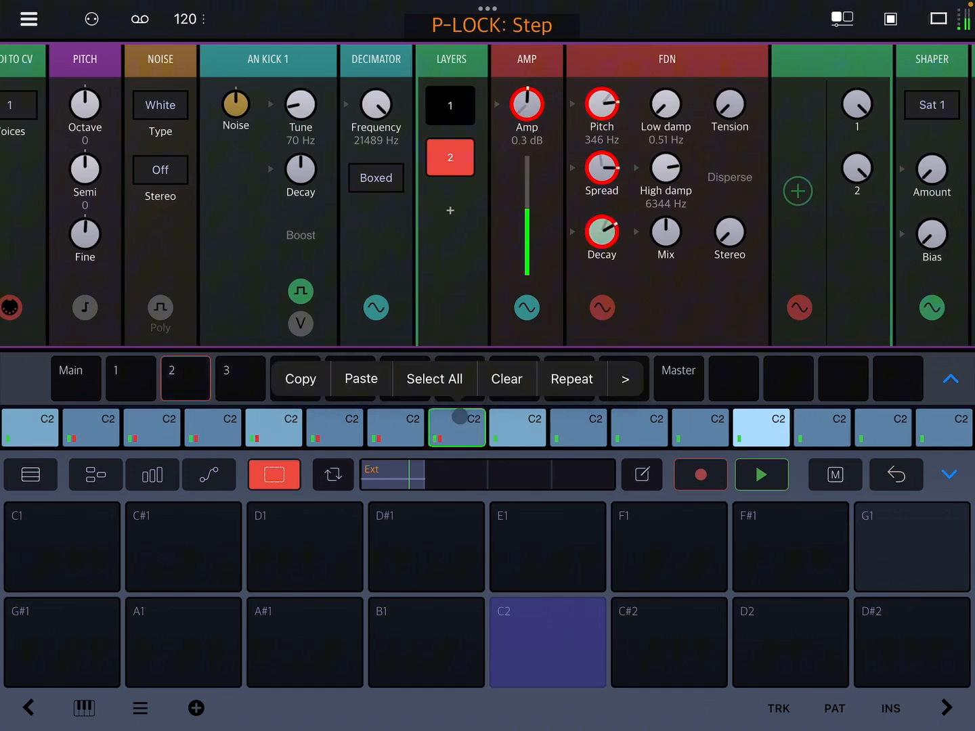
left_click(456, 428)
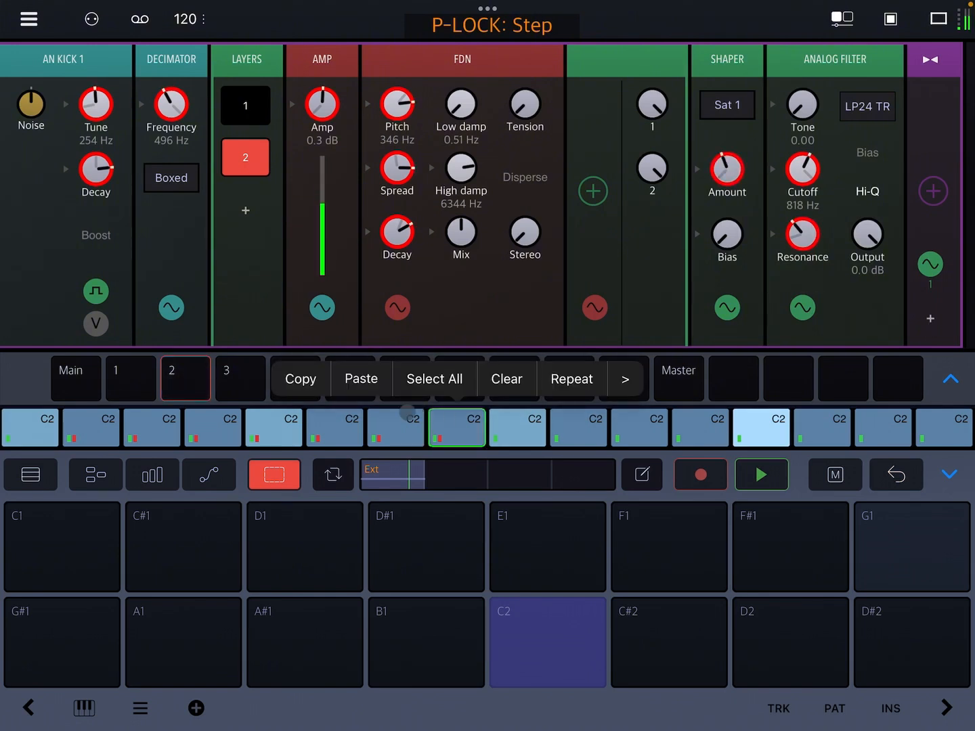
left_click(227, 377)
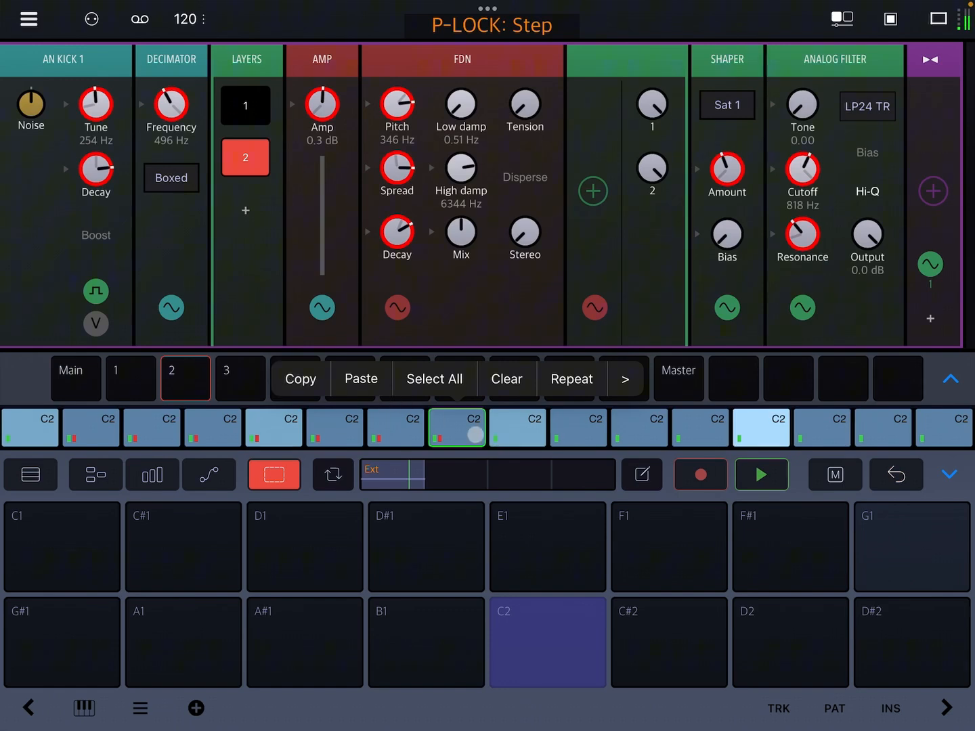
left_click(517, 428)
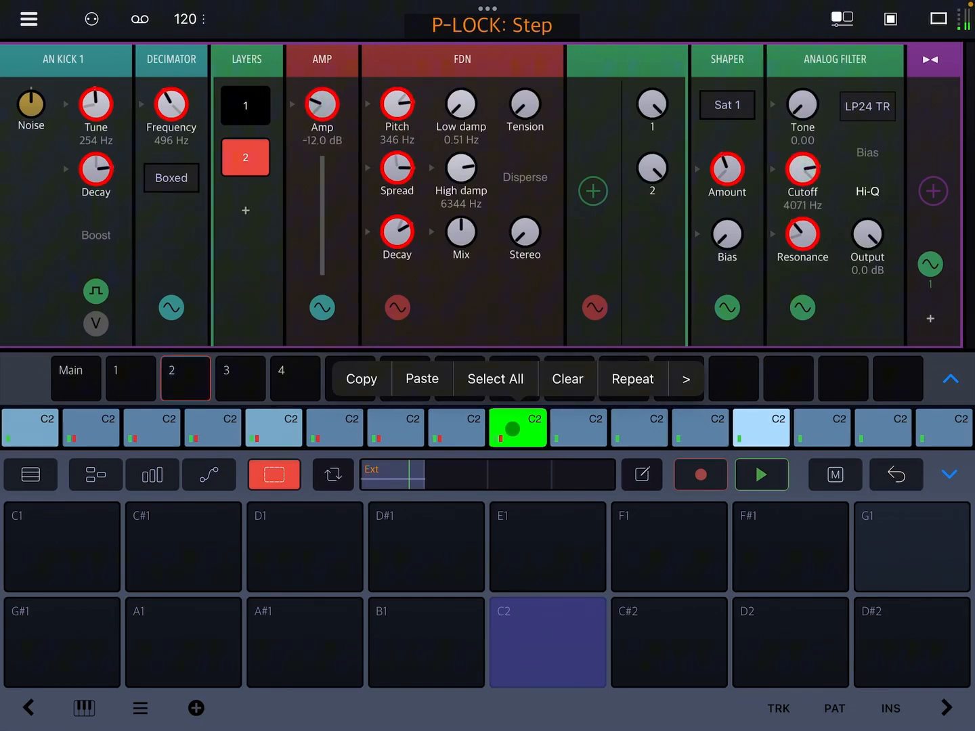
Lock a higher Decimator frequency on step 9, compare with unlocked step 8, and finish step locking.
left_click_drag(170, 105, 170, 61)
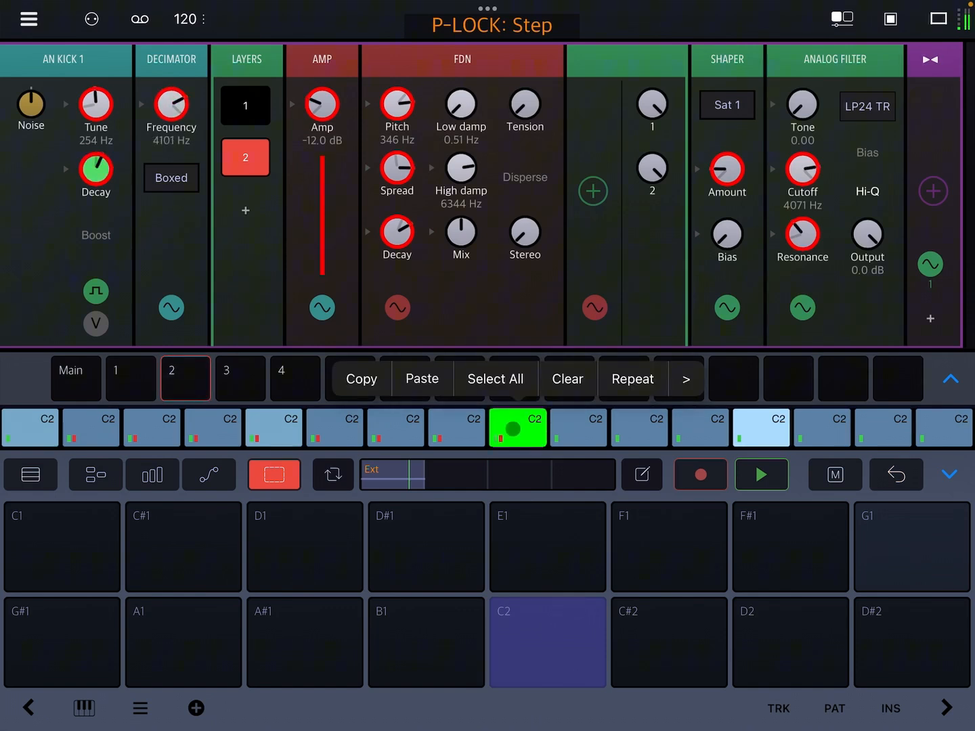
left_click(456, 428)
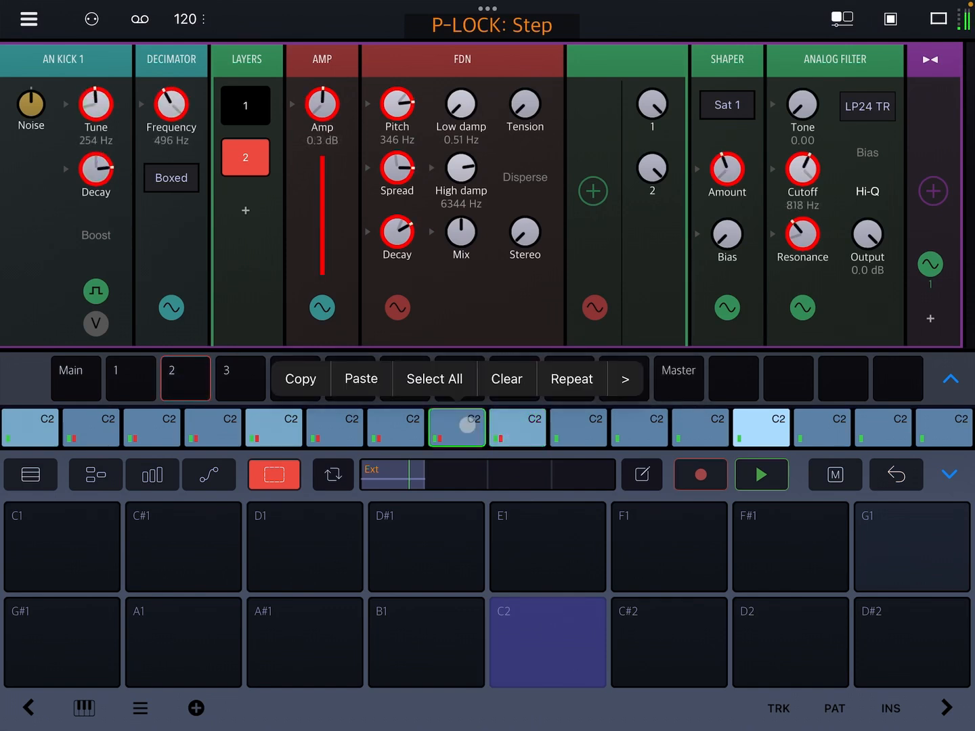
left_click(517, 428)
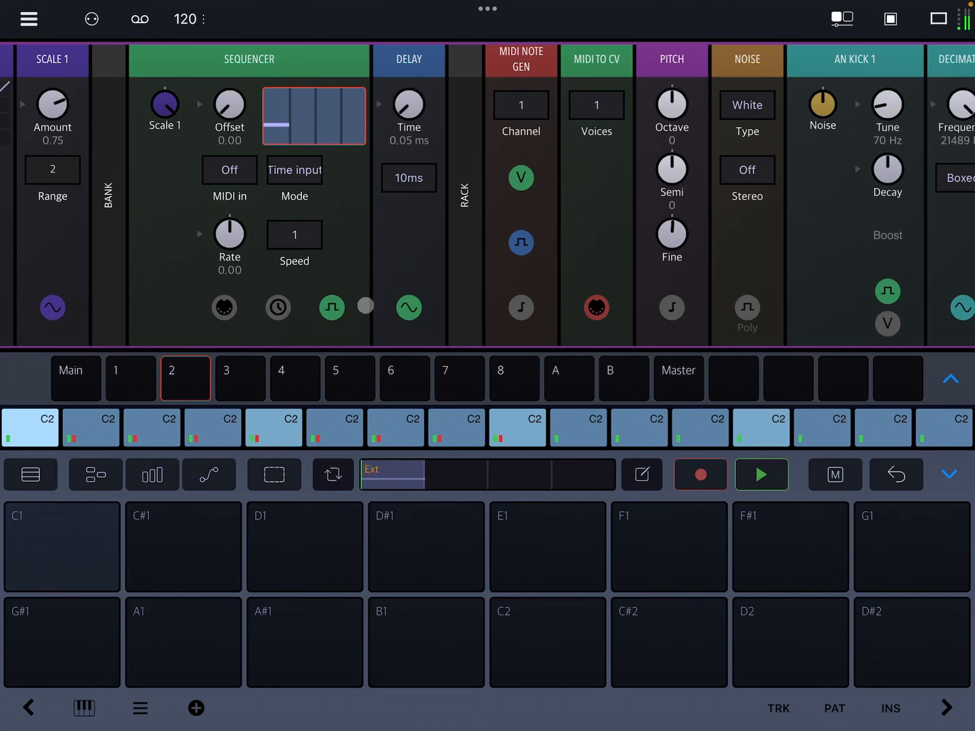
Look over the older rack's Instructions, Sequencer, Bank and Rack modules.
left_click(332, 307)
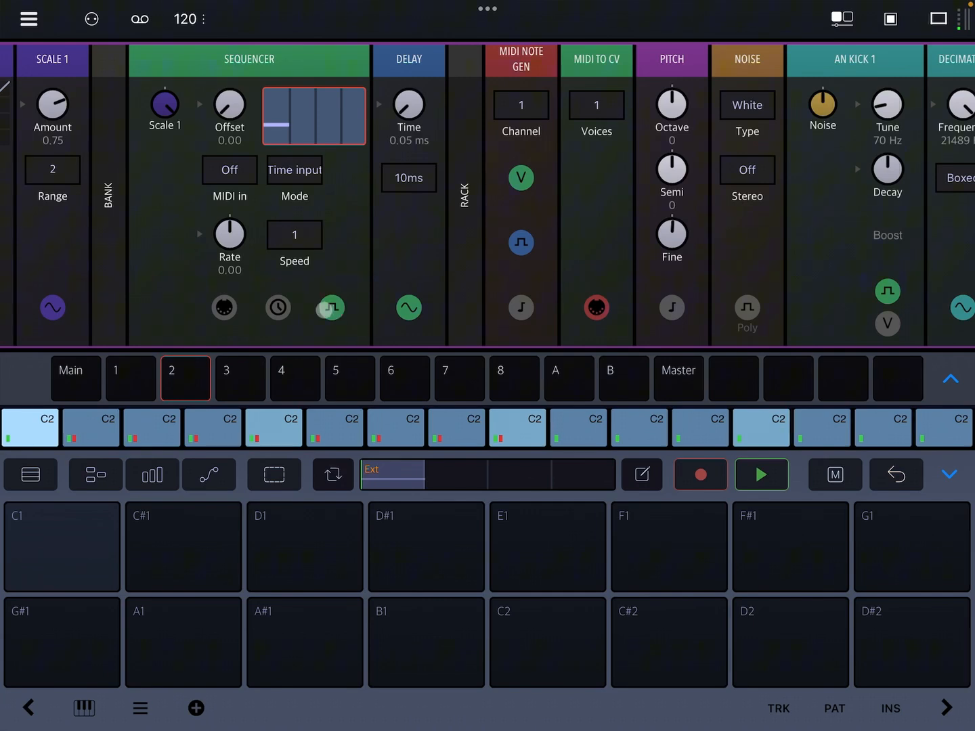
left_click(330, 307)
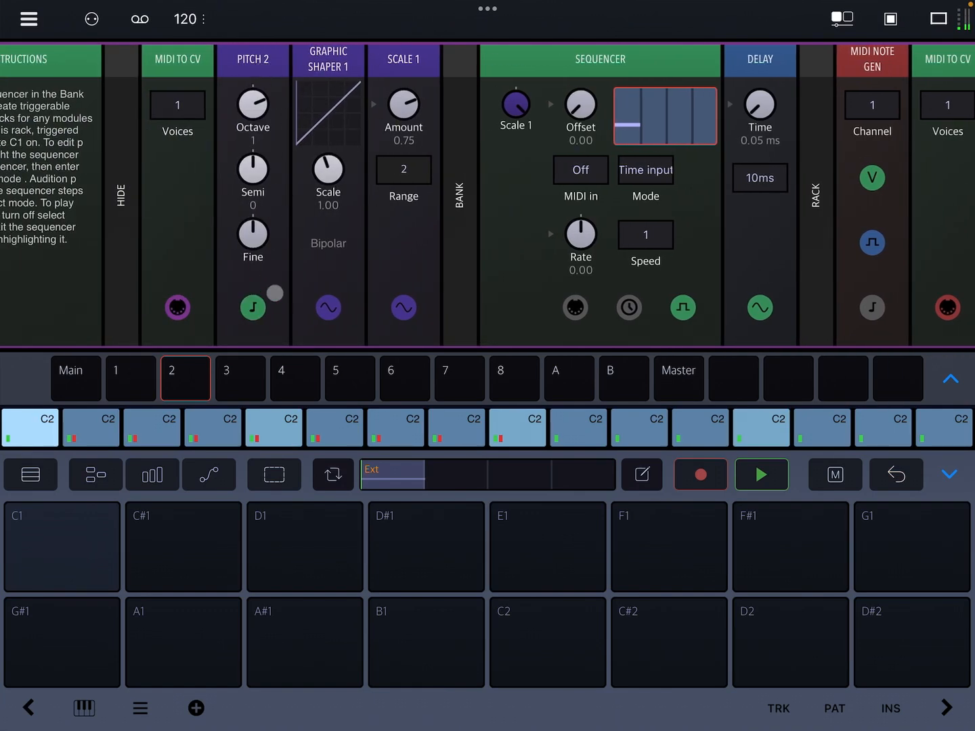
left_click(177, 308)
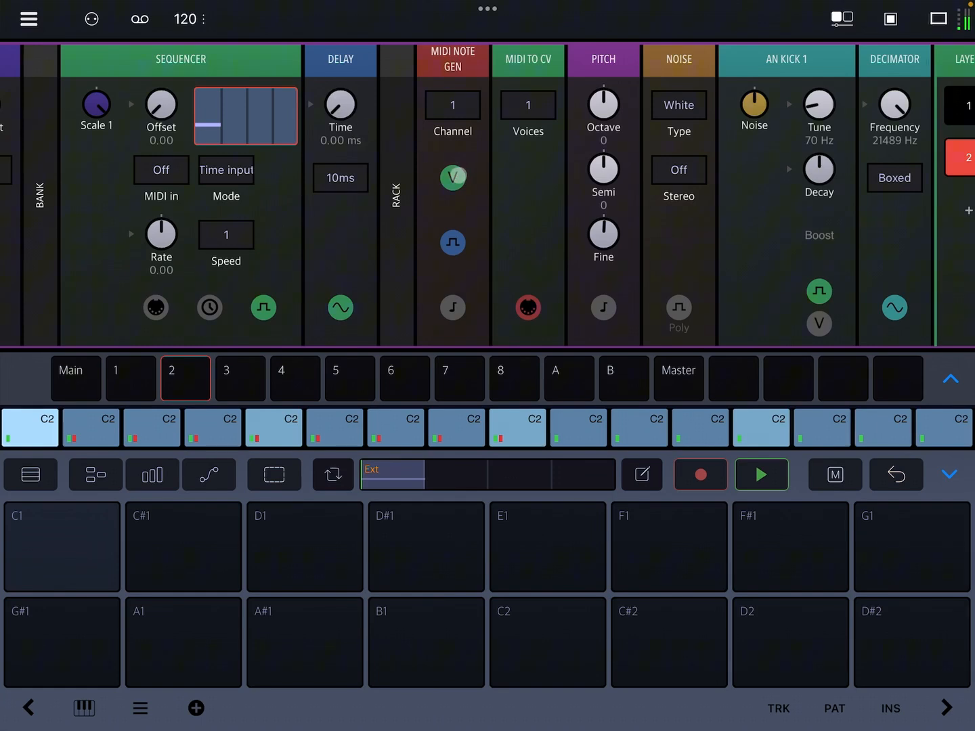
left_click(452, 242)
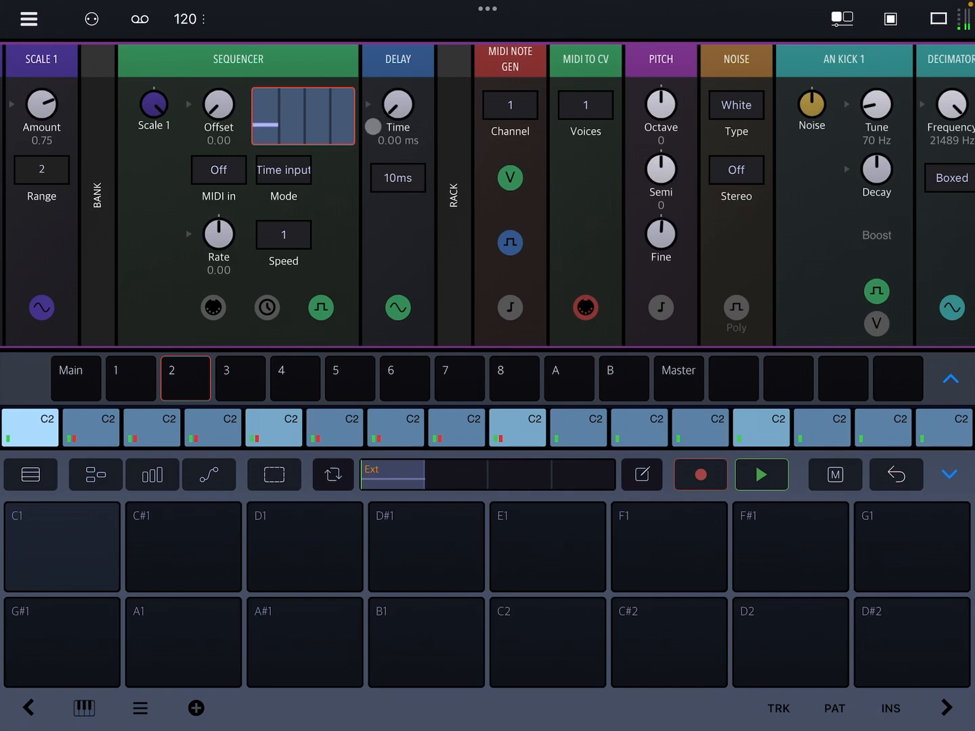
Scroll back to the step sequencer and clear all its C2 note steps.
scroll("left", 3)
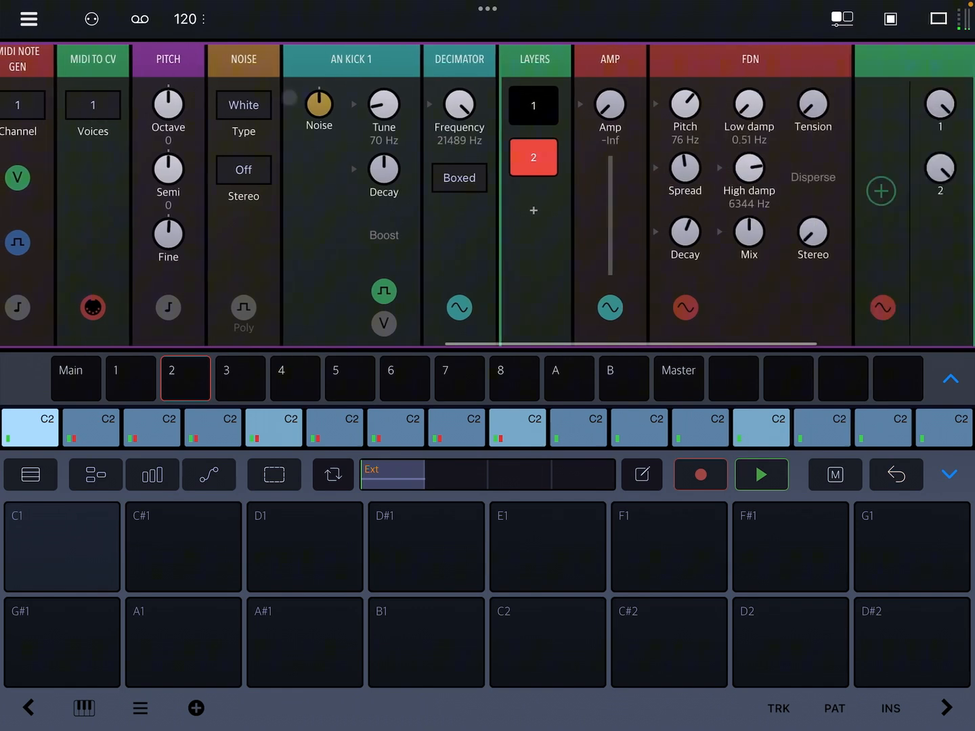
scroll("left", 3)
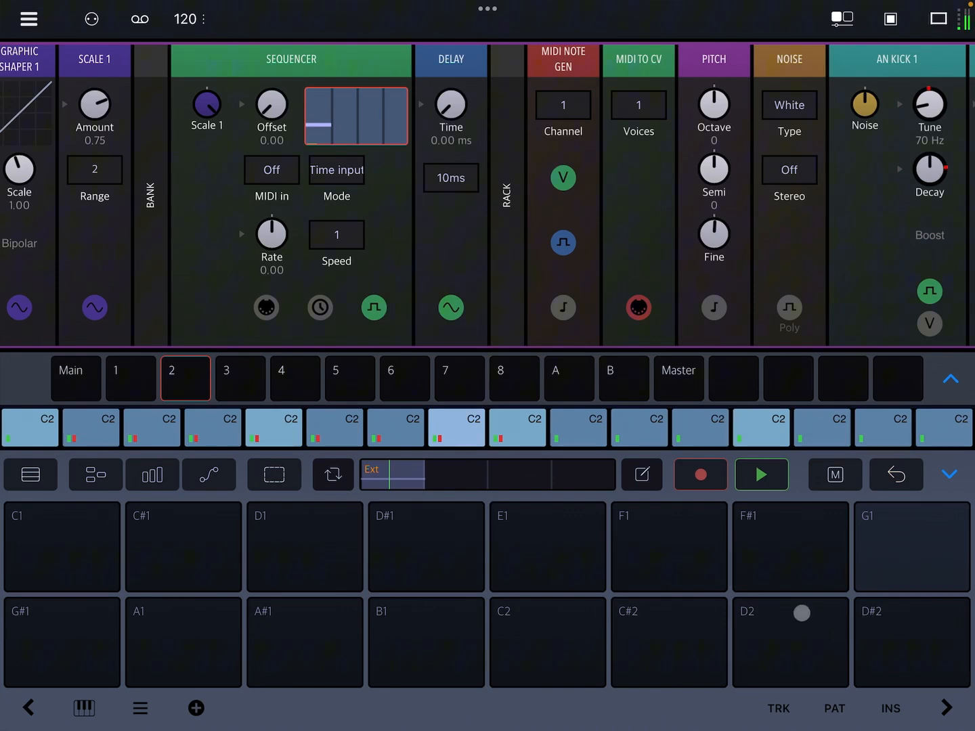
left_click(352, 121)
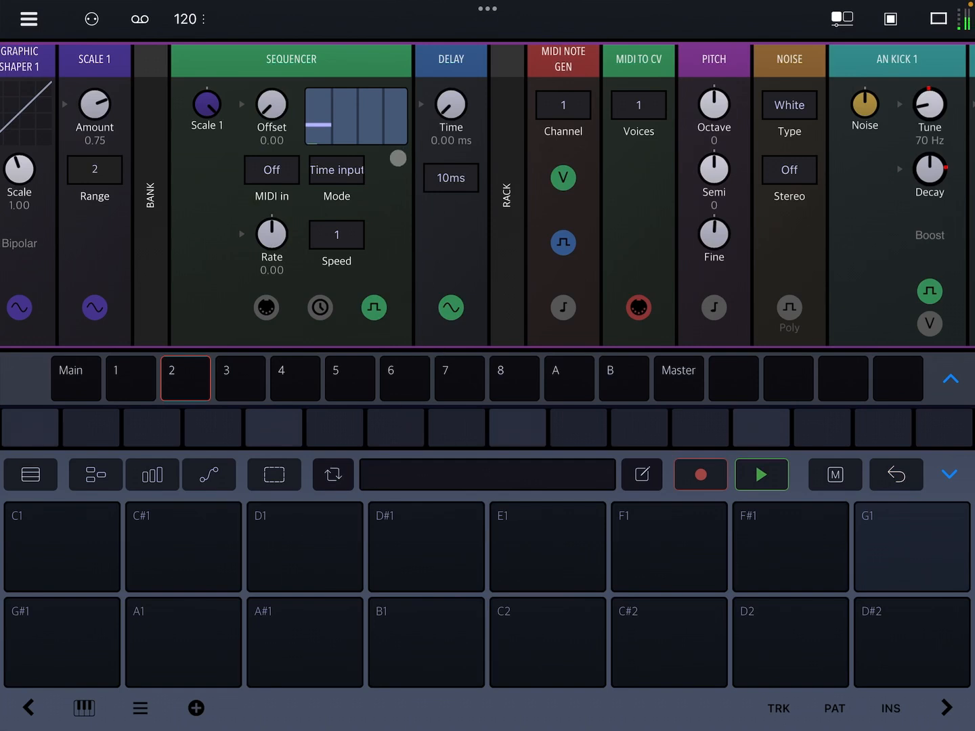
Arm recording and leave a single D#1 note on step 5 of track 2's pattern.
left_click(700, 474)
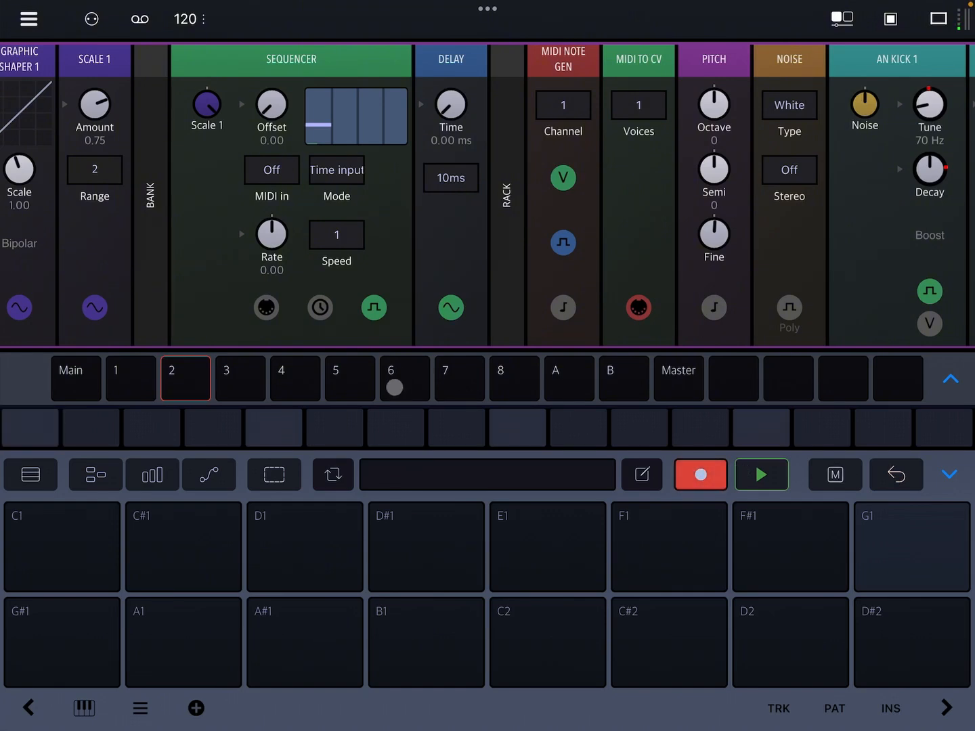
left_click(761, 474)
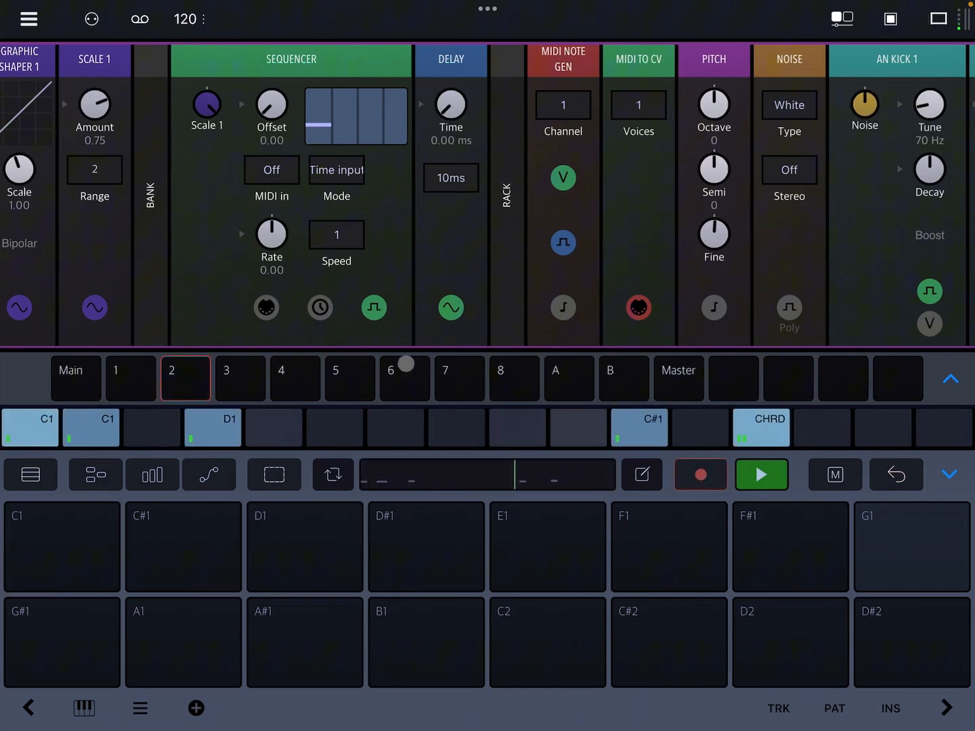
left_click(760, 474)
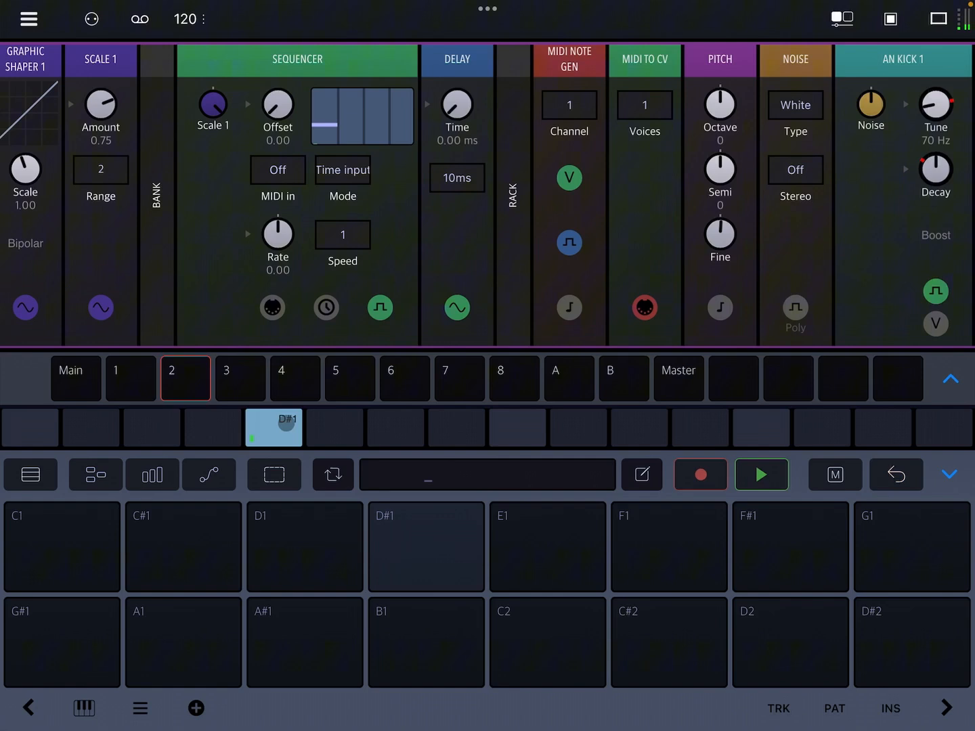
Add D#1 notes on steps 9 and 13 and audition the E1 note.
left_click(761, 428)
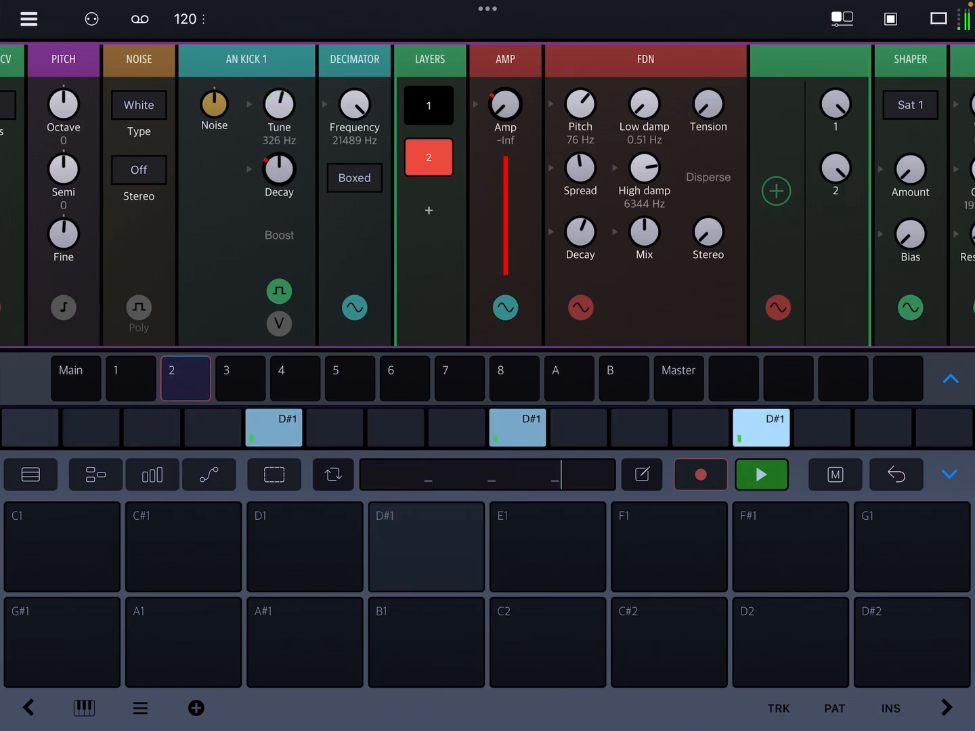
left_click(761, 474)
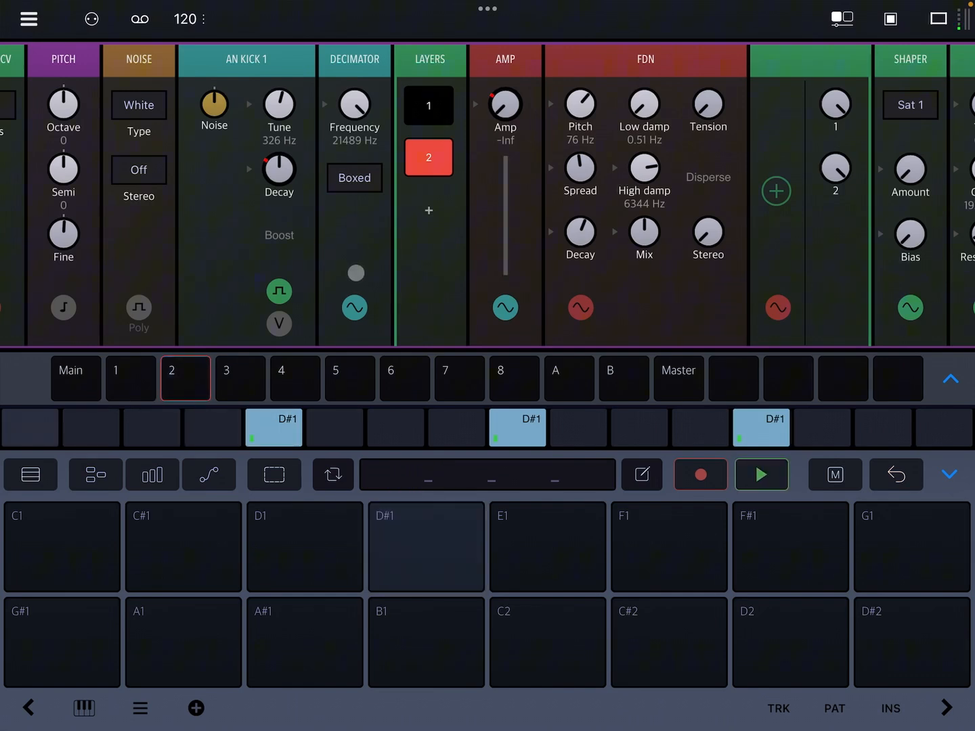
left_click(547, 547)
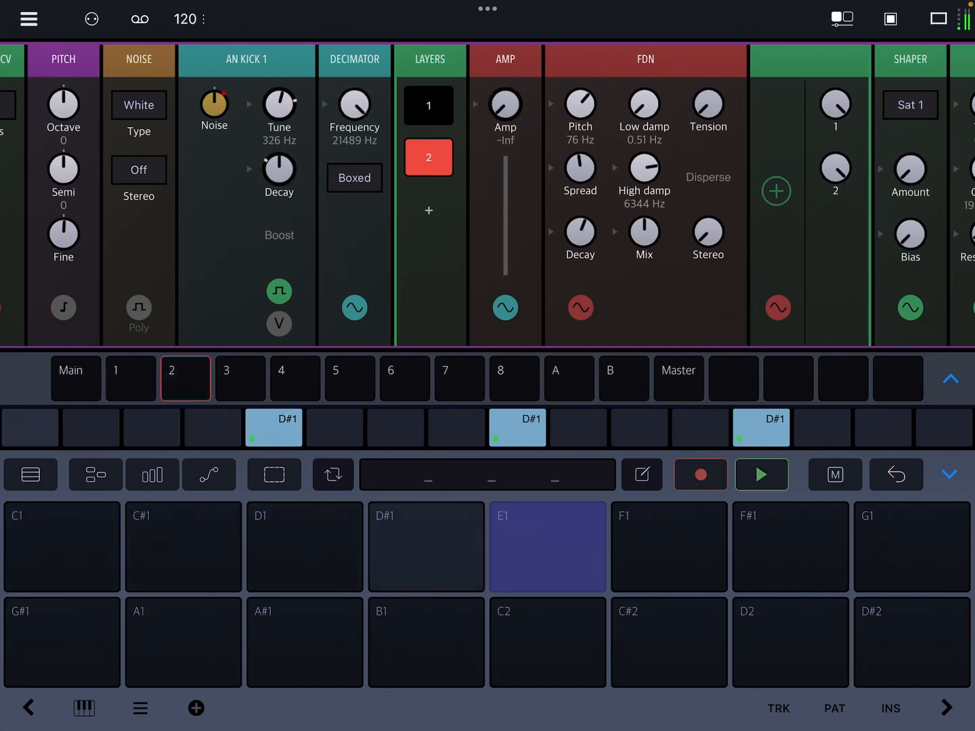
left_click(547, 547)
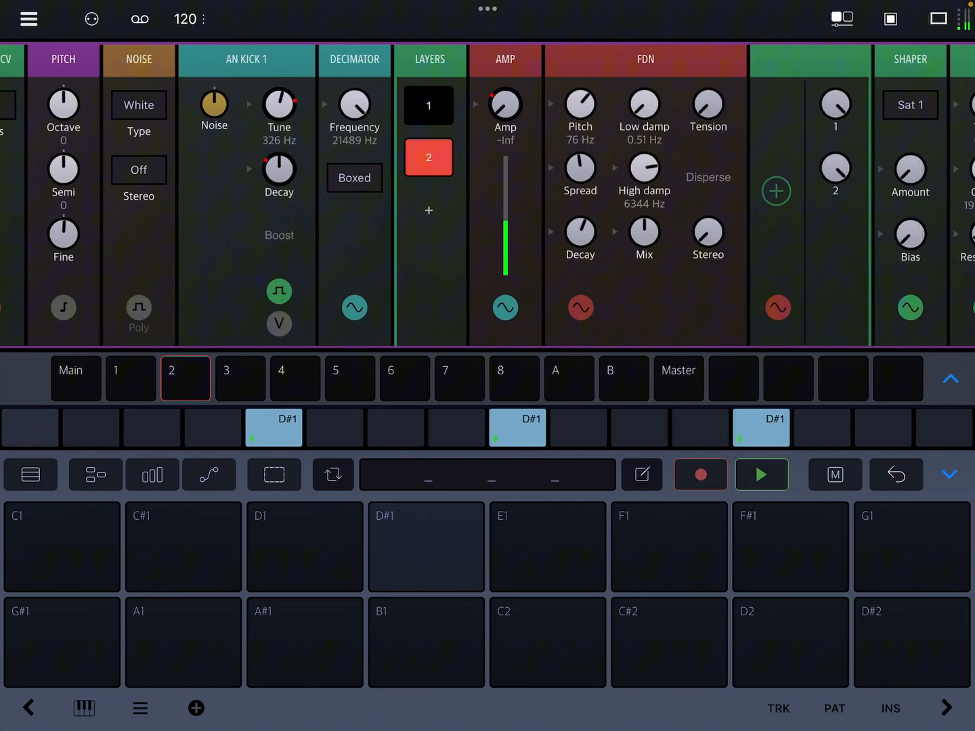
left_click(761, 474)
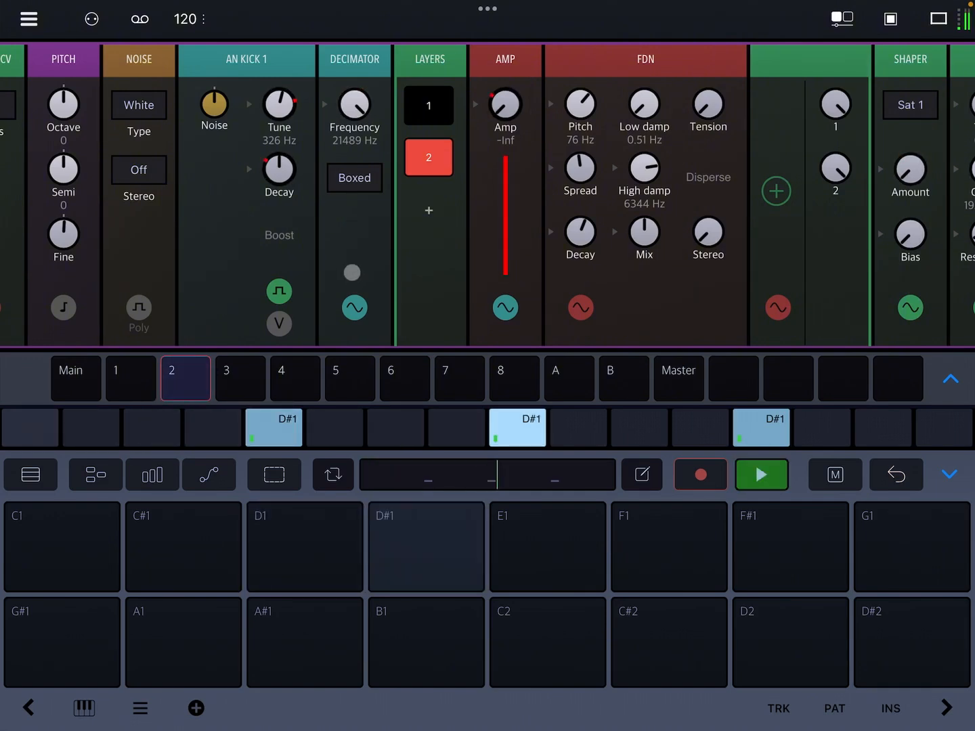
P-lock the fifth step, then undo back to the sixteen-C2-step pattern.
left_click(274, 428)
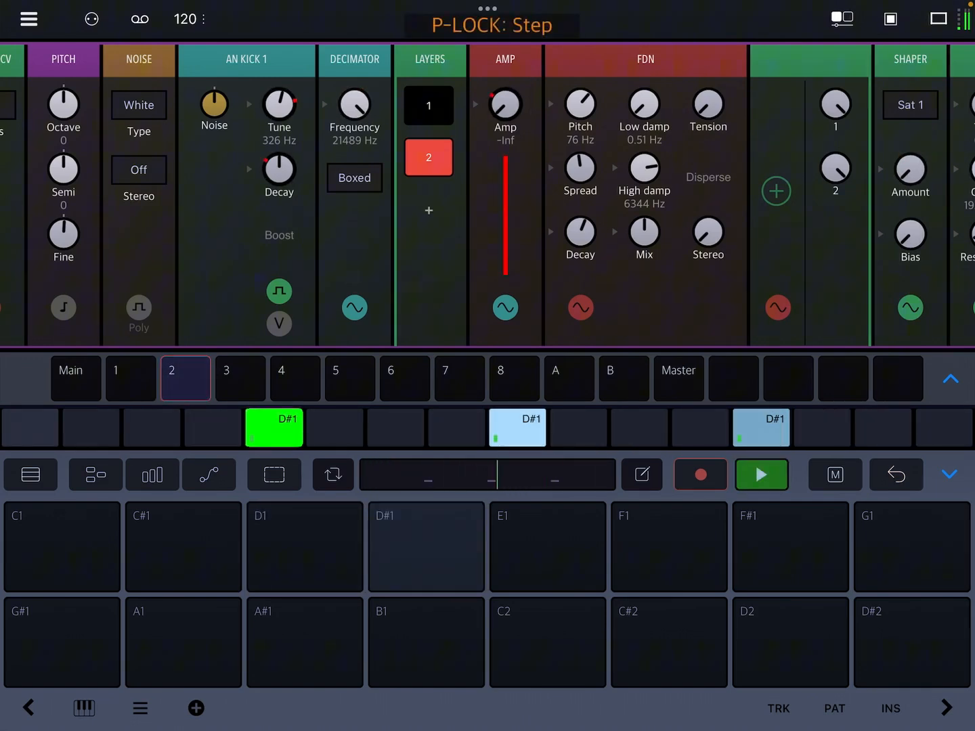
left_click(274, 427)
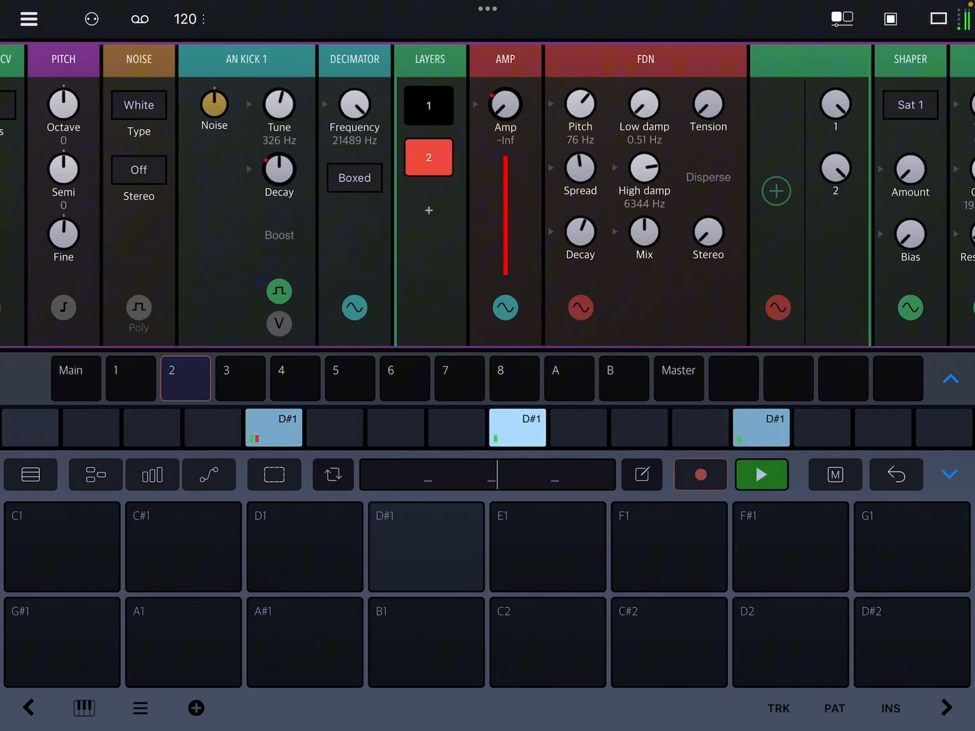
left_click(761, 474)
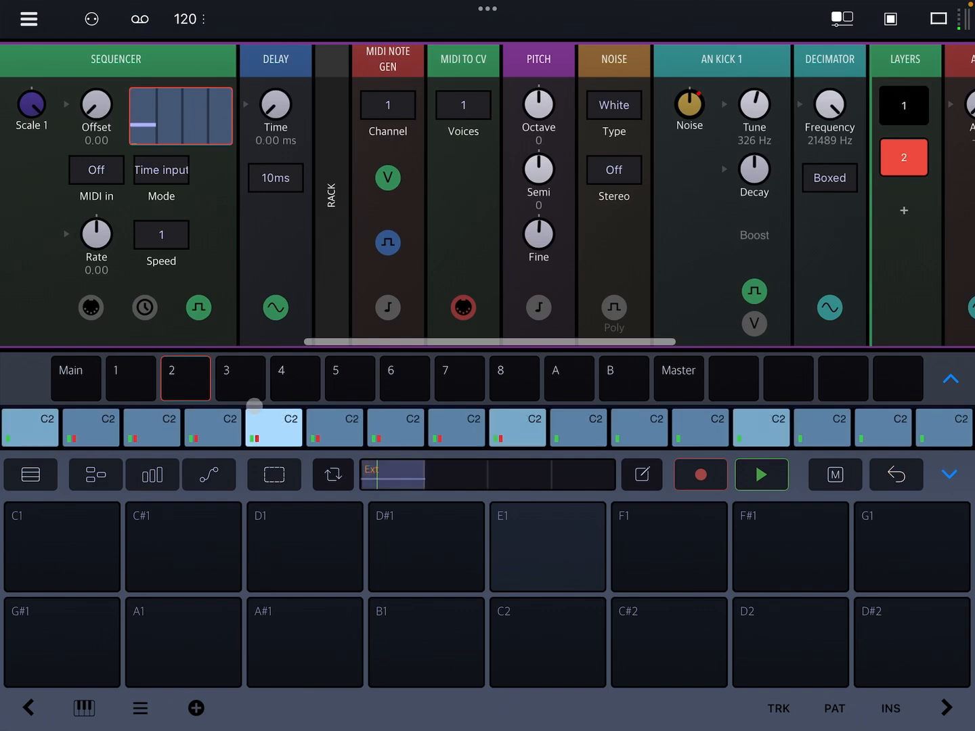
Enter P-LOCK on the empty fifth step and place a C2 note there with its own noise amount.
left_click(273, 428)
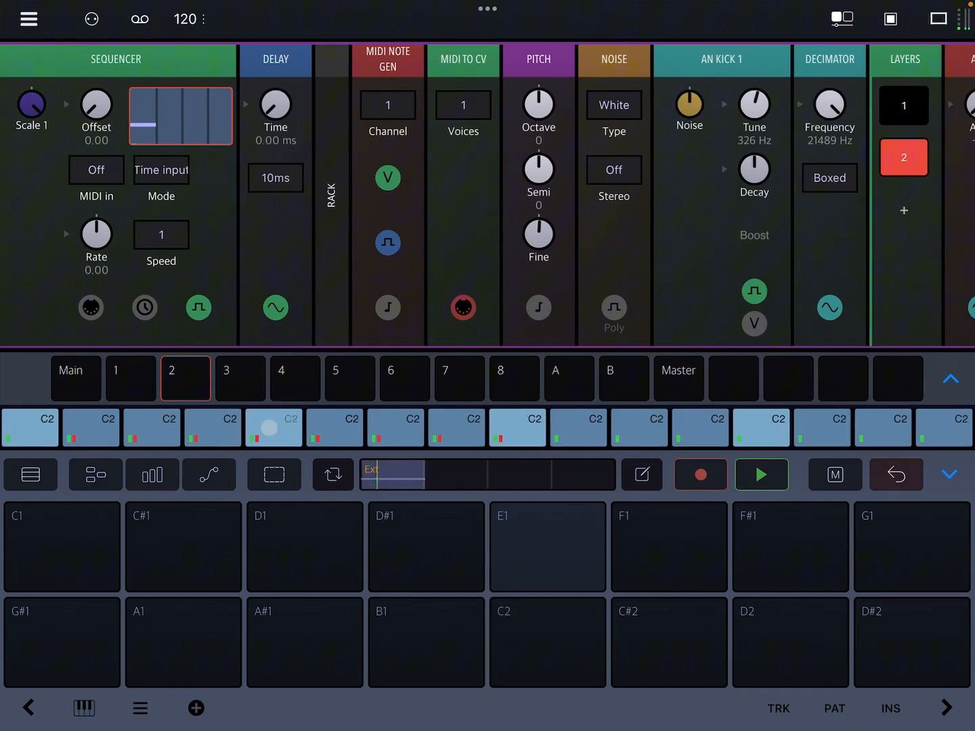
left_click(274, 474)
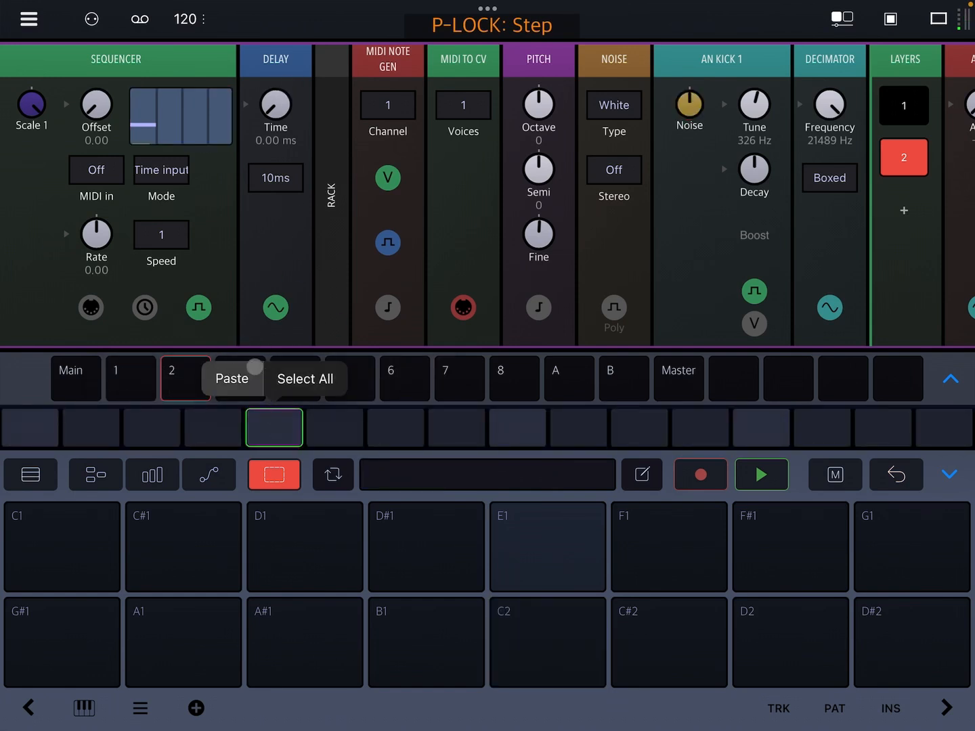
left_click(761, 473)
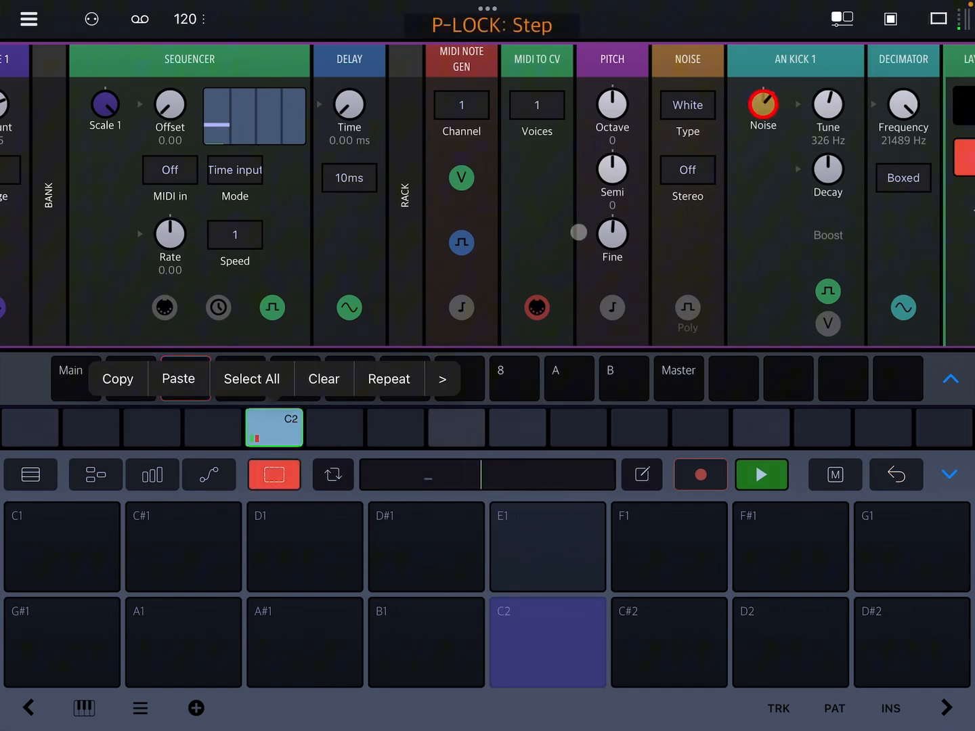
scroll("right", 3)
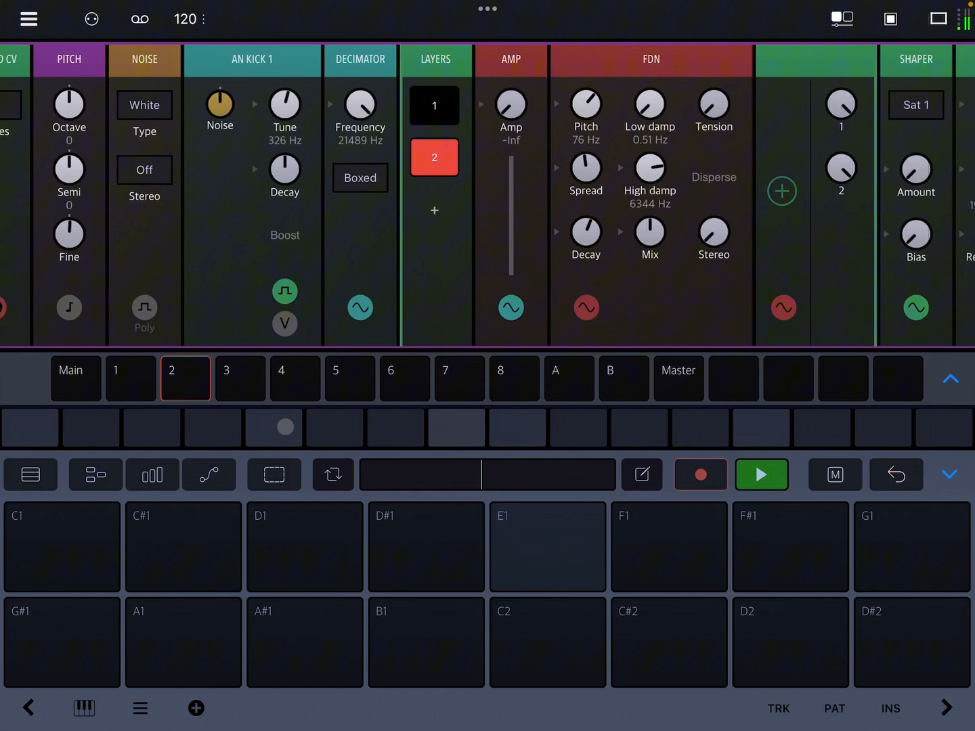
Add C2 notes on steps 5 and 9, listen, then clear all steps from track 2's pattern.
left_click(274, 474)
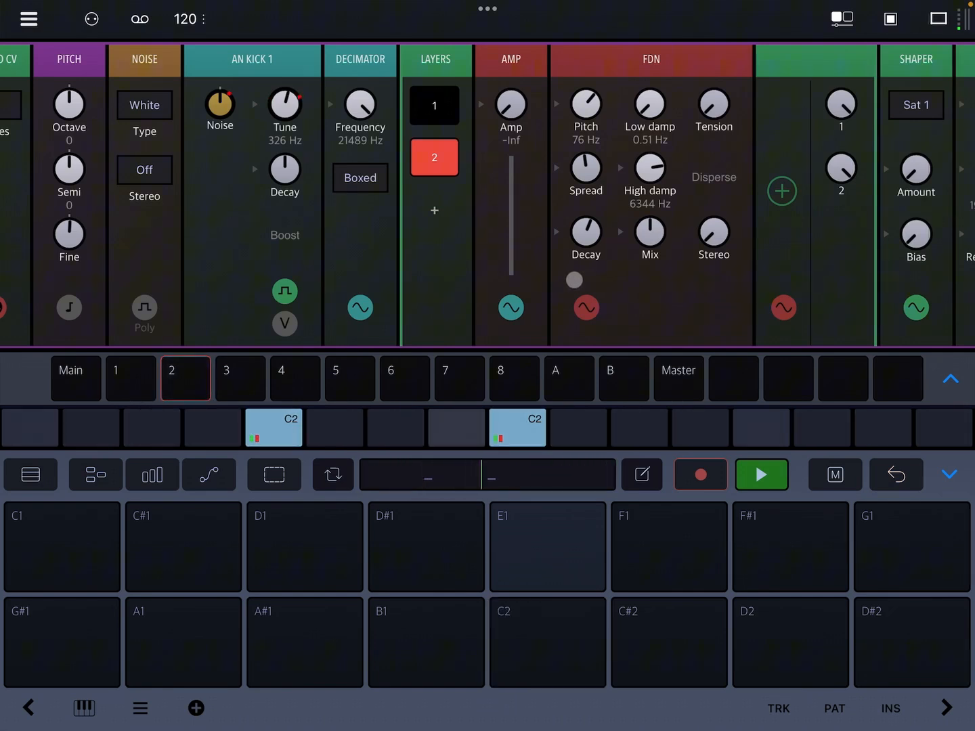
left_click(761, 473)
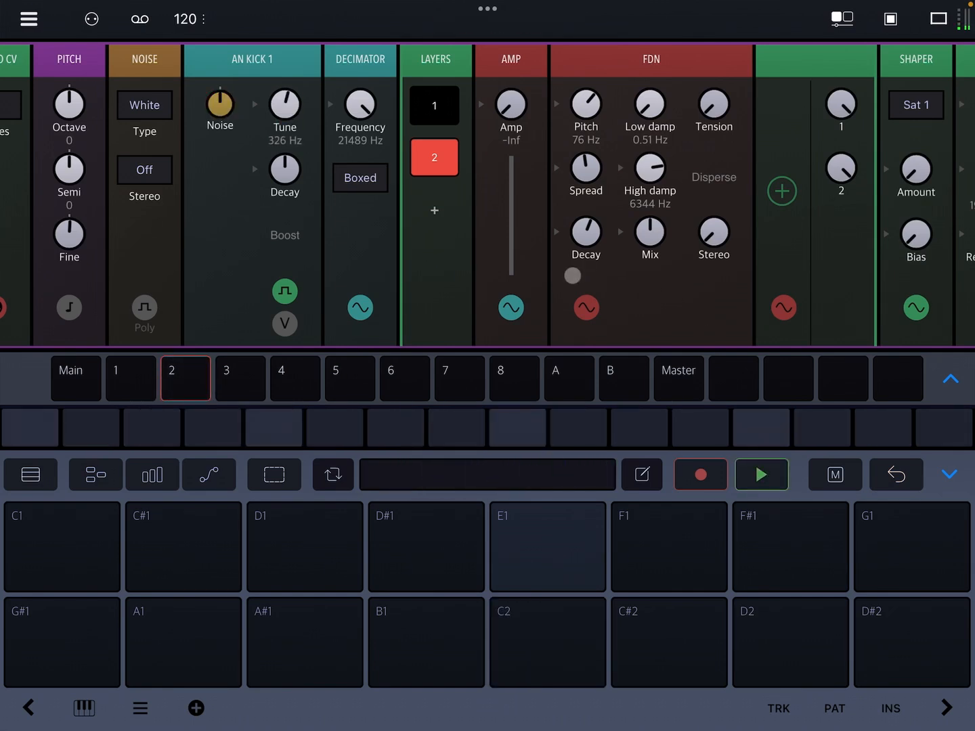
scroll("left", 3)
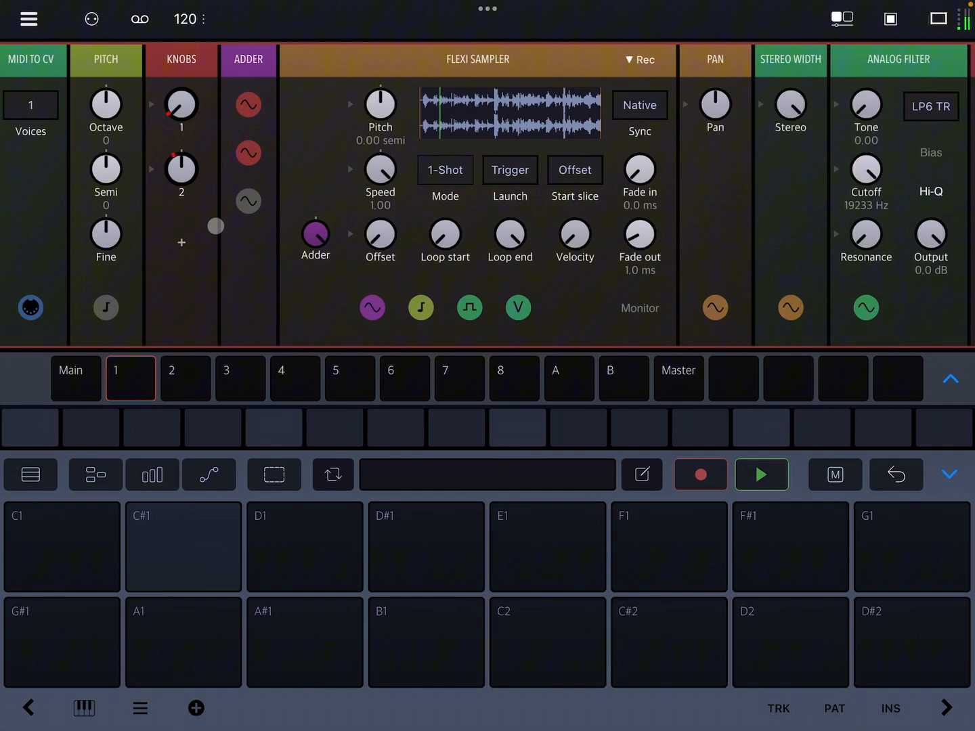
Scroll through track 3's sequencer rack, then switch back to track 1.
scroll("left", 3)
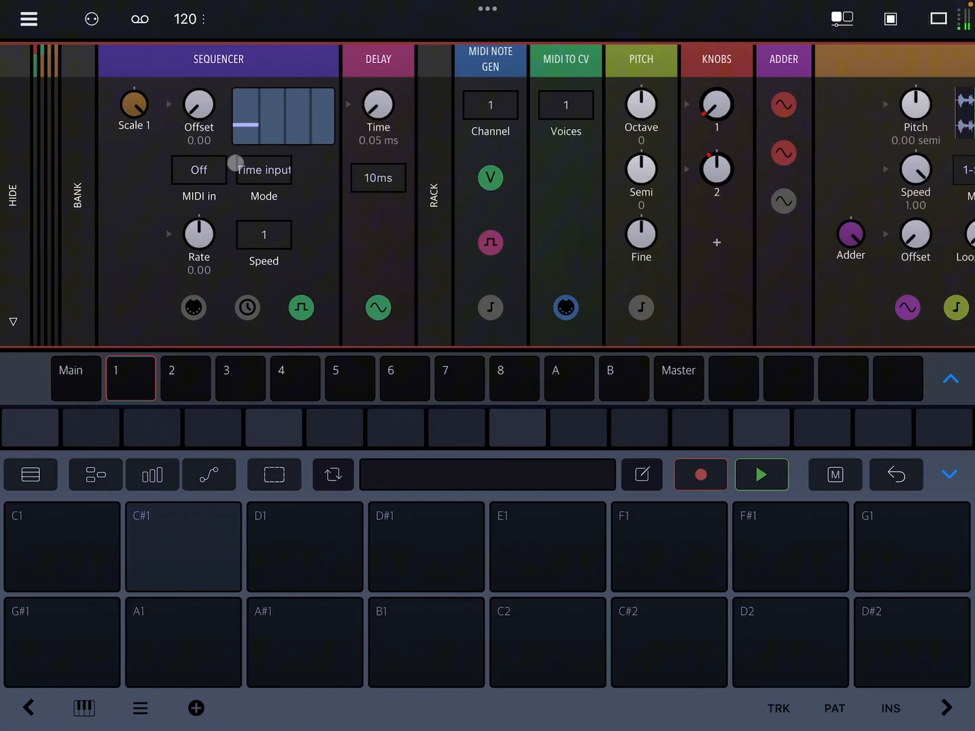
scroll("left", 3)
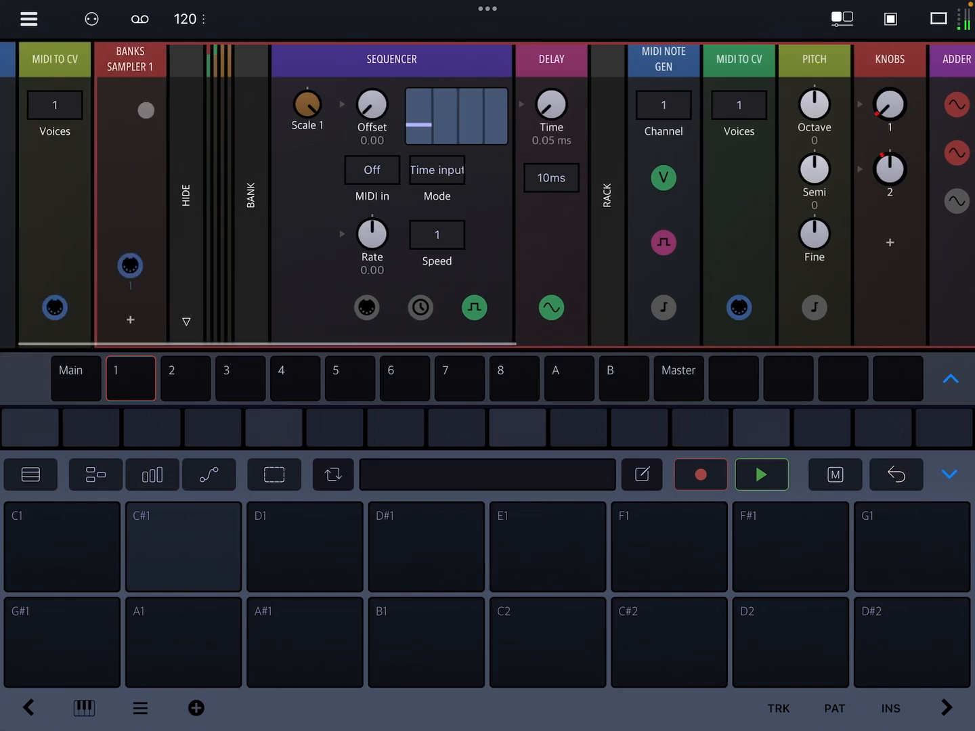
scroll("left", 3)
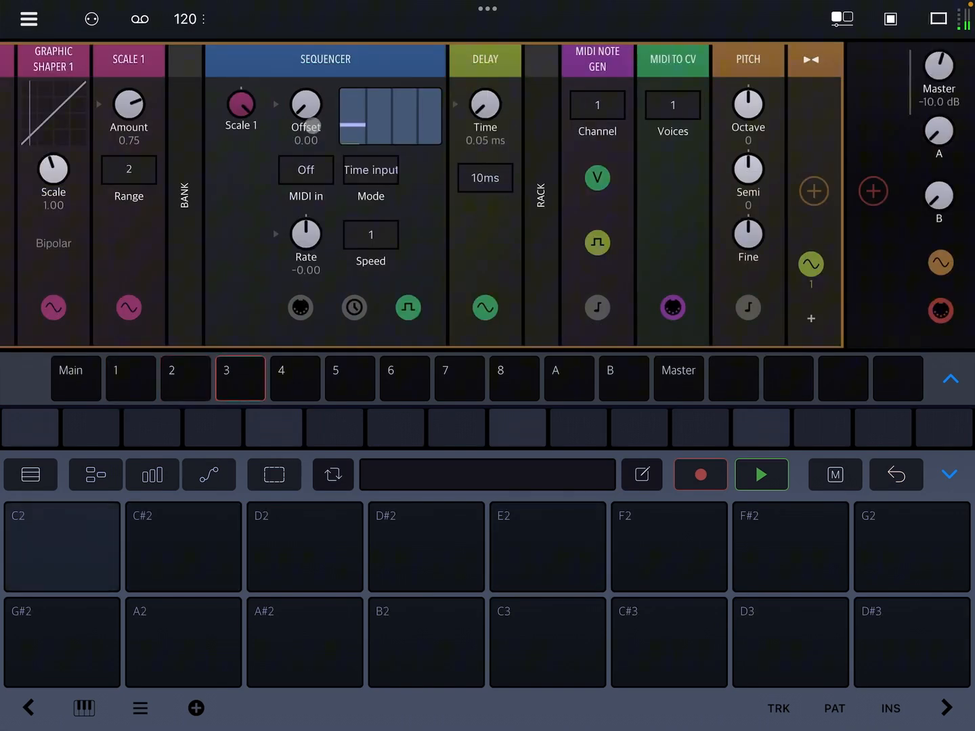
left_click(130, 379)
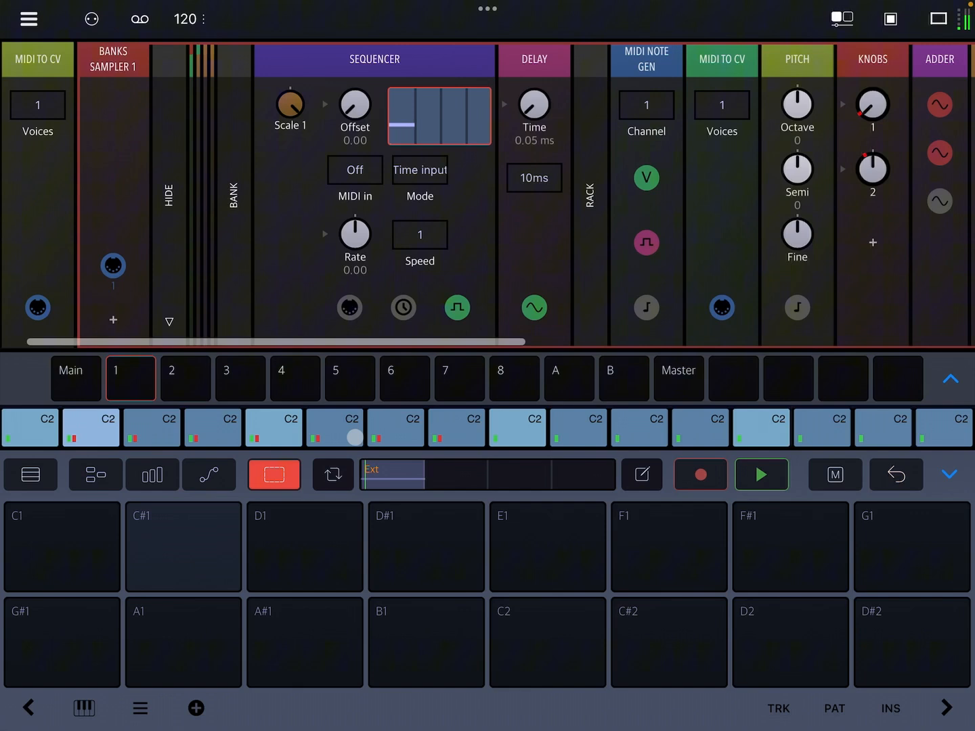
Lock Knobs 1, 2 and Semi values on step 3 and audition it.
left_click(333, 428)
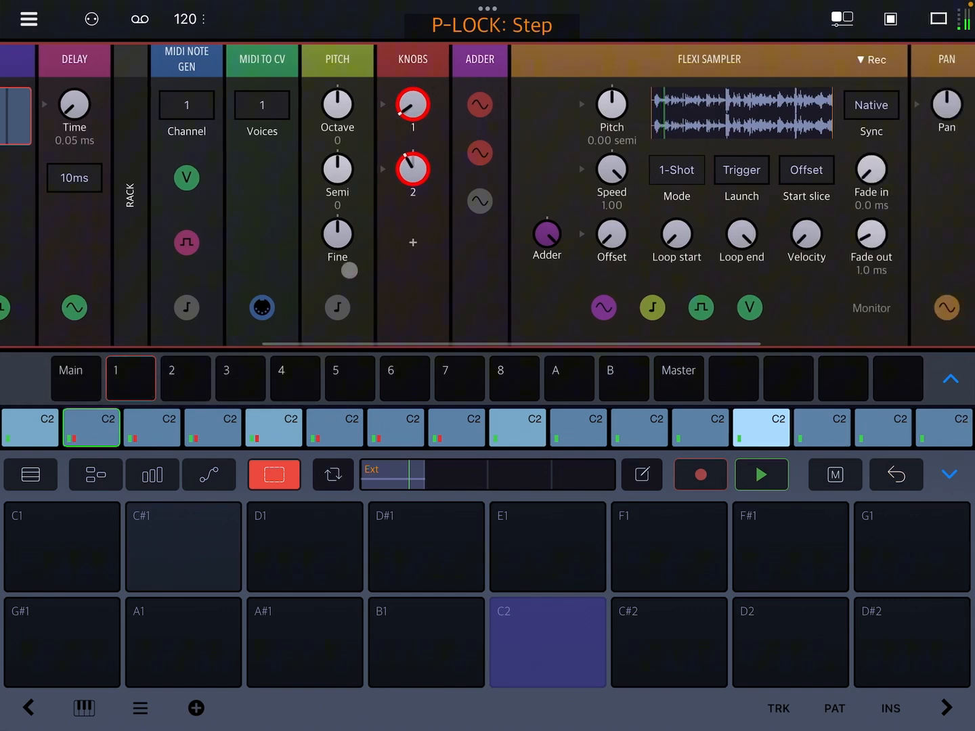
scroll("left", 3)
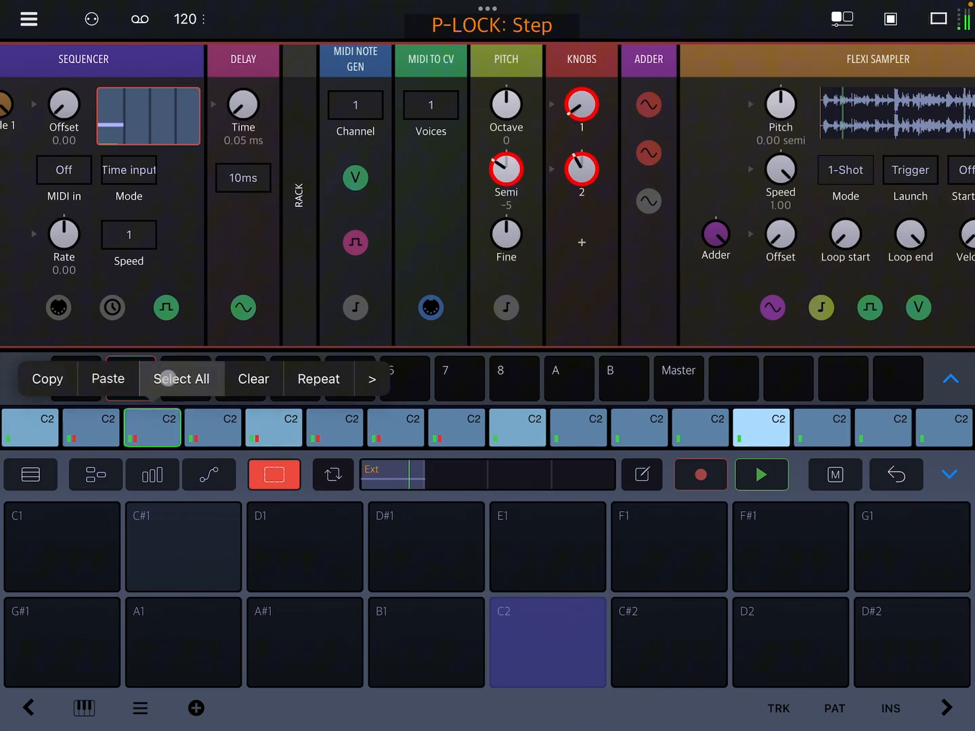
mouse_move(467, 195)
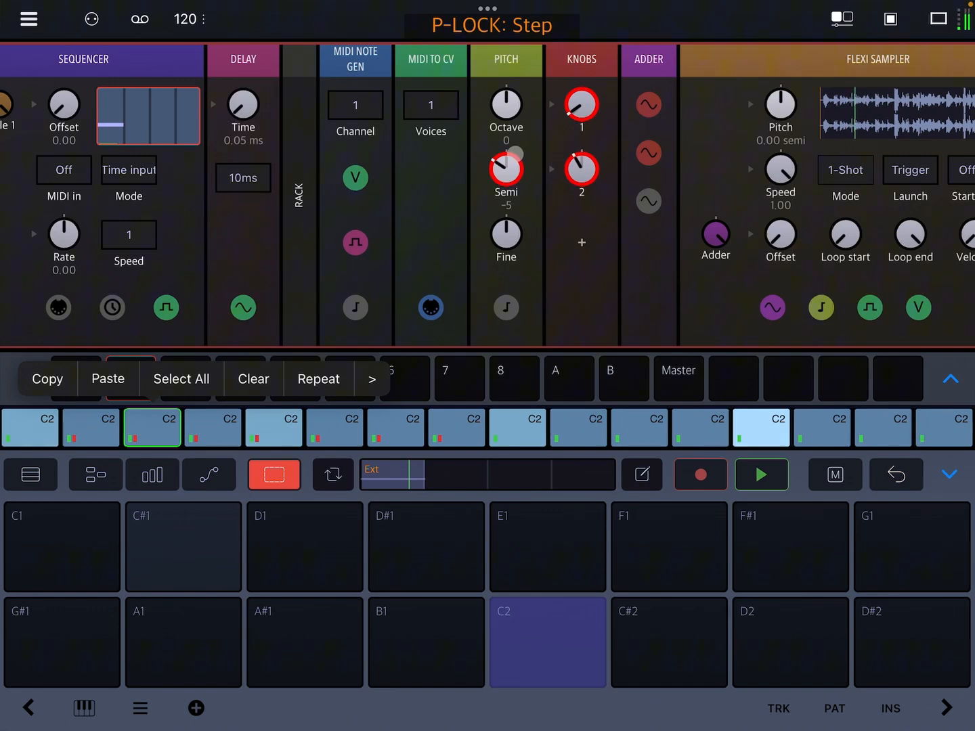
left_click(152, 428)
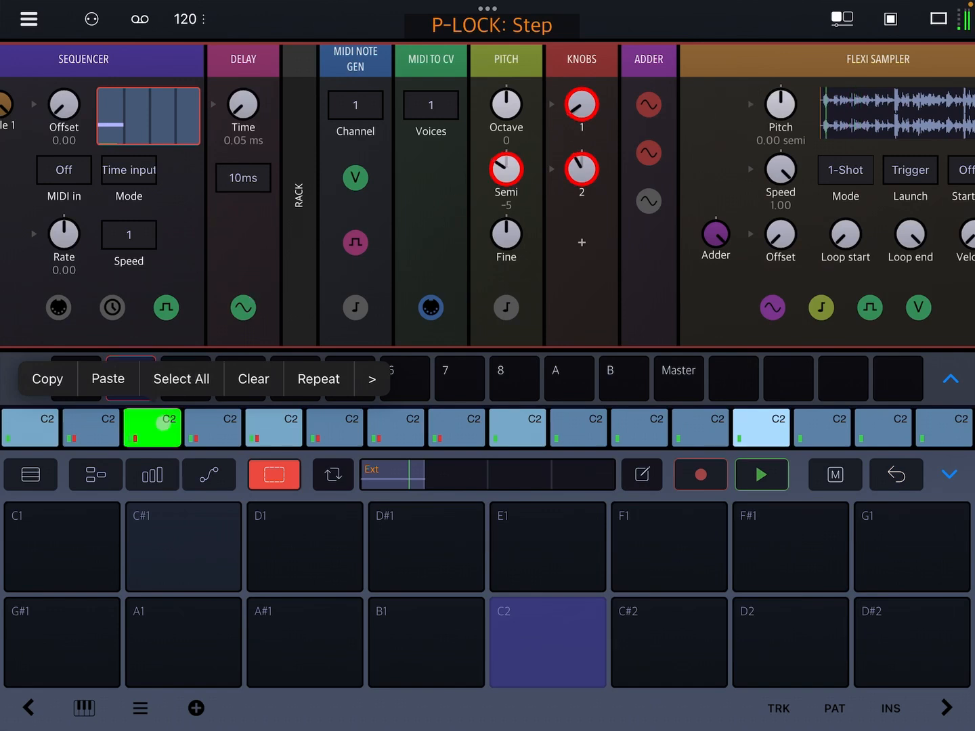
left_click(151, 428)
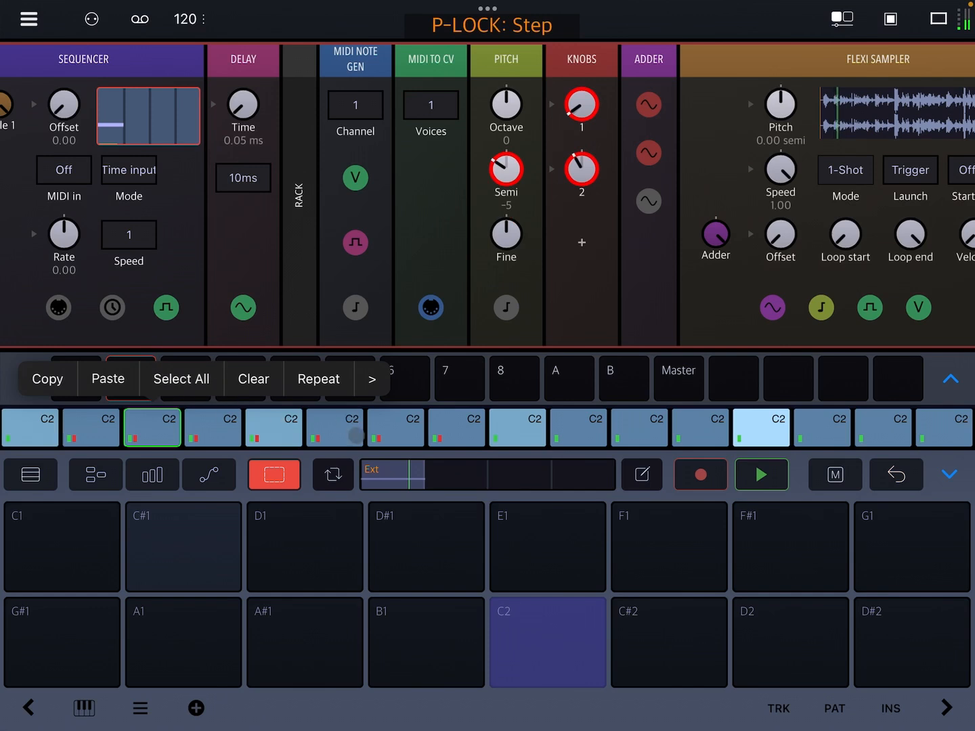
Lock Speed -1.00 and a new Loop end on step 7, audition the reversed playback, and exit lock editing.
left_click(395, 428)
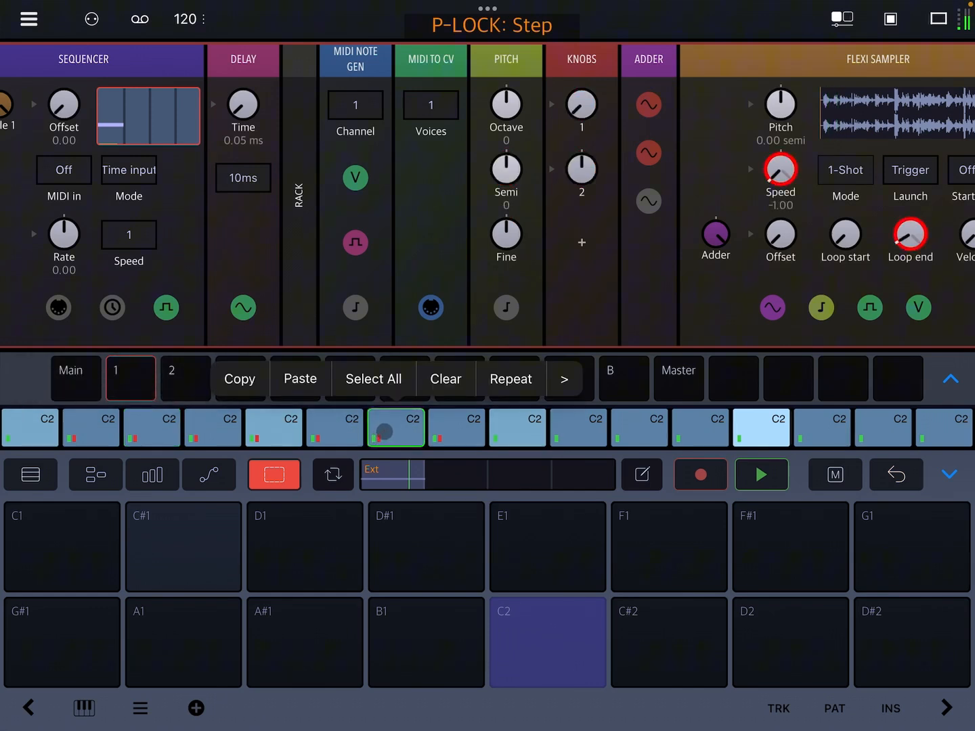
left_click(395, 426)
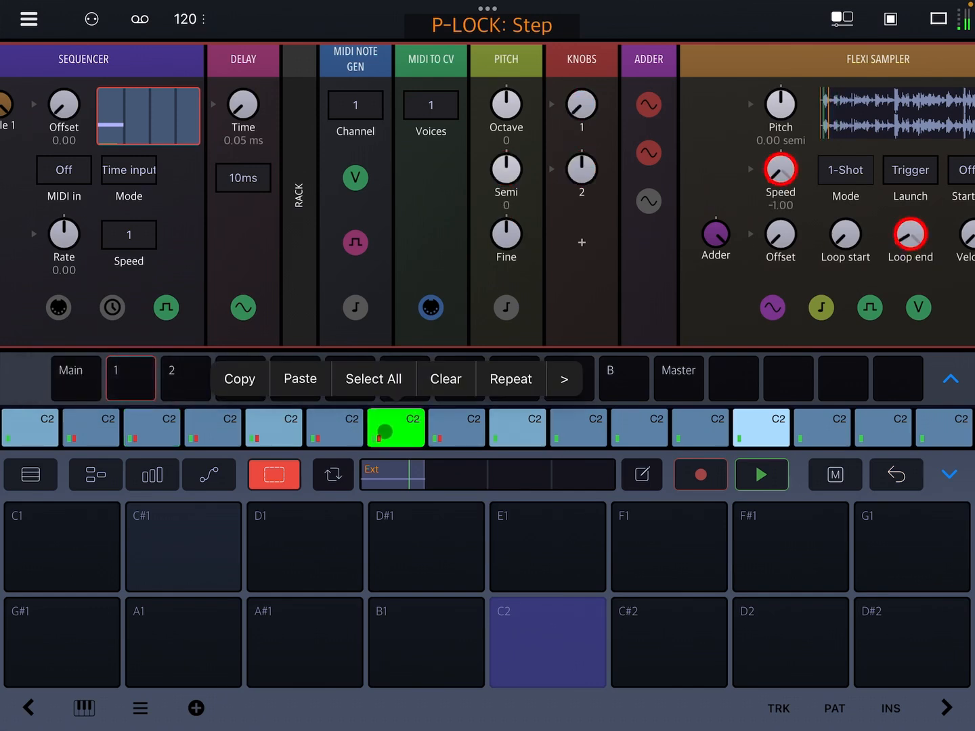
left_click(396, 428)
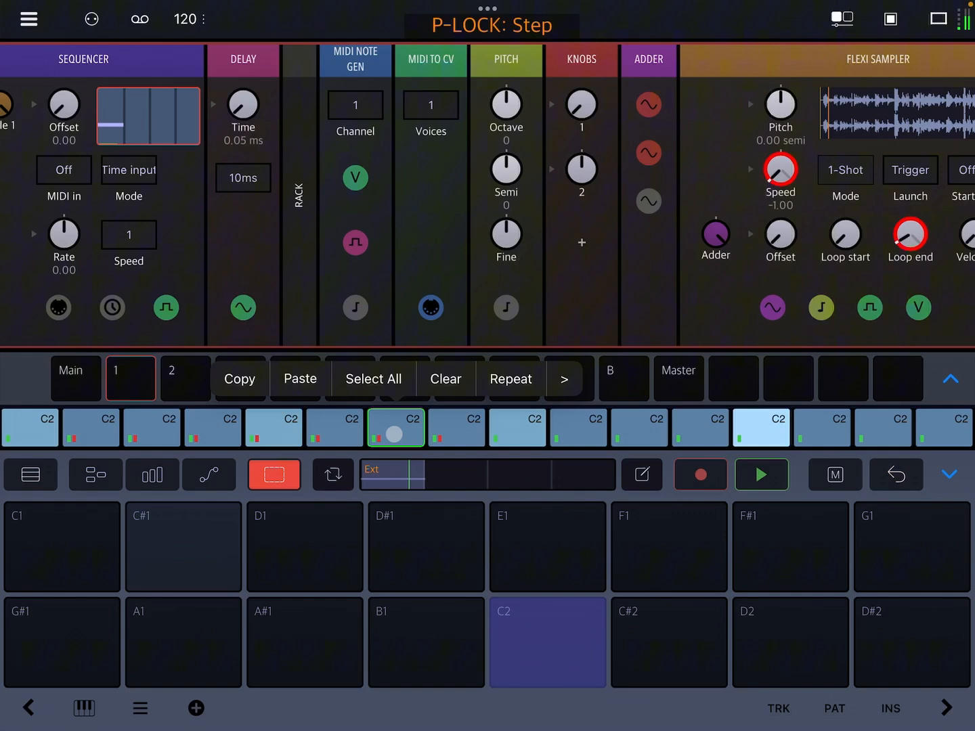
left_click(396, 428)
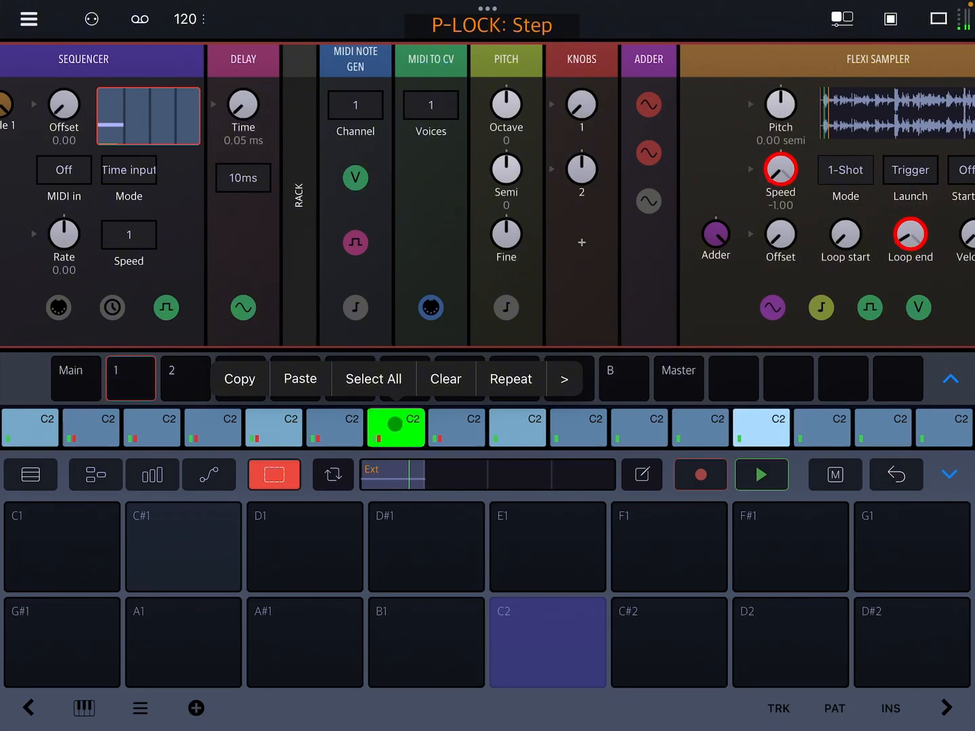
left_click(396, 428)
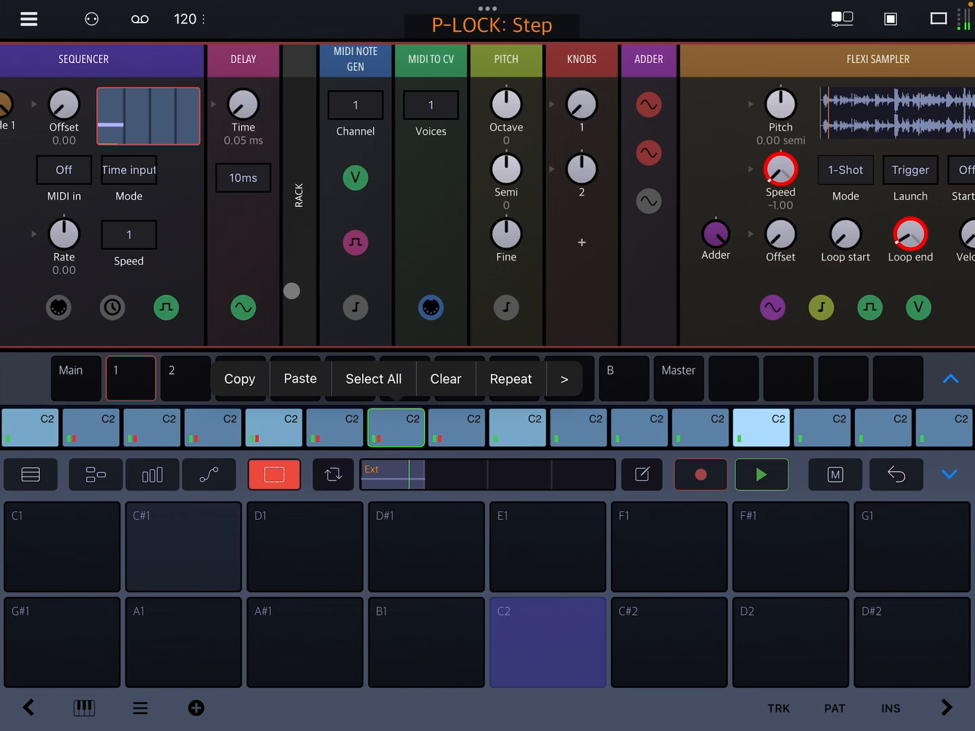
left_click(273, 473)
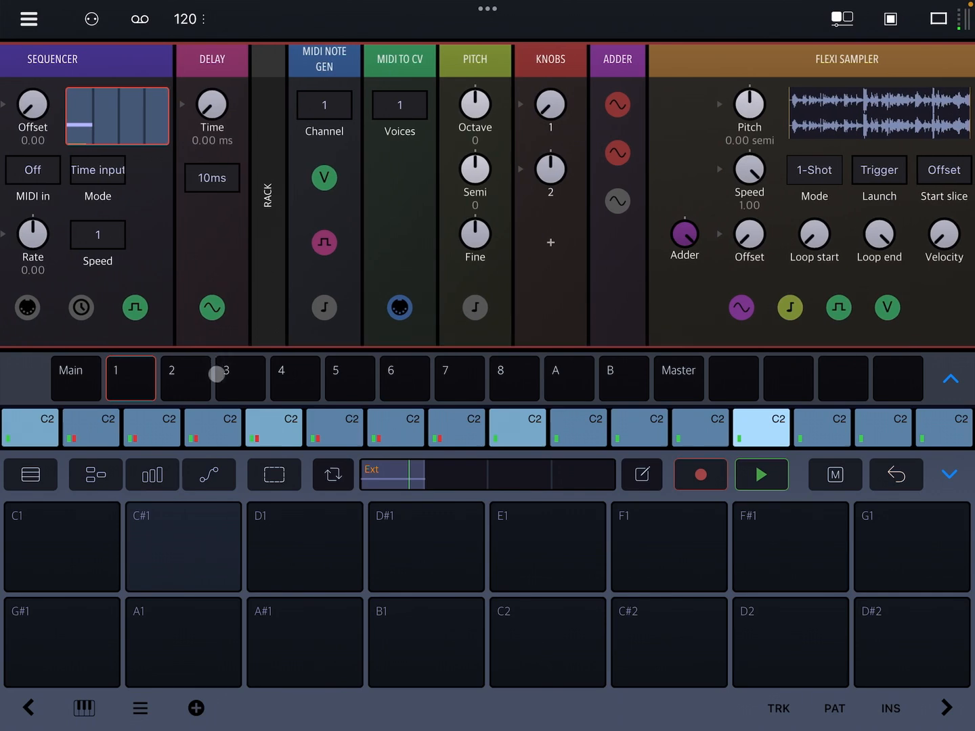
Add a Morph modulator from the Library to track 4's rack after the MIDI to CV module.
left_click(240, 378)
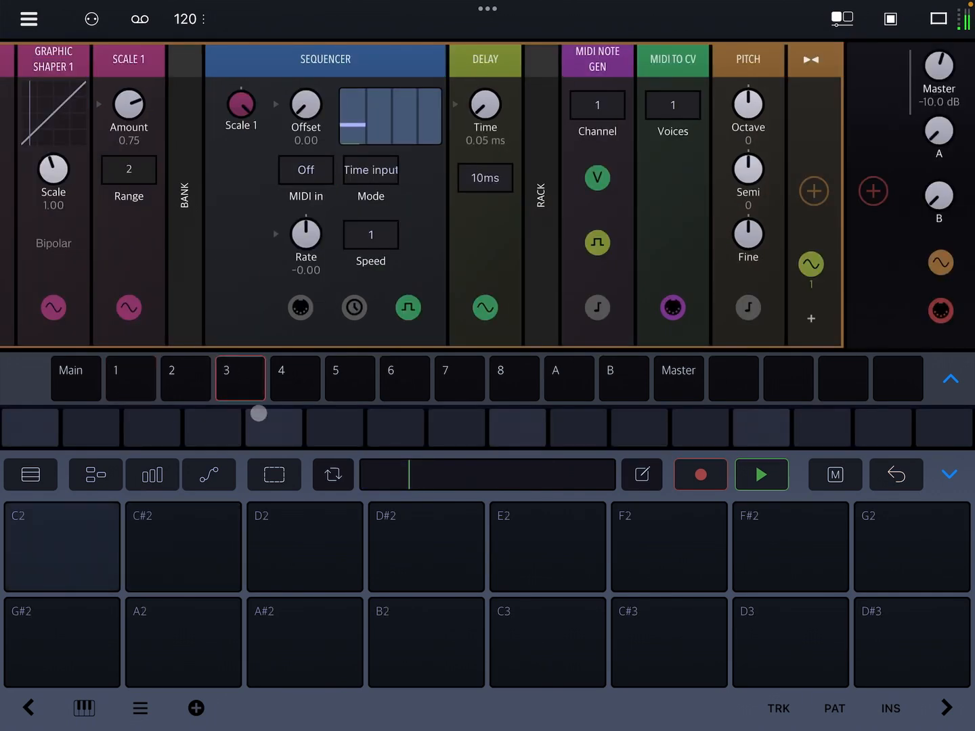
left_click(814, 191)
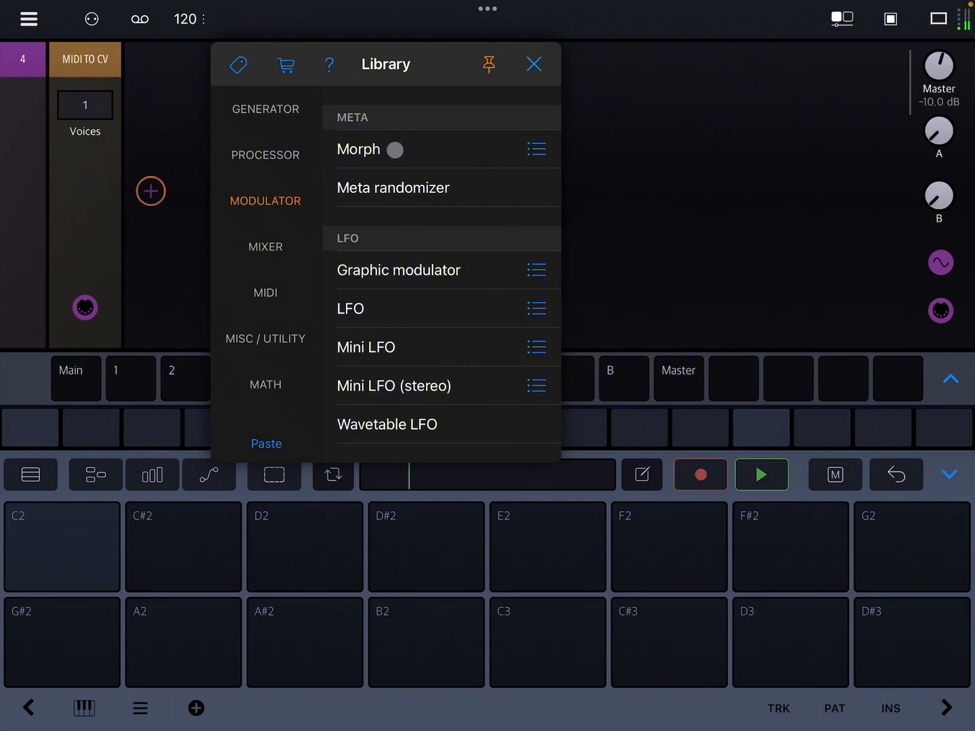
left_click(359, 149)
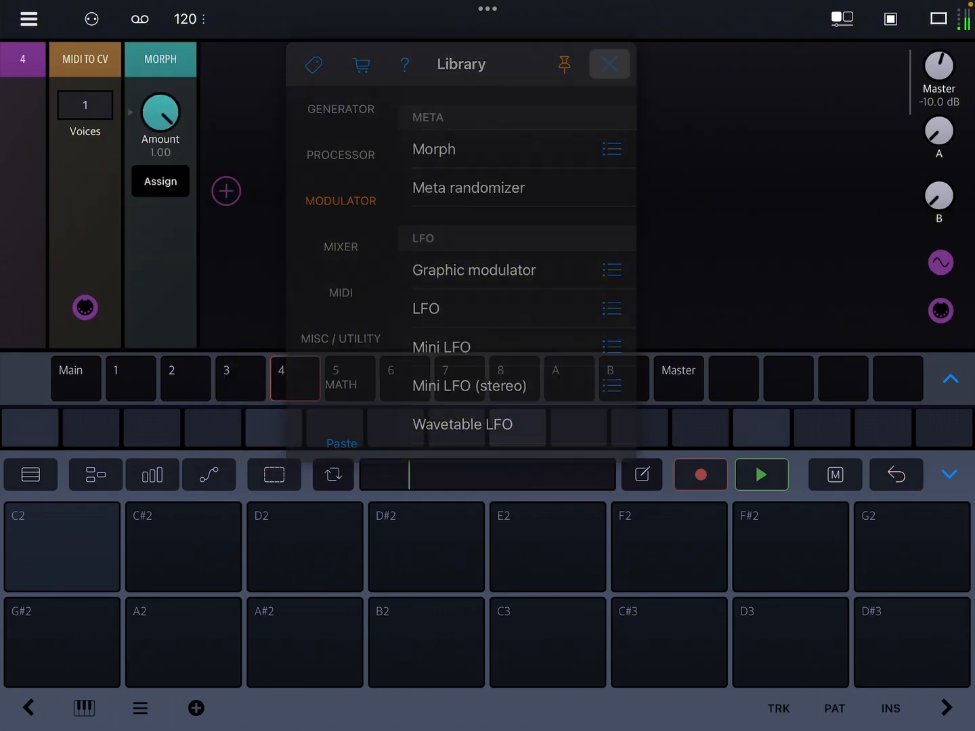
left_click(608, 65)
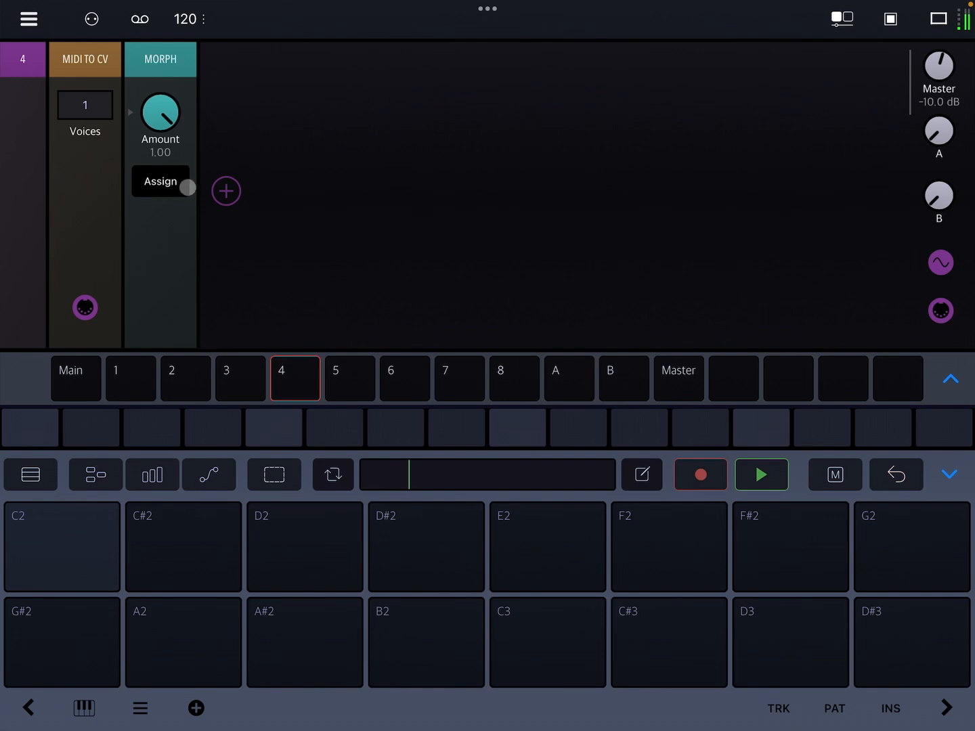
Switch to track 2 to show its AN Kick 1 synth rack.
left_click(184, 379)
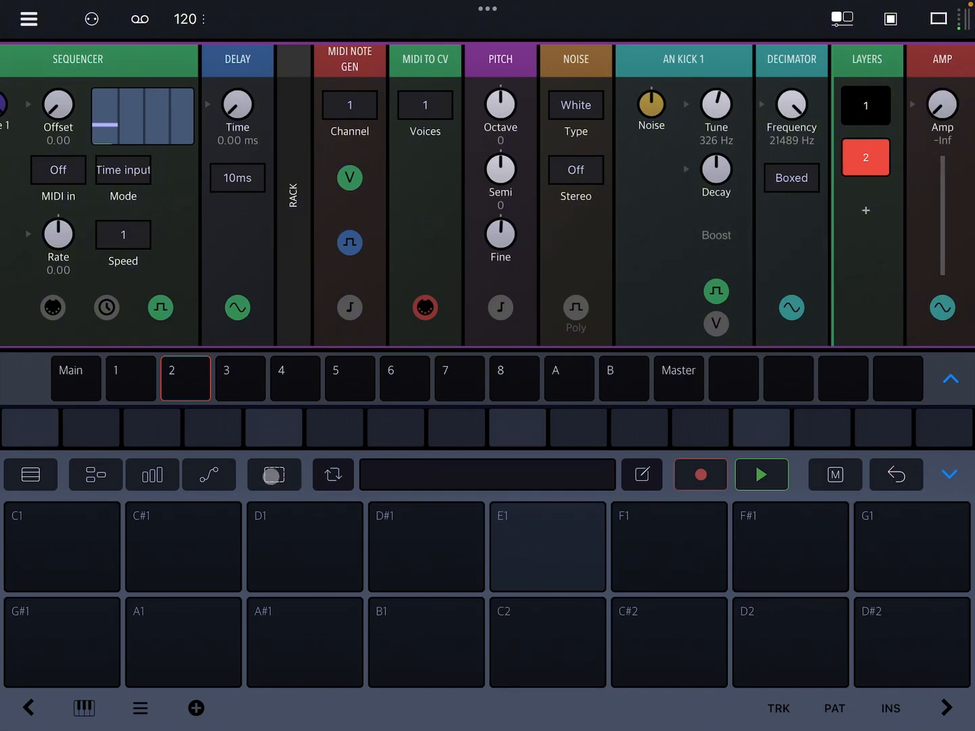
left_click(274, 474)
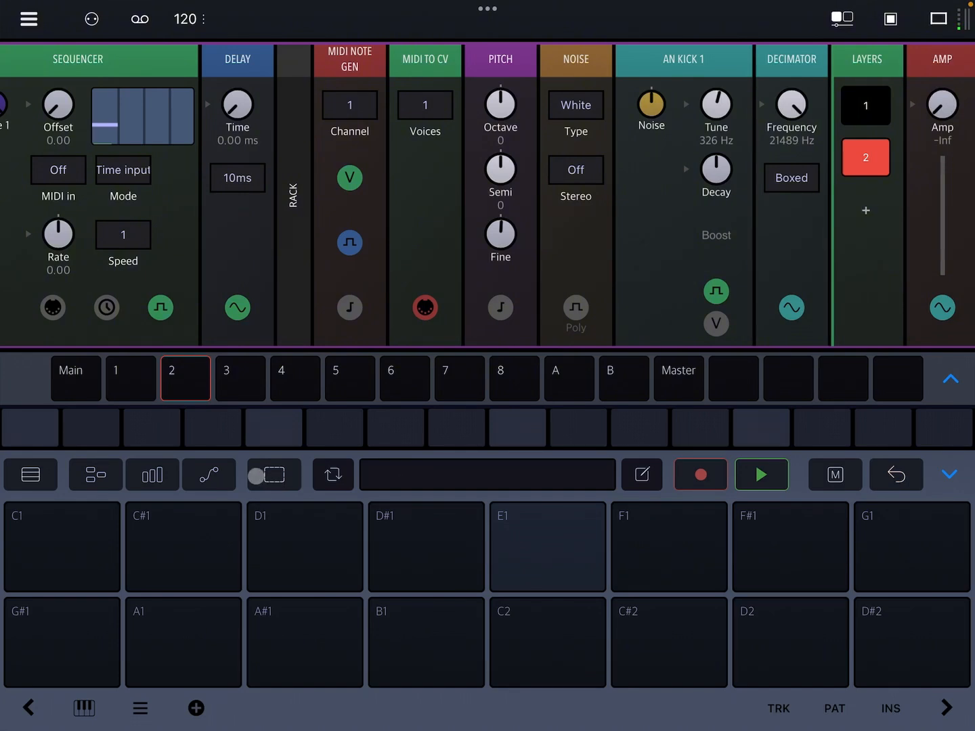
left_click(273, 474)
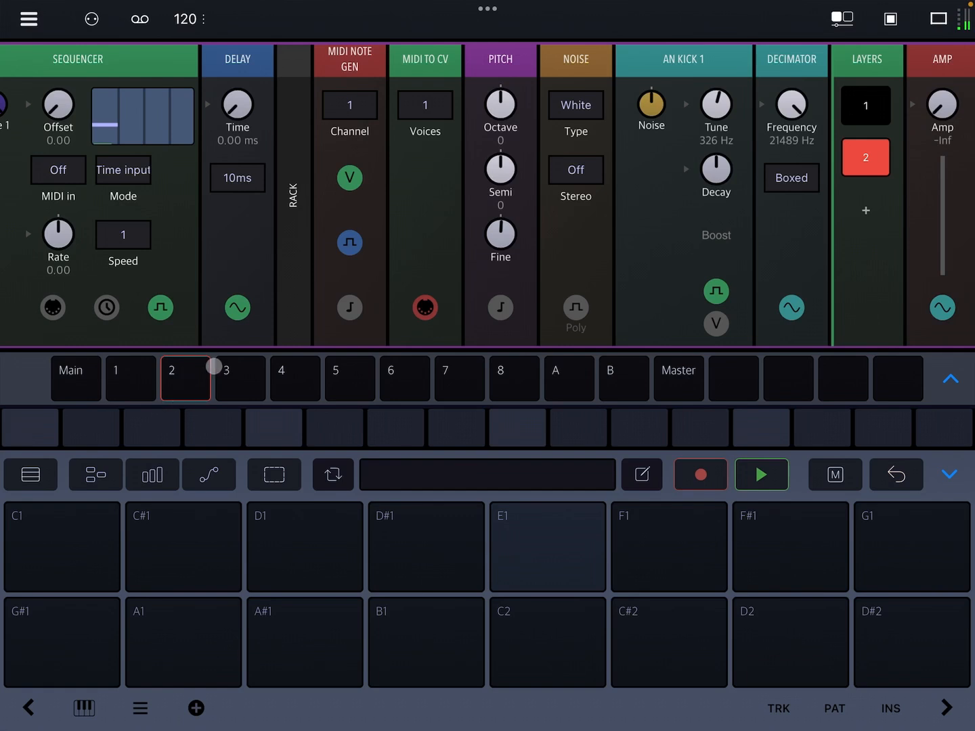
Switch to track 4 to show its MIDI to CV and Morph modules.
left_click(296, 379)
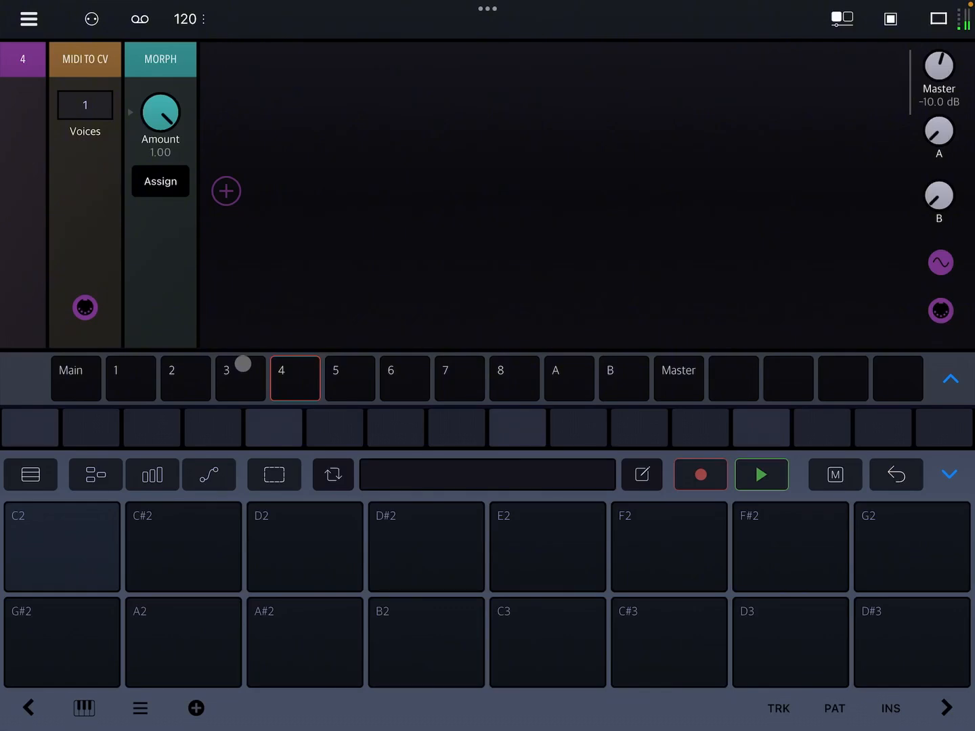
mouse_move(242, 363)
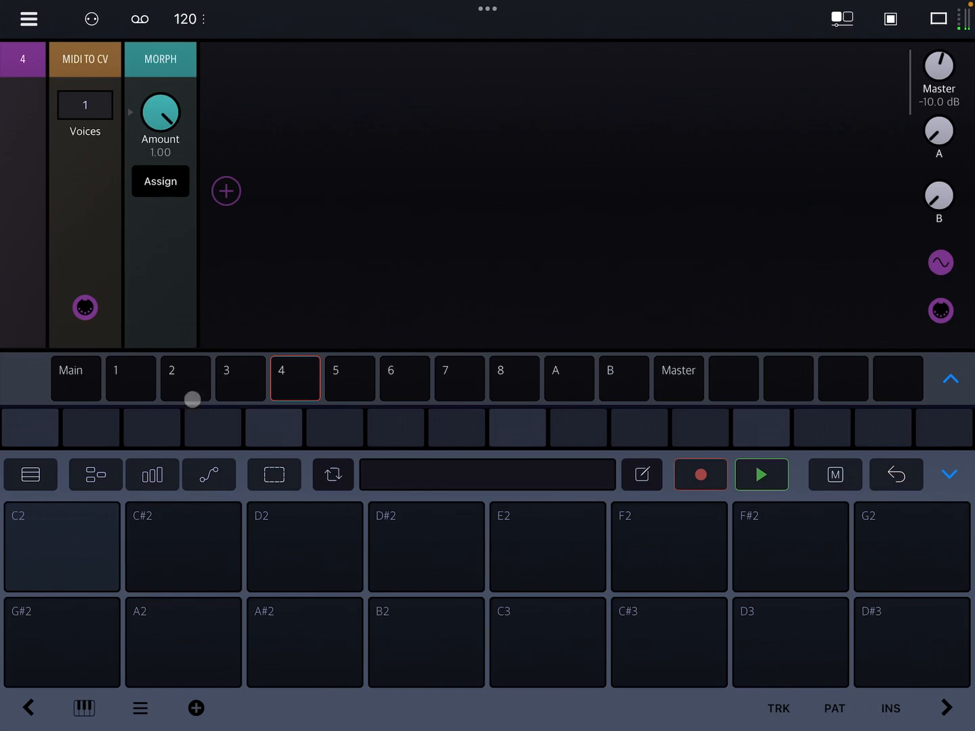
Load the Banks rack preset from Misc/Utility rack presets into the Main rack.
left_click(76, 379)
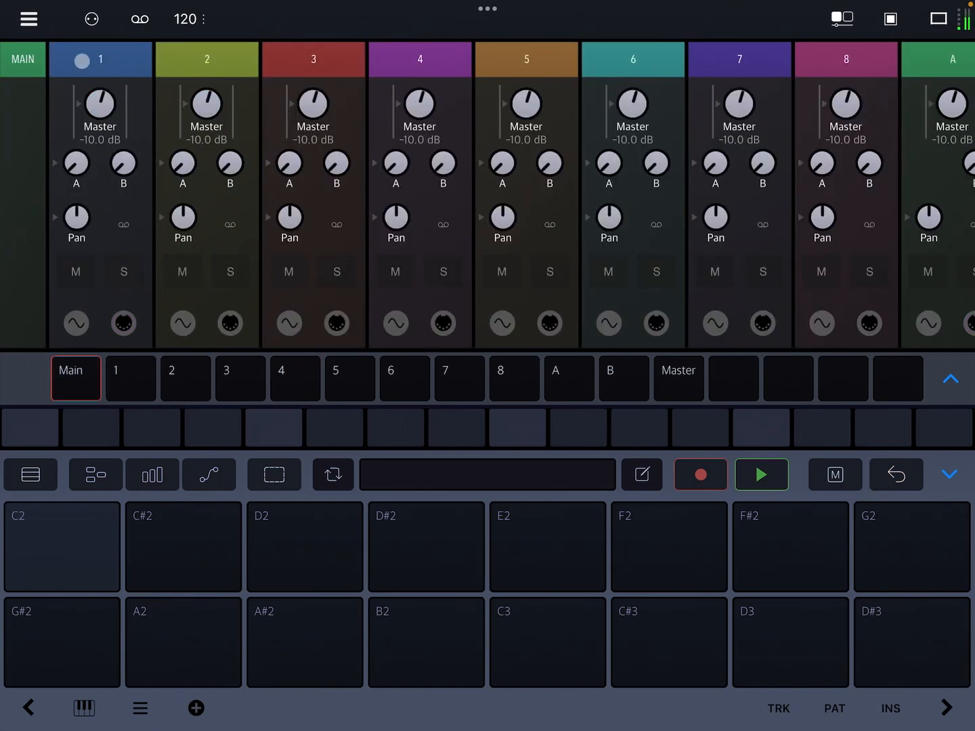
left_click(67, 195)
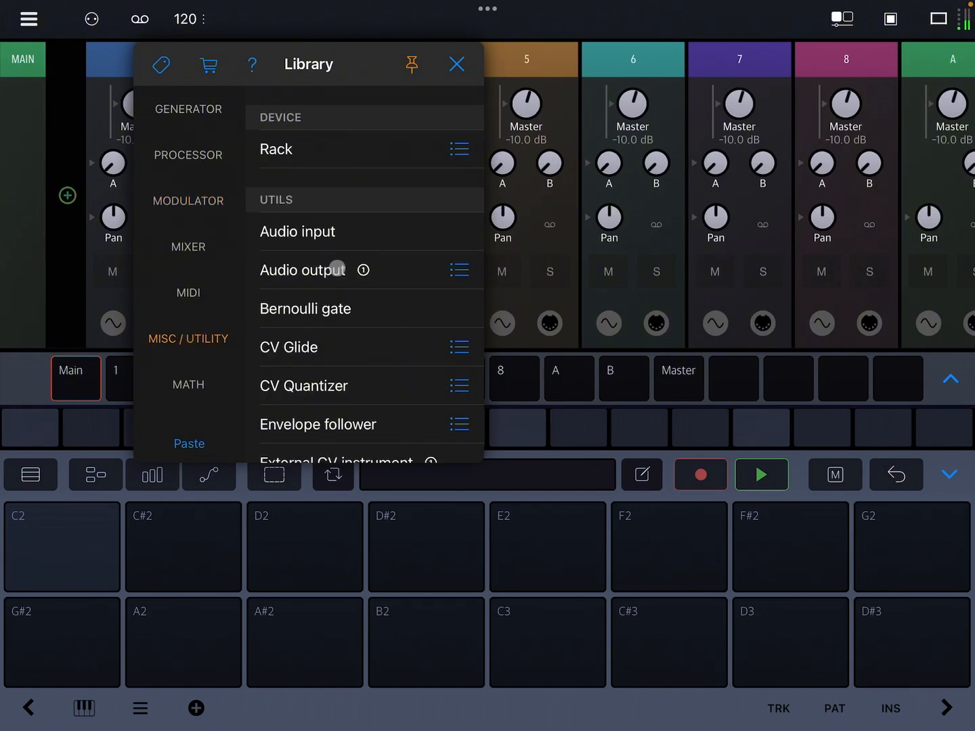
left_click(458, 149)
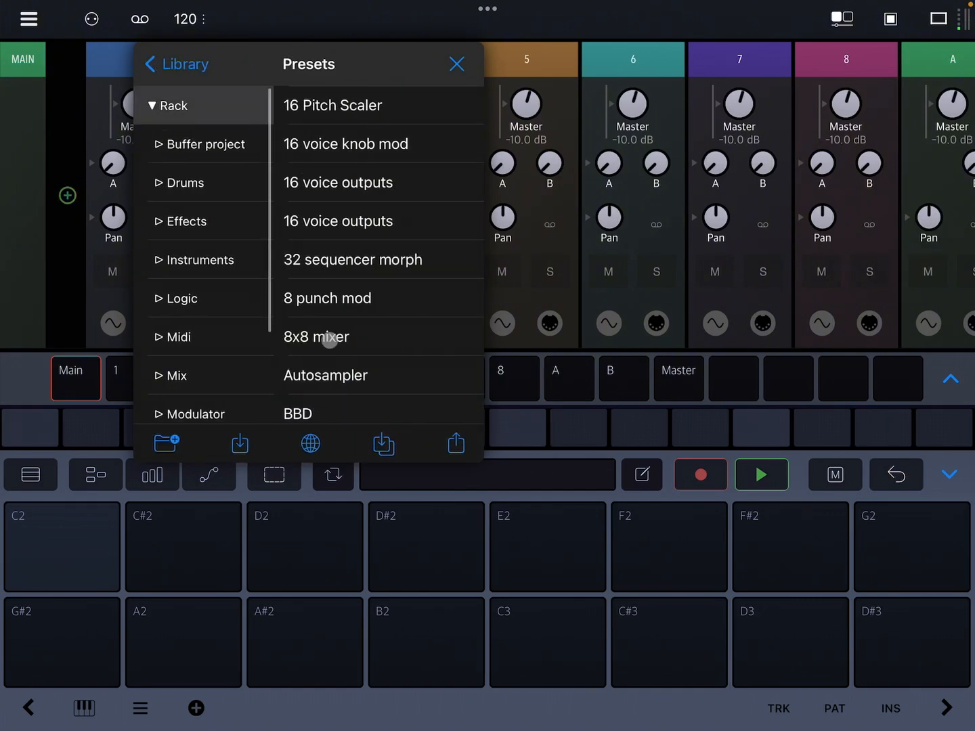
scroll("down", 3)
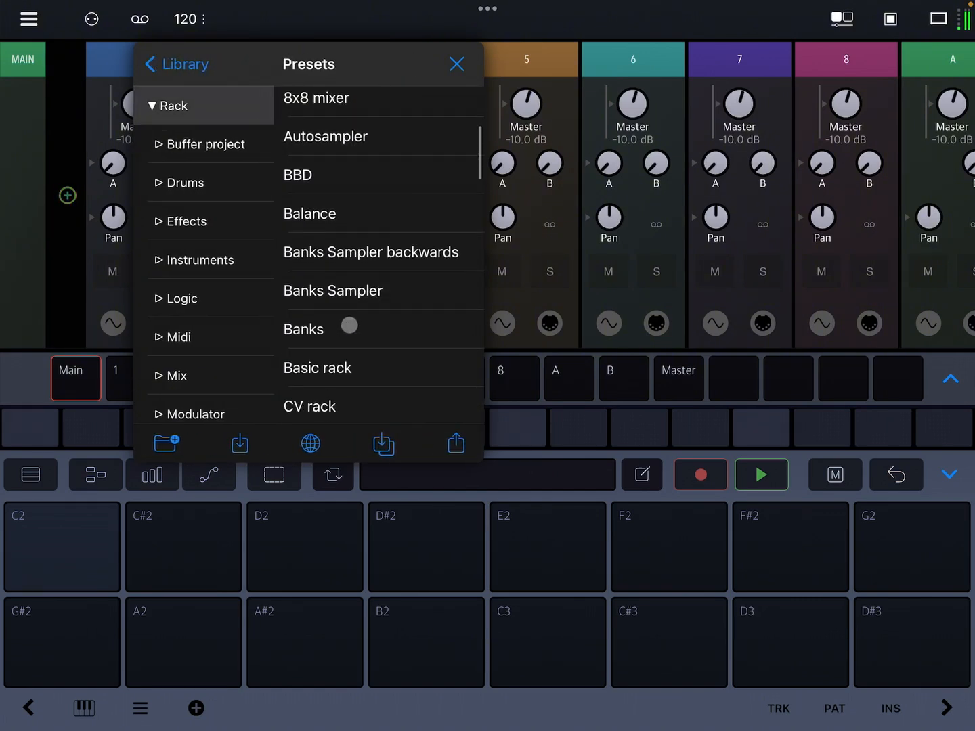
left_click(332, 329)
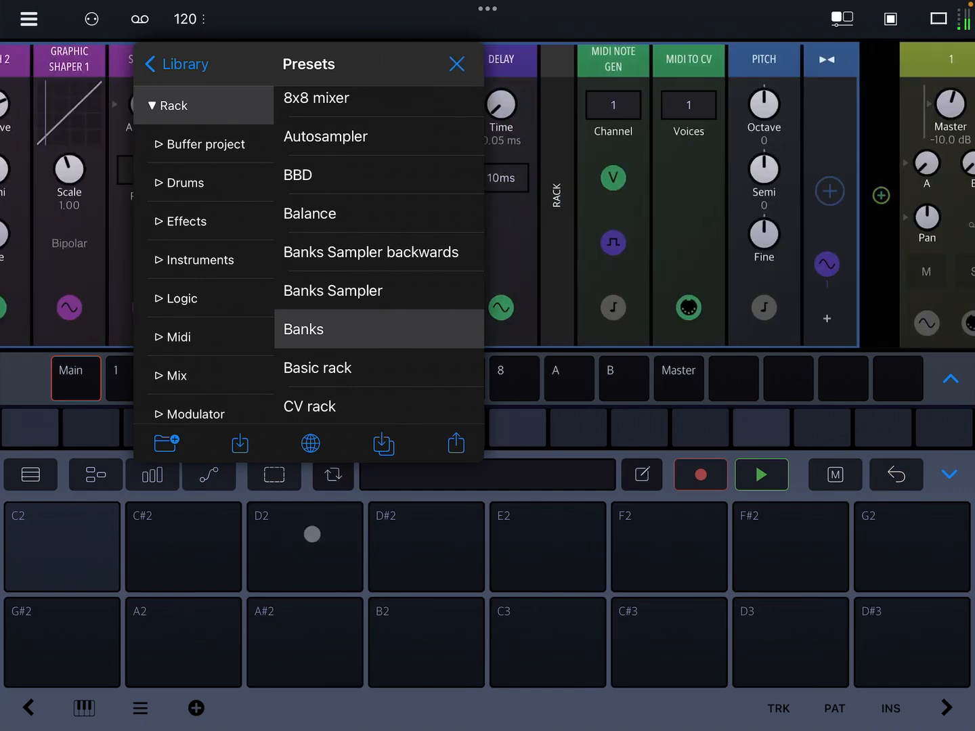
left_click(456, 64)
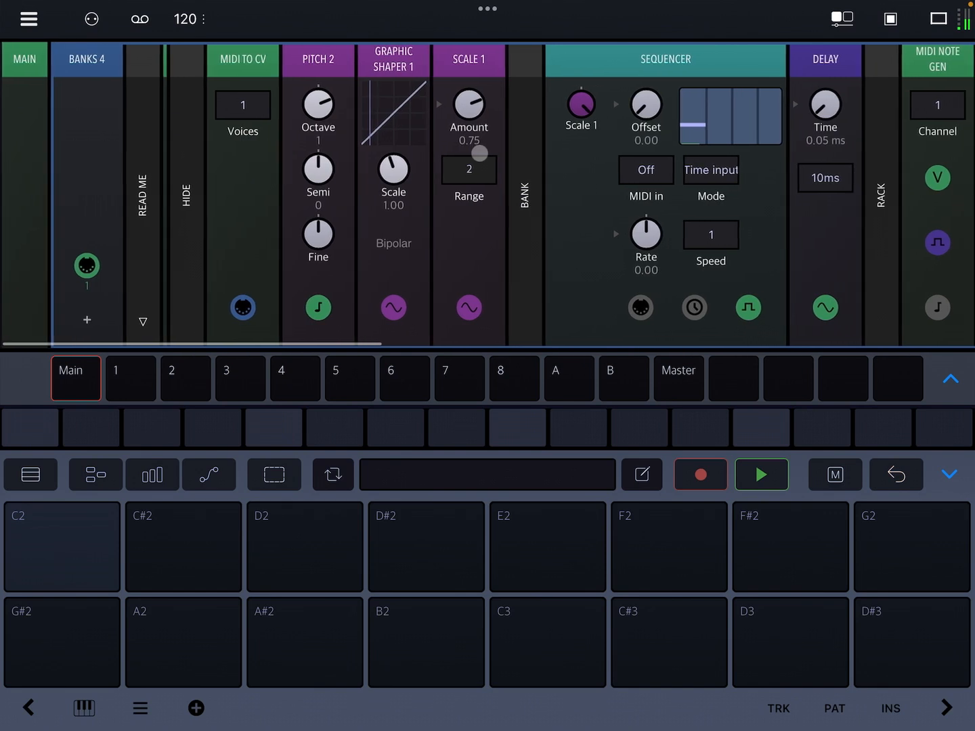
scroll("right", 3)
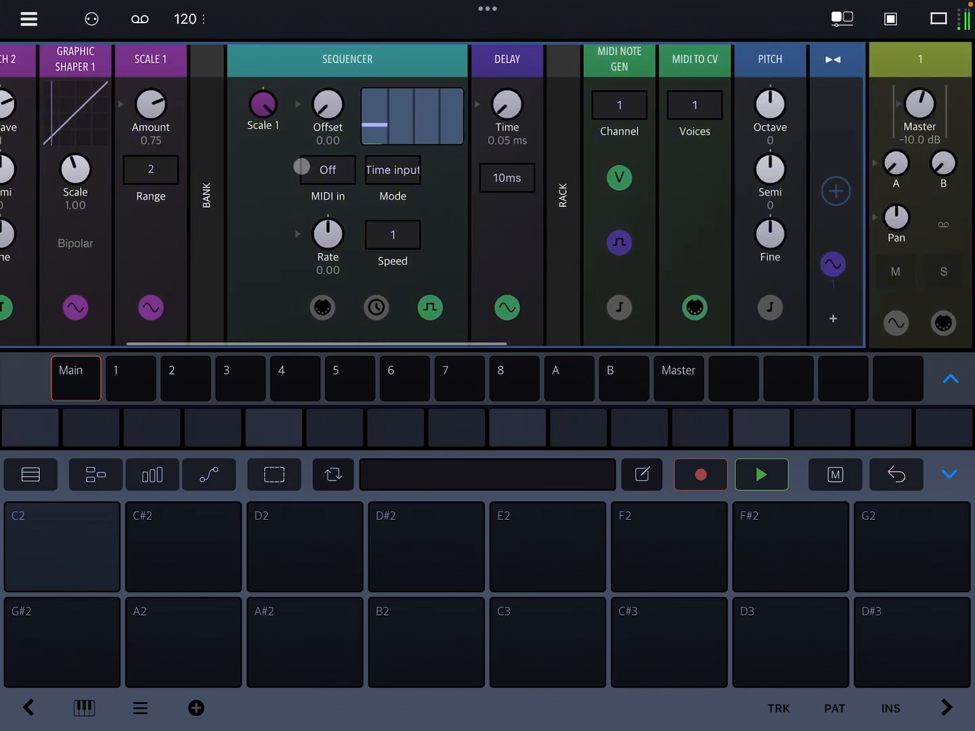
left_click(301, 168)
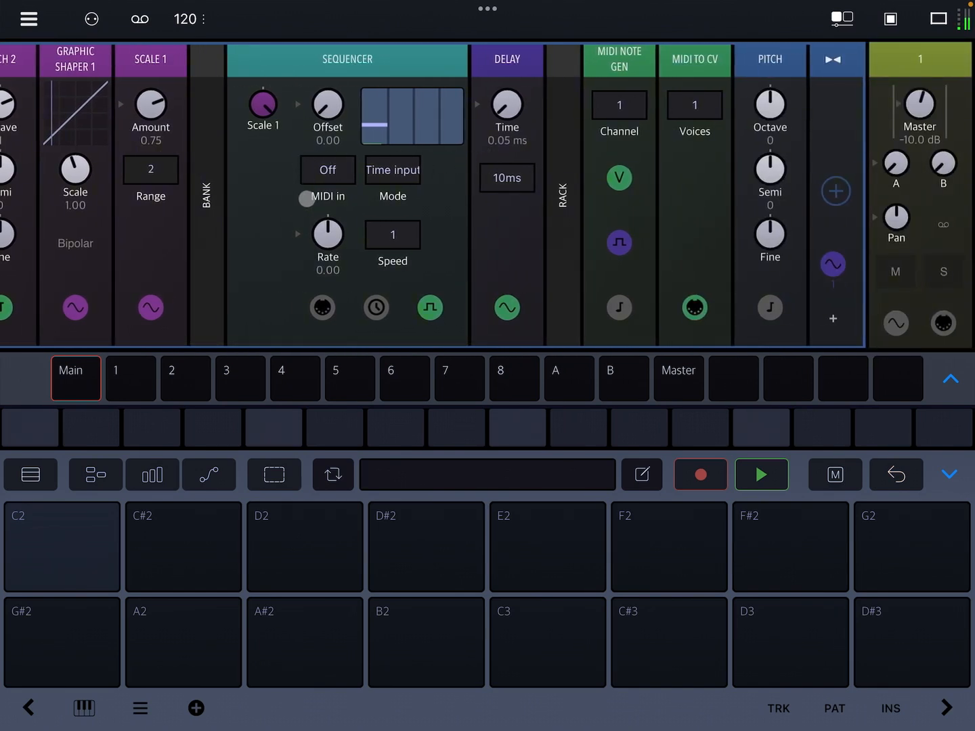
scroll("left", 3)
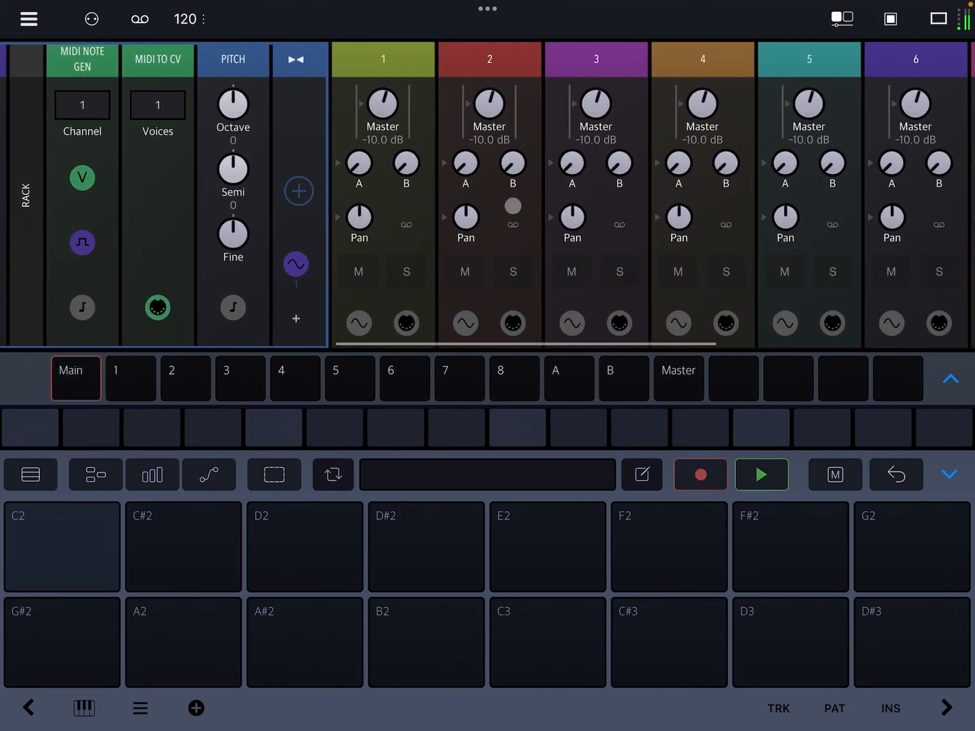
Add an AN Kick to track 4, tune it to 120 Hz, start playback, and return to Main.
left_click(295, 379)
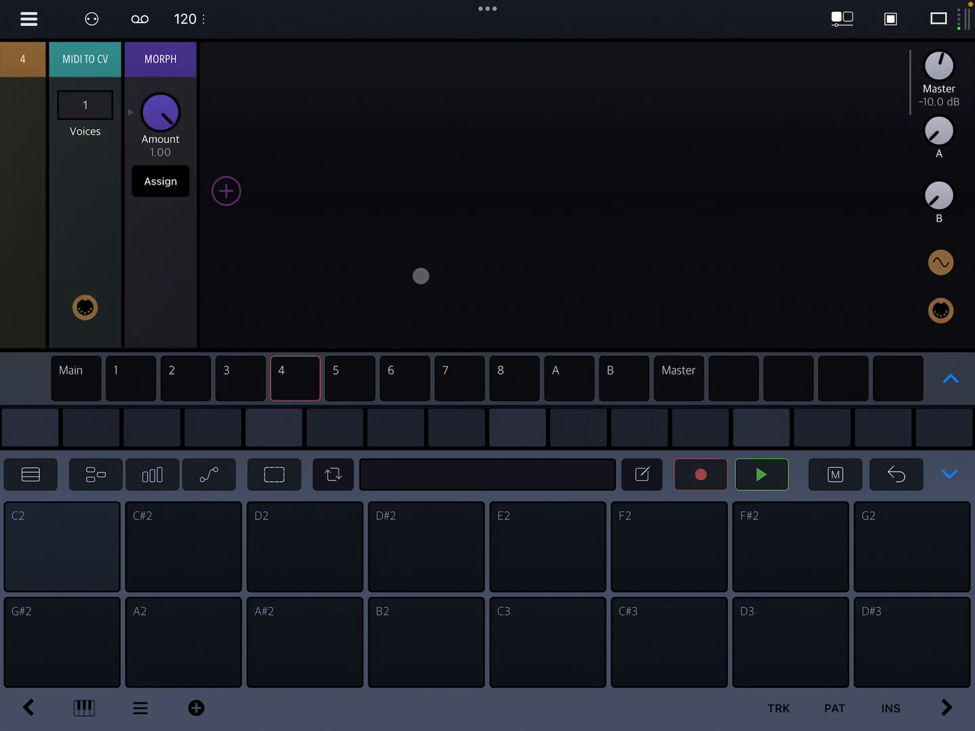
left_click(226, 191)
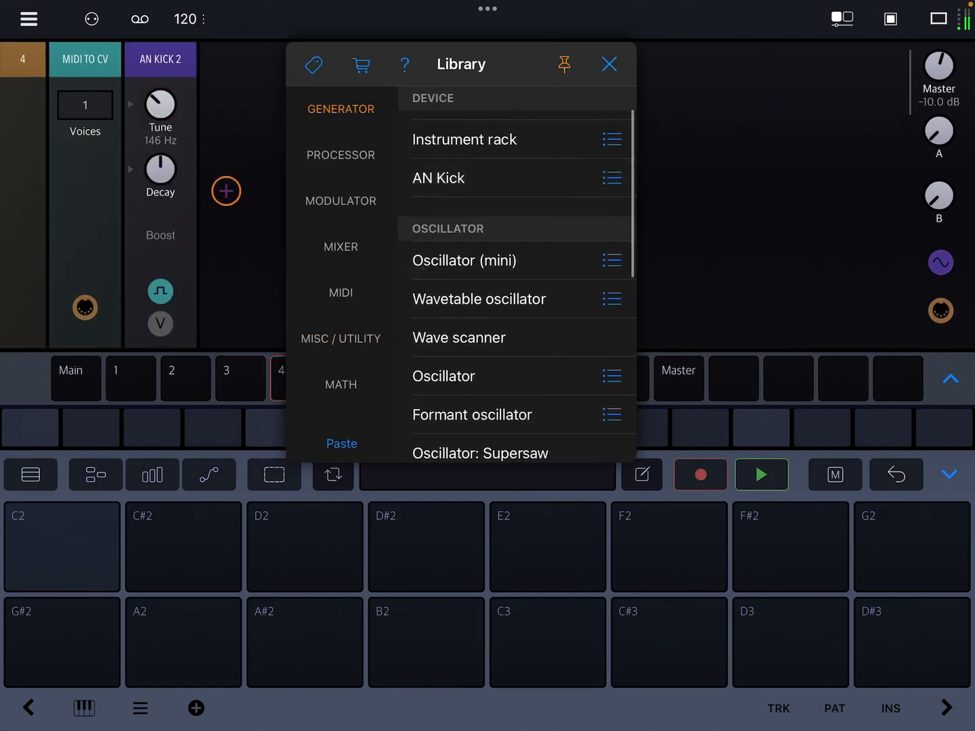
left_click(609, 63)
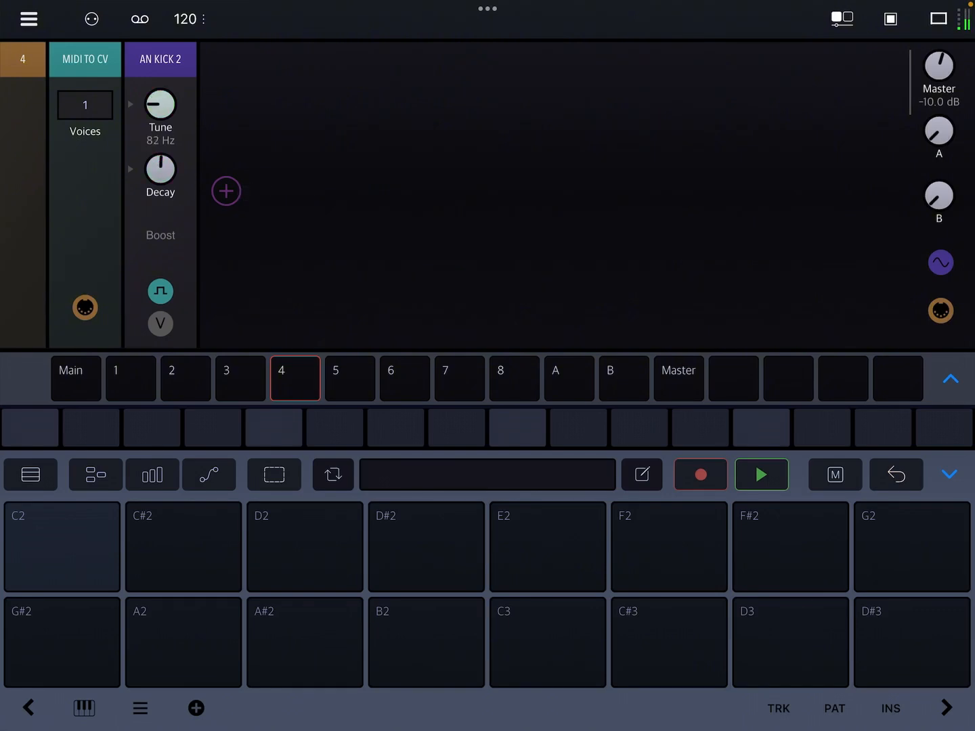
left_click_drag(160, 103, 159, 81)
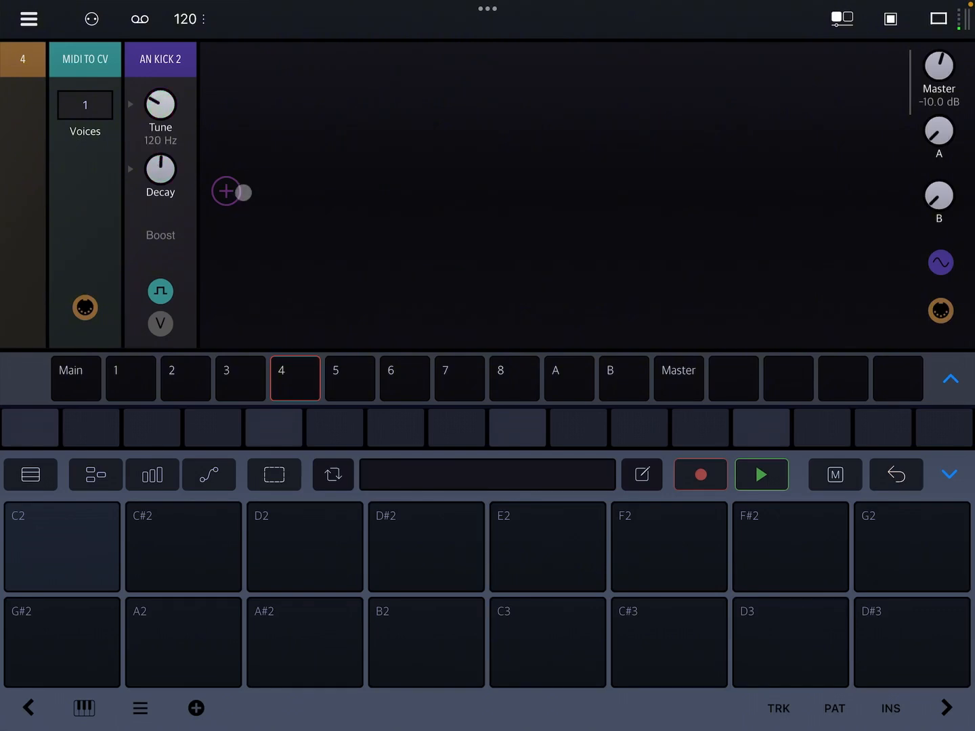
left_click(761, 474)
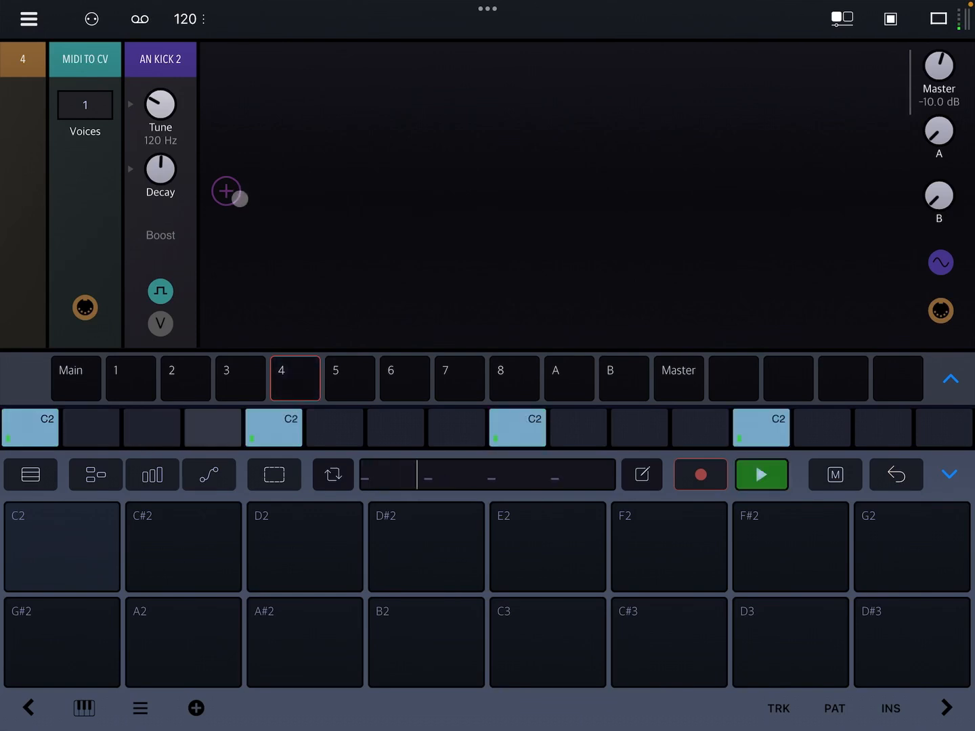
left_click(76, 379)
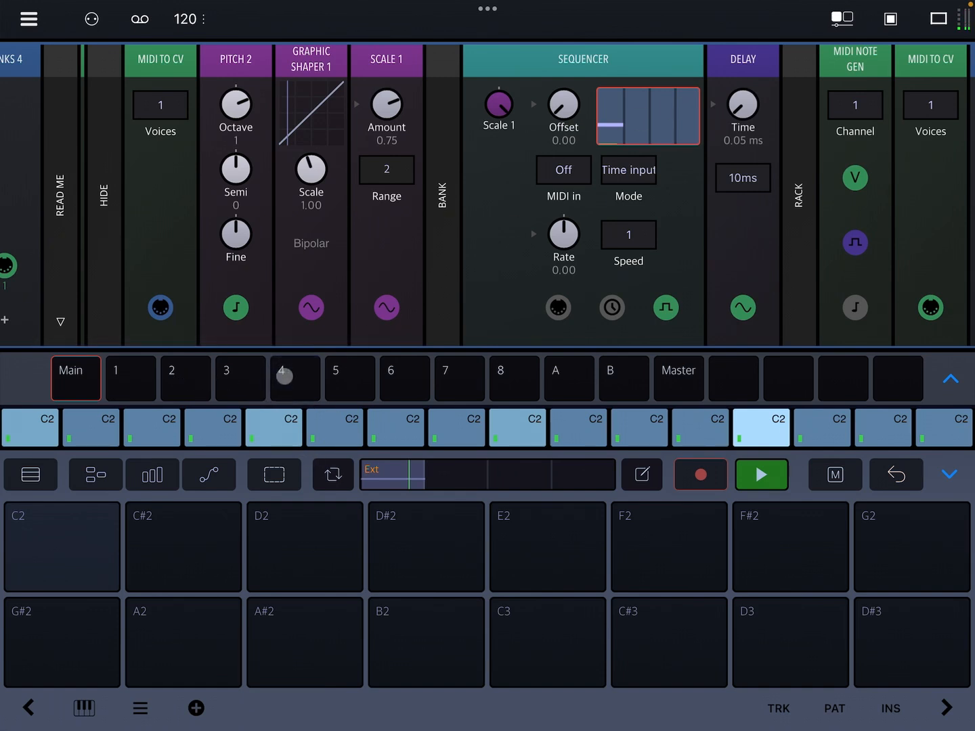
Select Main sequencer step 2, lock track 4's AN Kick Tune to 185 Hz on it, and return to Main.
left_click(295, 380)
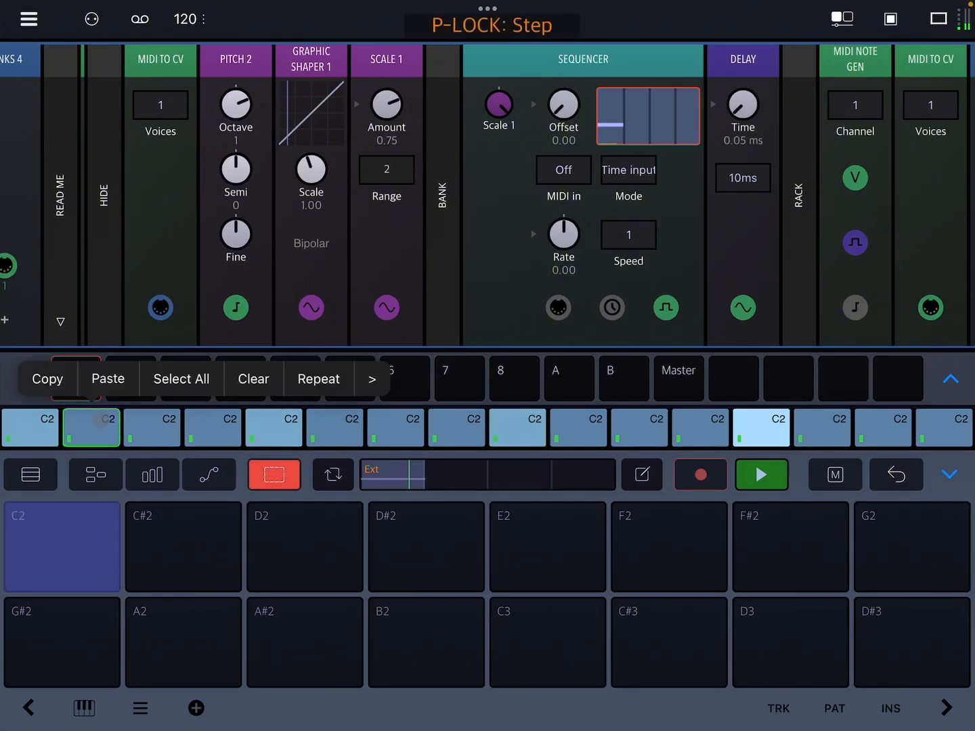
left_click(492, 309)
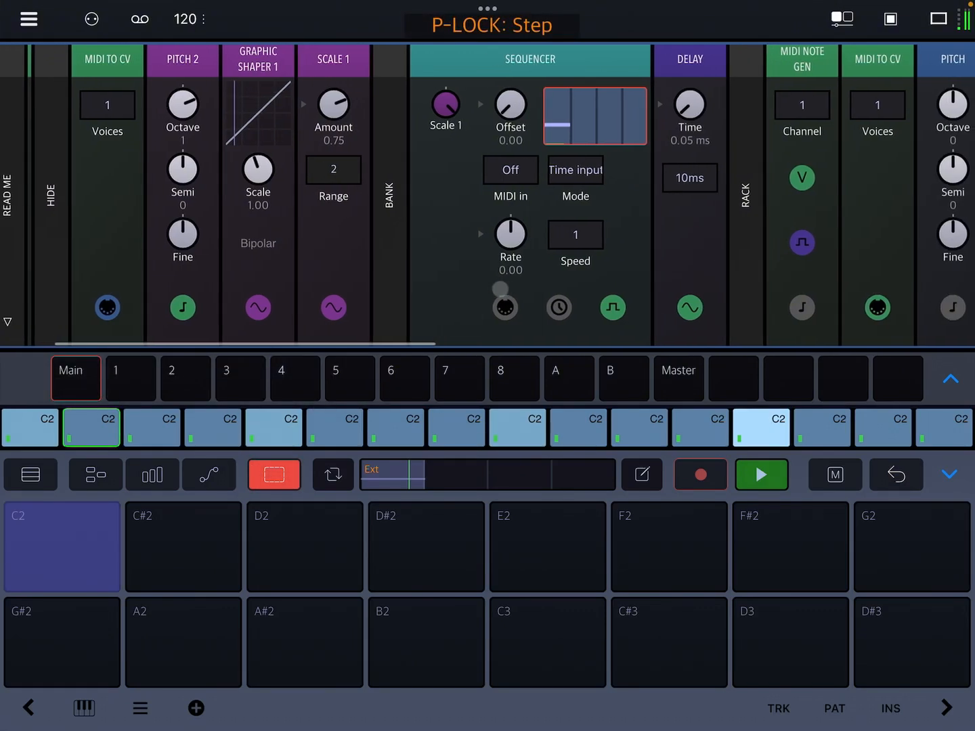
left_click(295, 379)
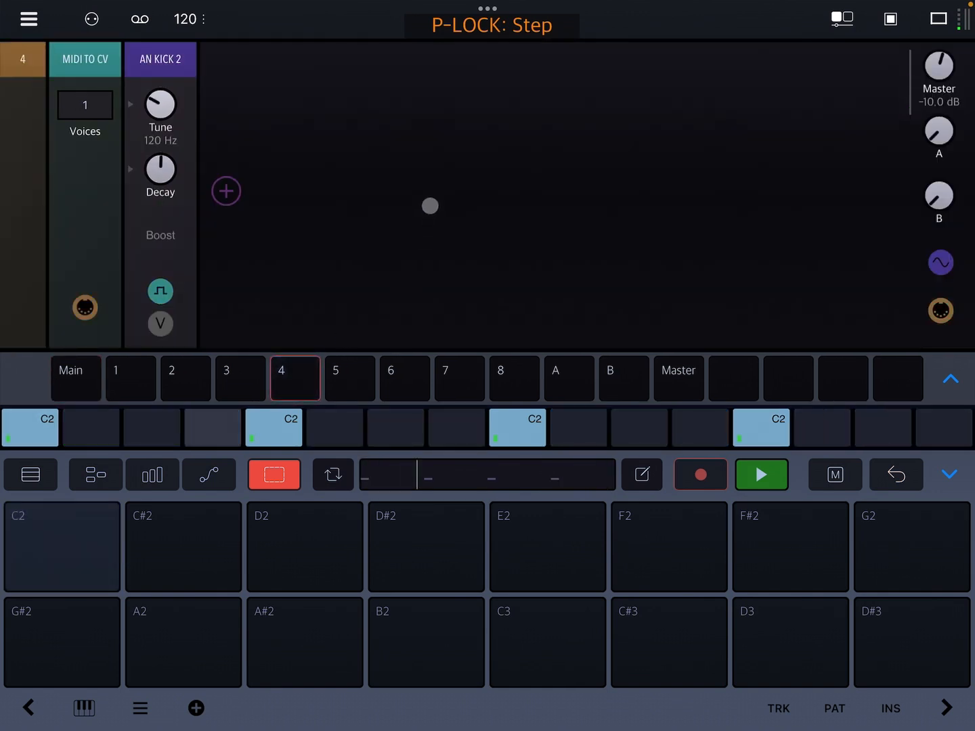
left_click_drag(160, 106, 160, 68)
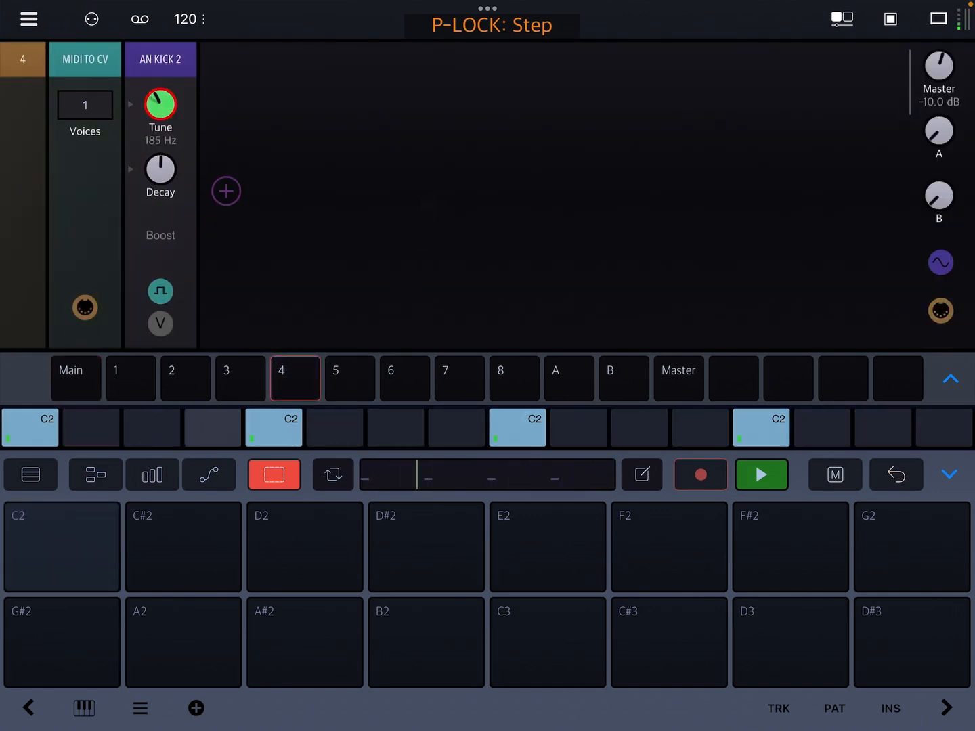
left_click_drag(160, 106, 160, 74)
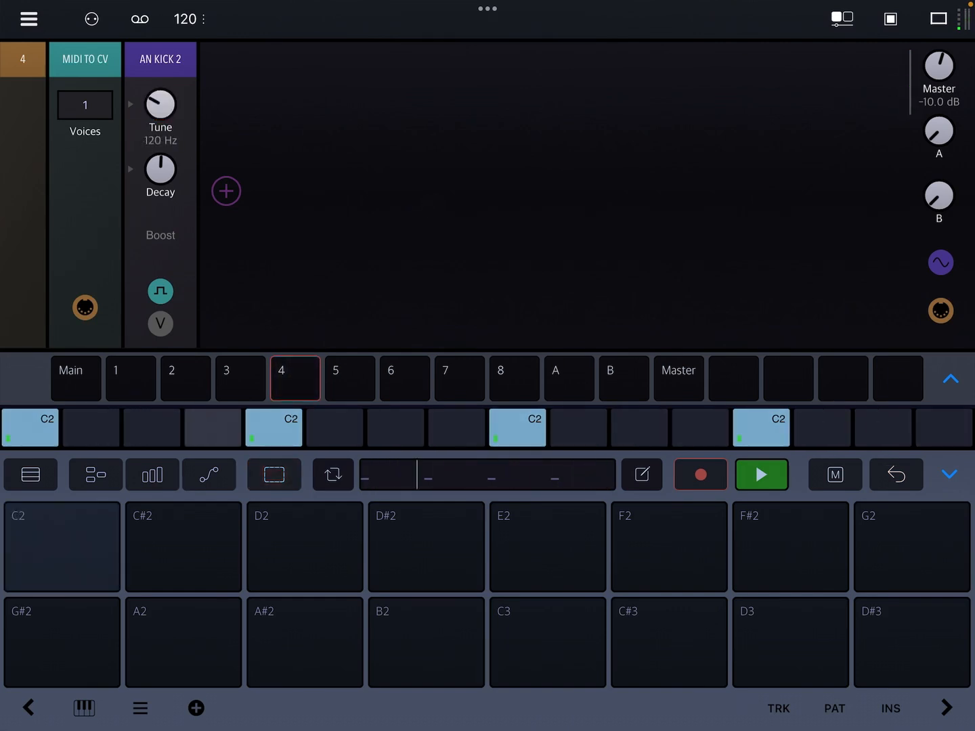
left_click(69, 378)
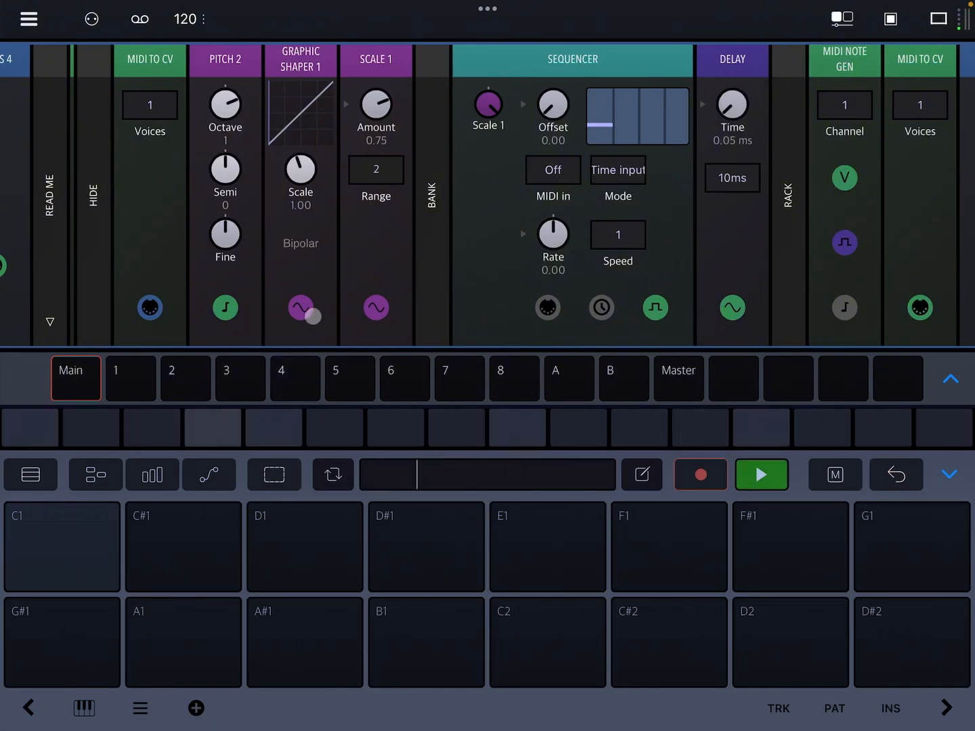
Step through the Note Locks racks of tracks 4, 3 and 2, landing on track 1's Flexi Sampler rack.
left_click(295, 379)
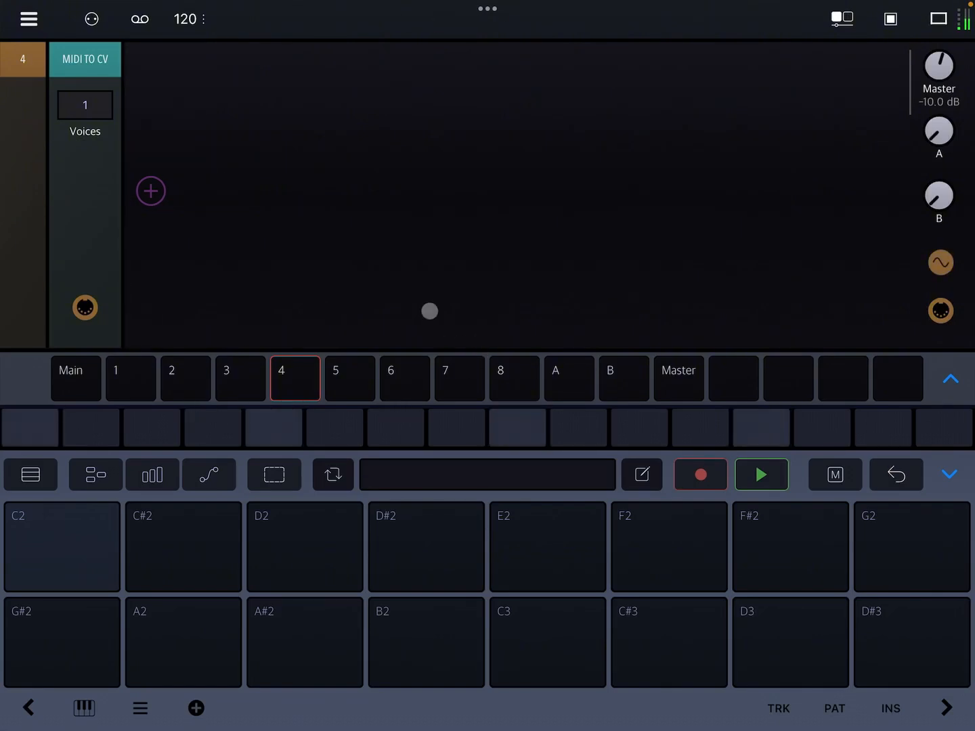
left_click(240, 380)
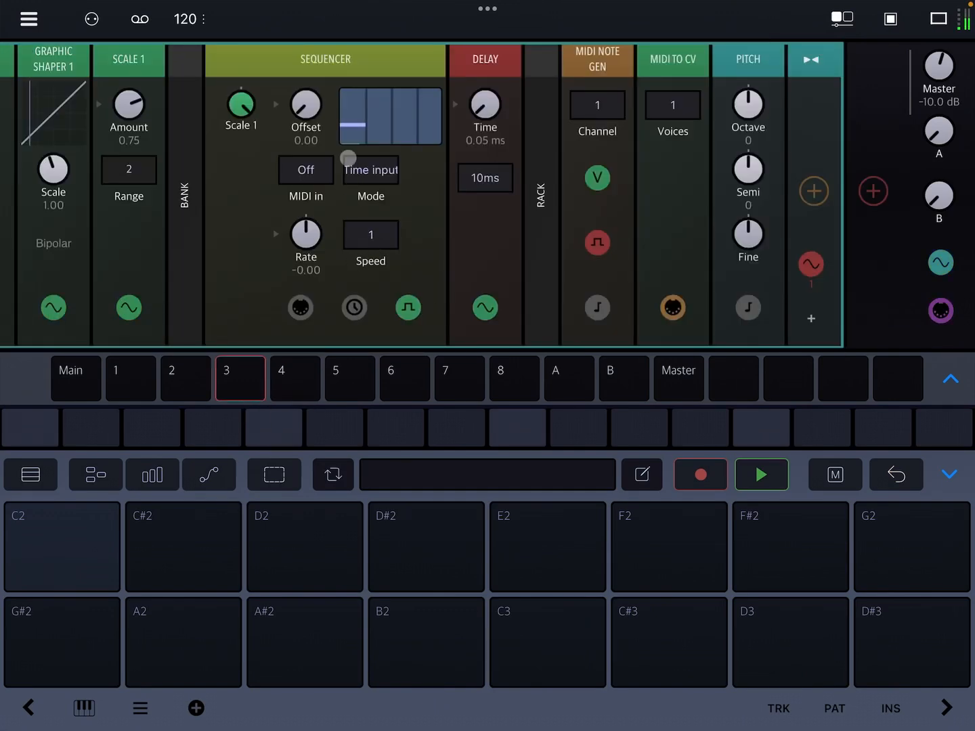
scroll("left", 3)
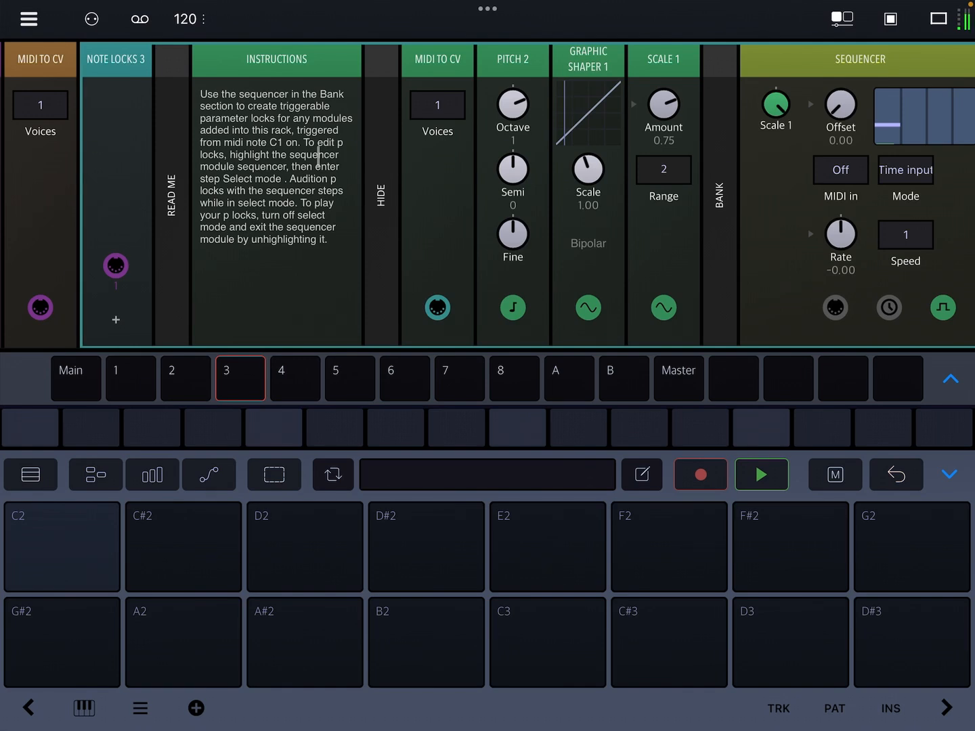
scroll("right", 3)
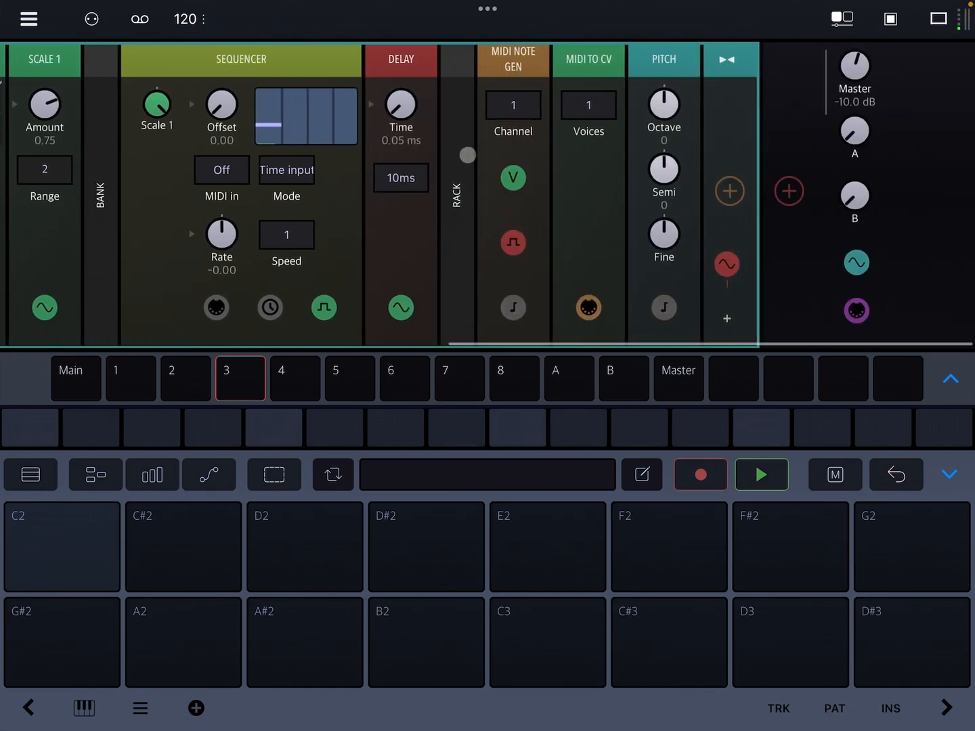
left_click(184, 379)
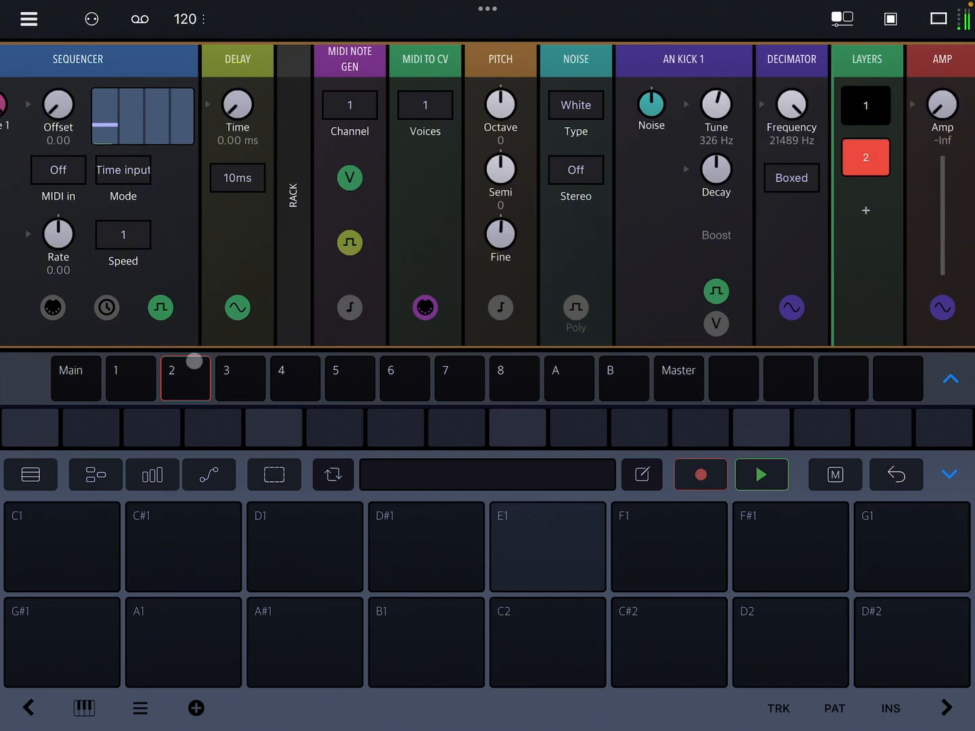
left_click(130, 378)
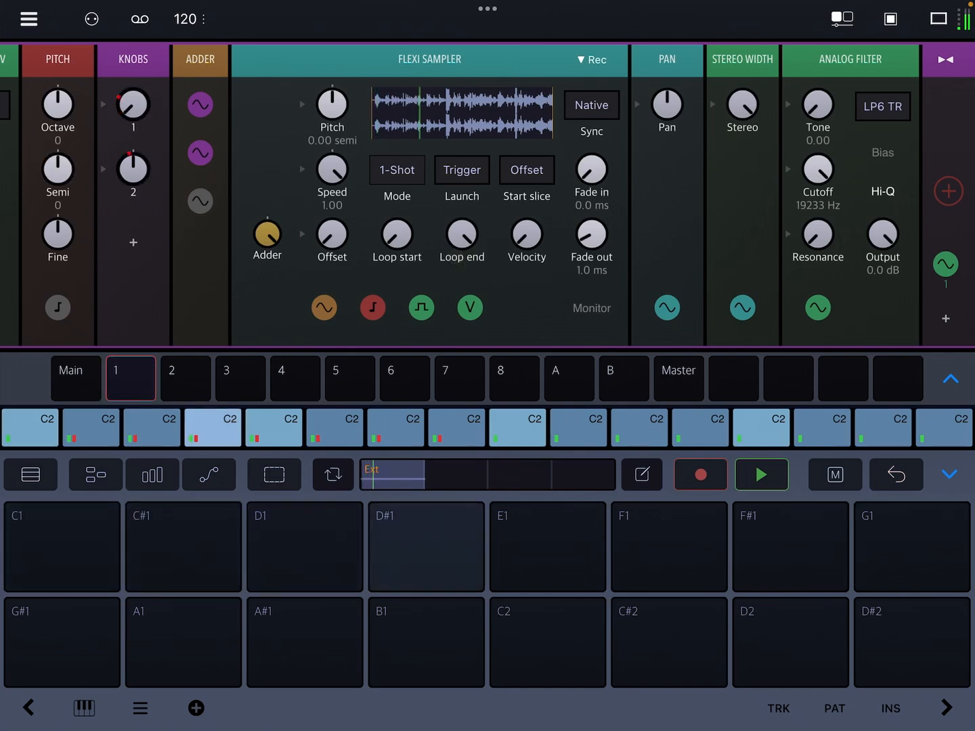
Trigger the C#1 parameter-lock variation, recall it again, then bring up the rack preset library over track 6.
left_click(183, 547)
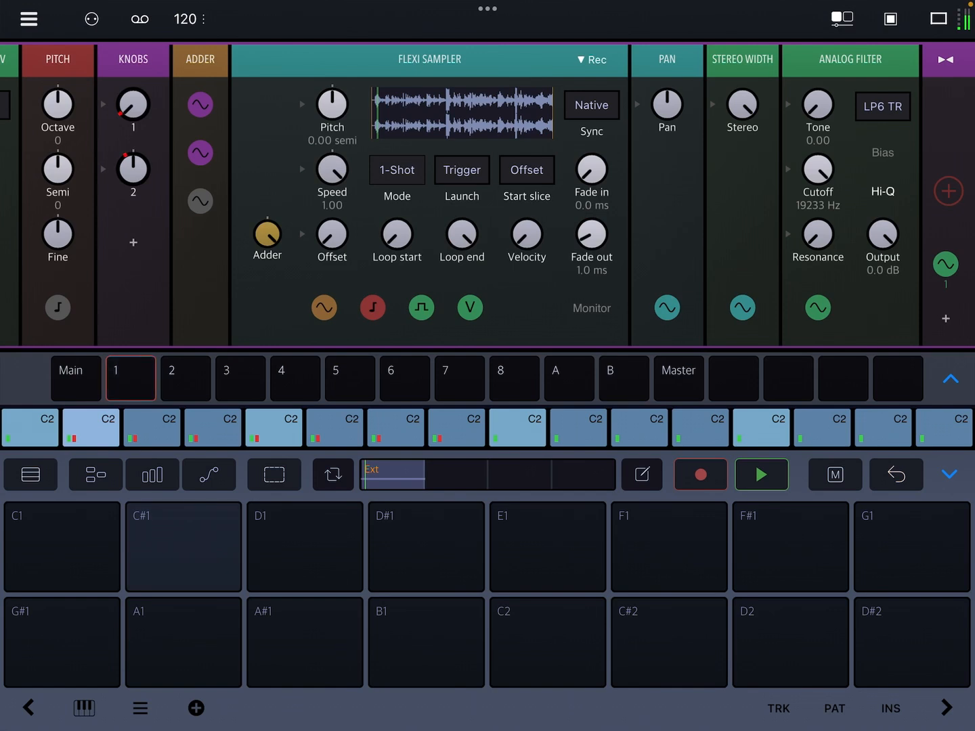
left_click(761, 474)
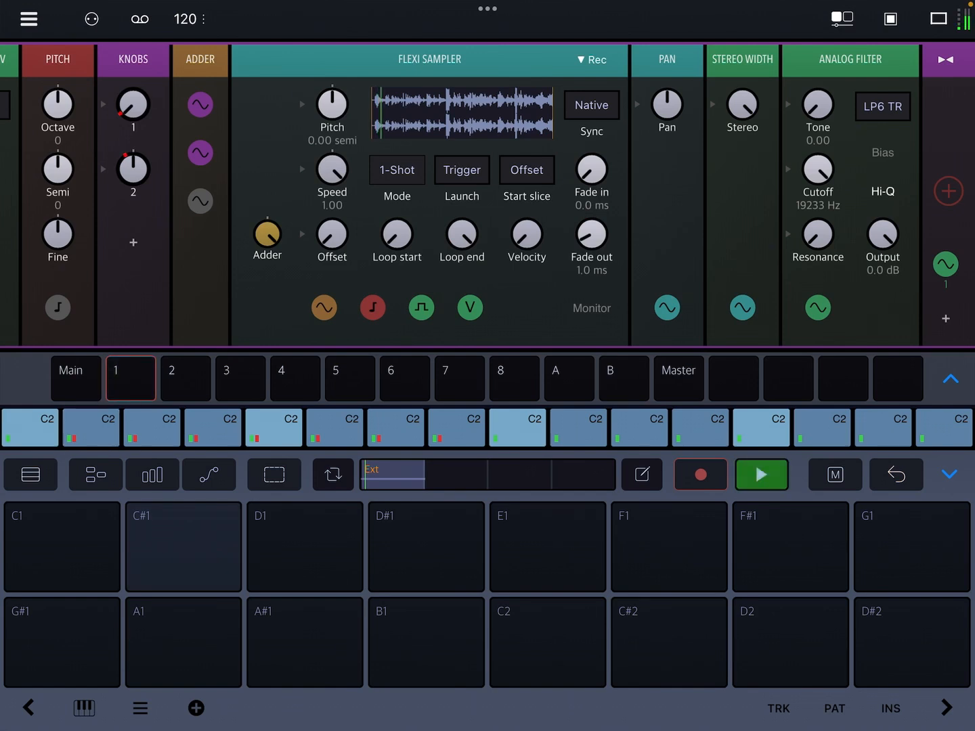
left_click(761, 474)
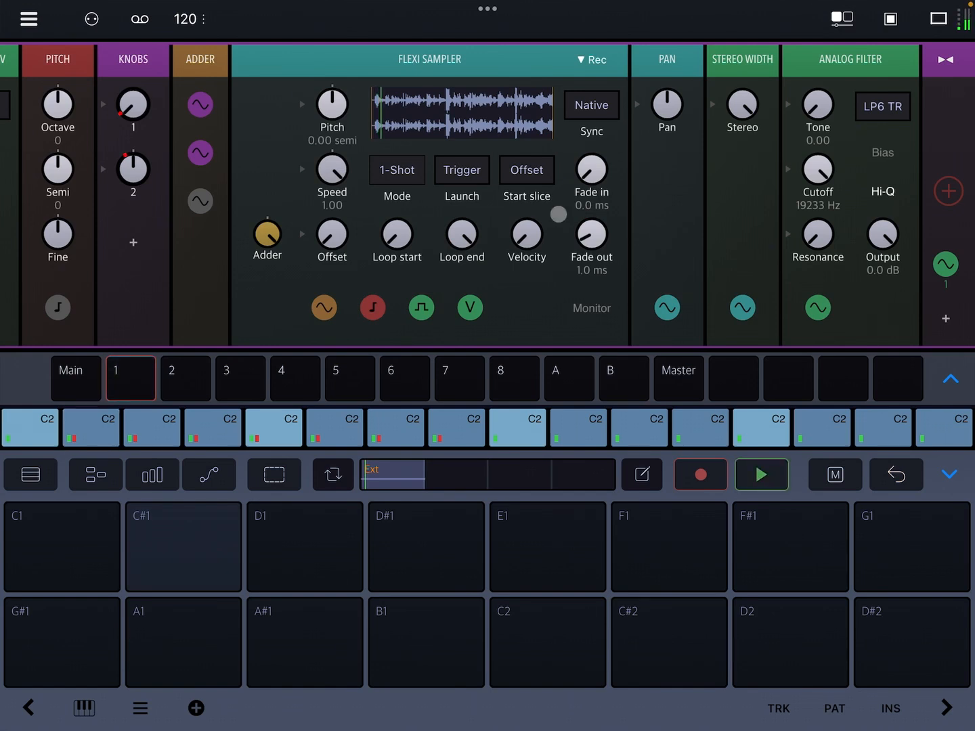
left_click(149, 189)
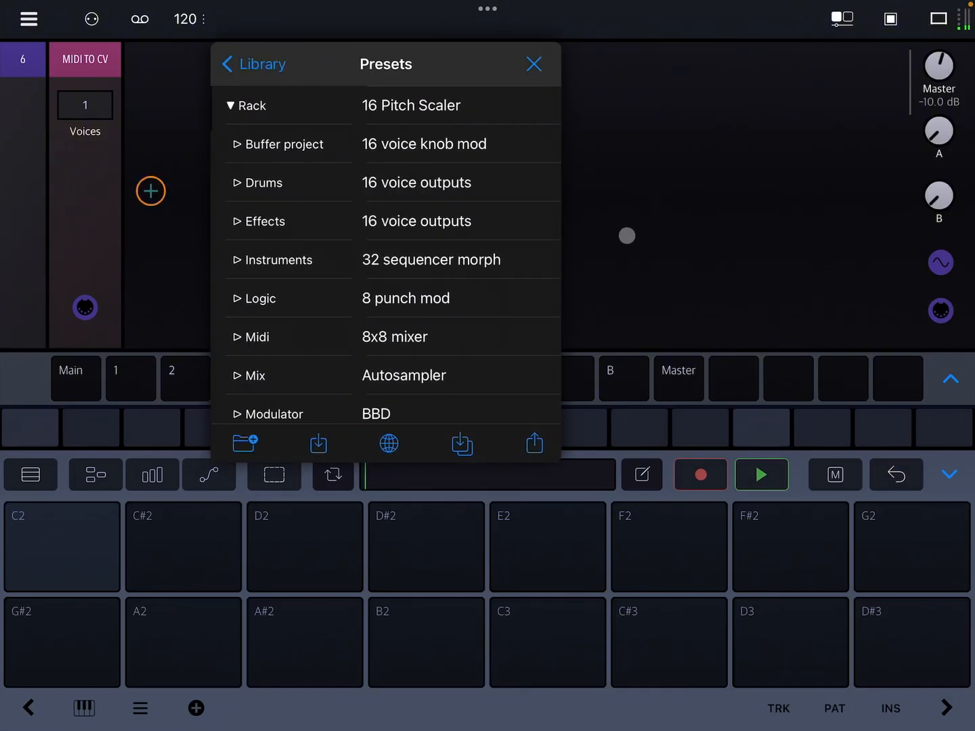
Search the module library for "Sp" and load the SP Flexi preset onto track 6's rack.
scroll("down", 3)
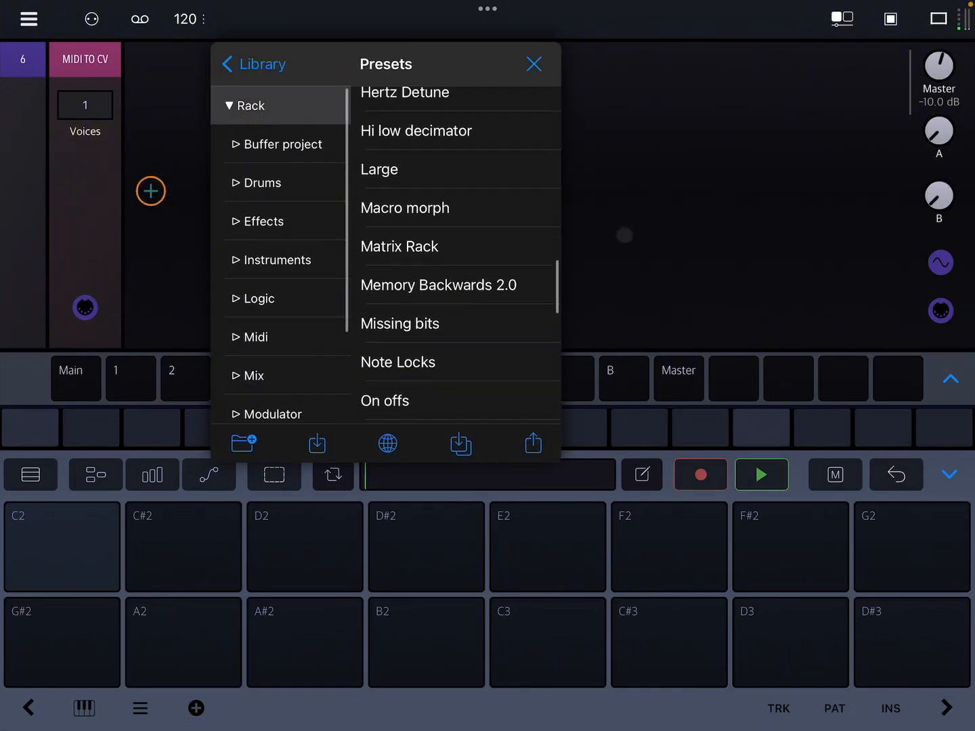
scroll("up", 3)
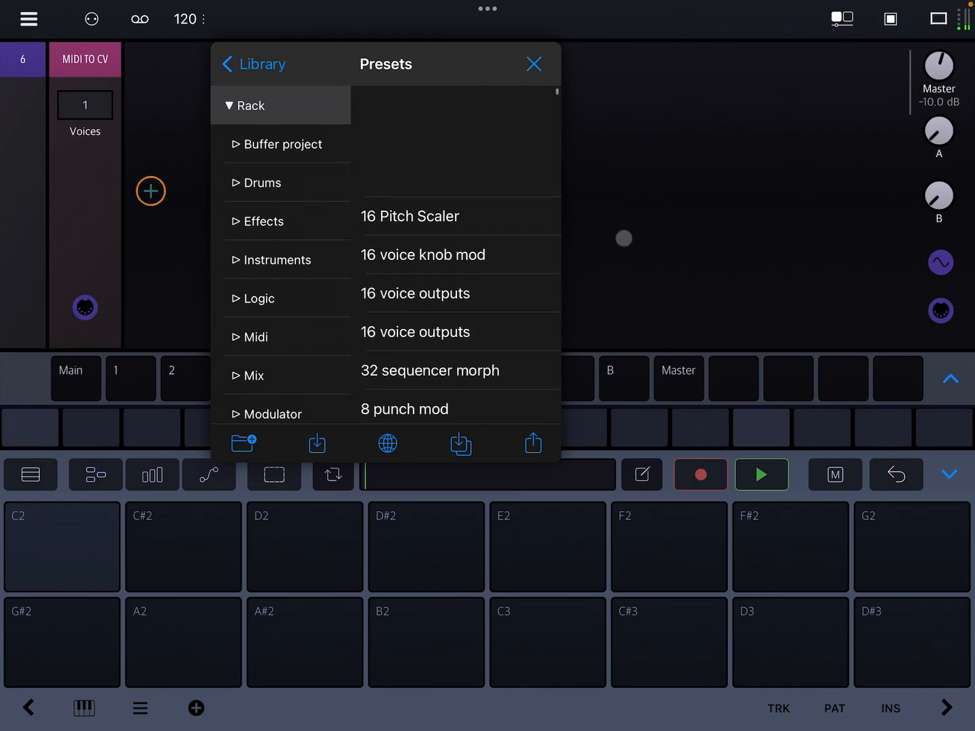
left_click(260, 64)
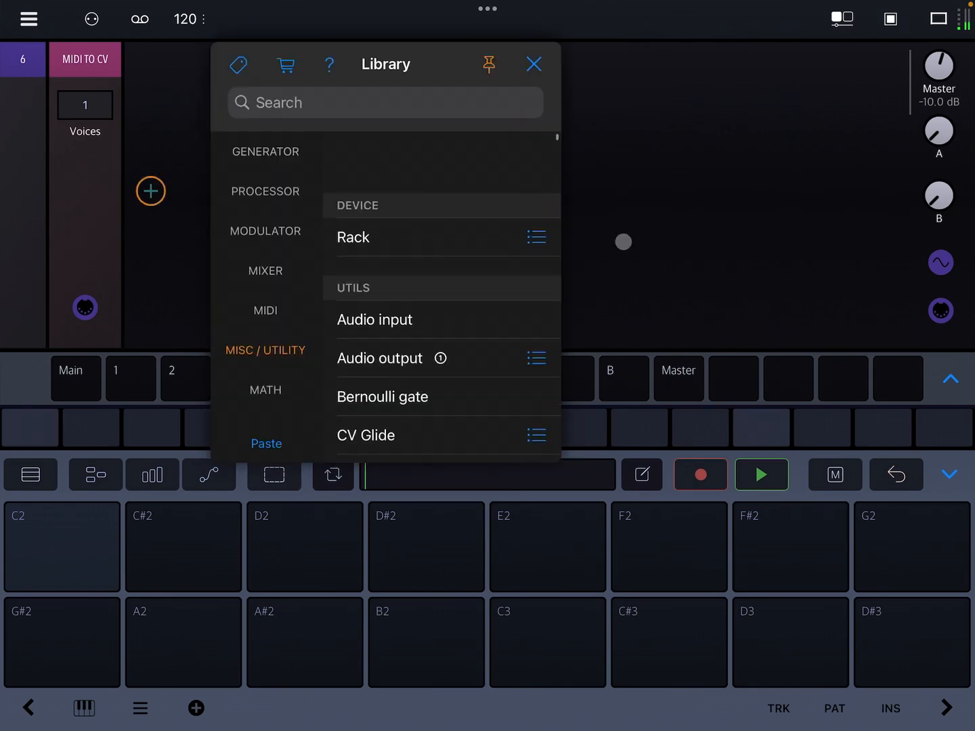
type("Sp")
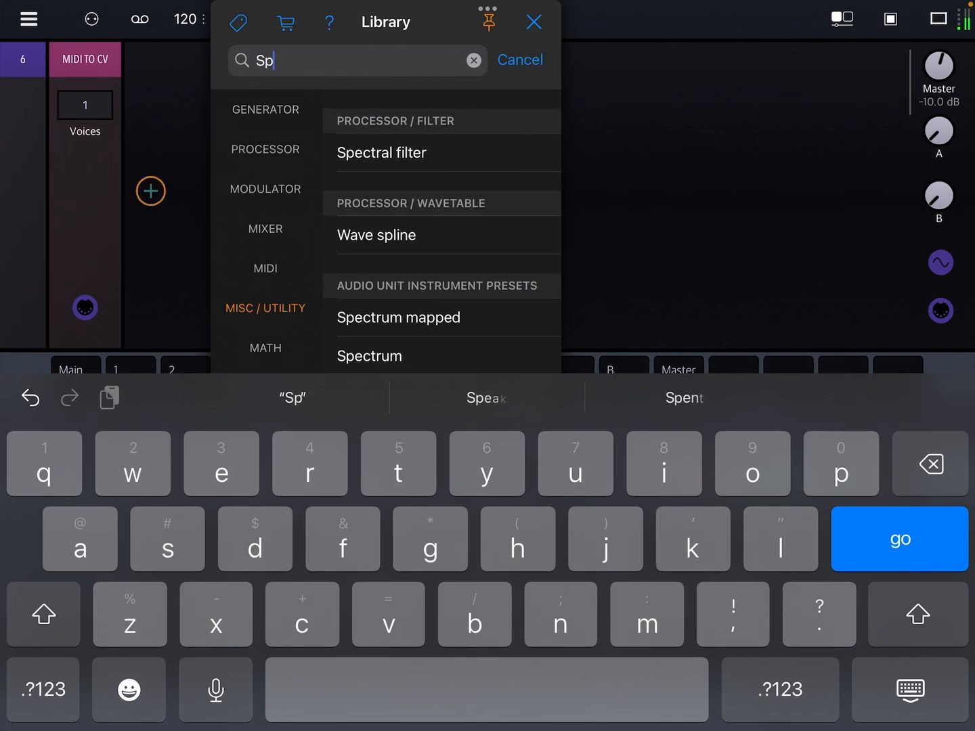
scroll("down", 3)
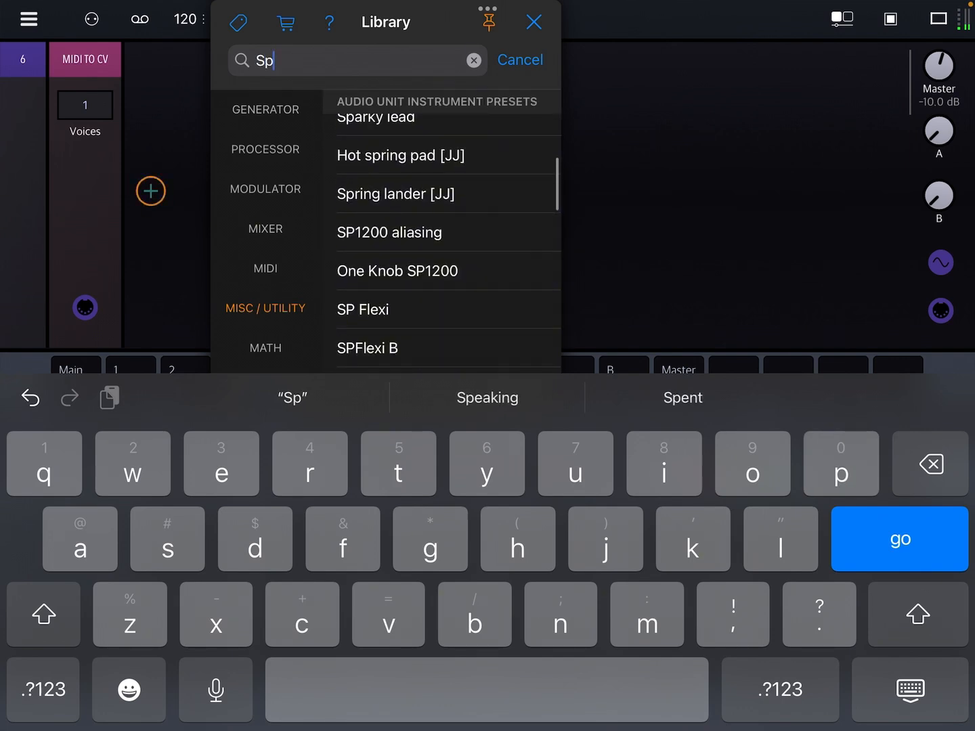
scroll("down", 3)
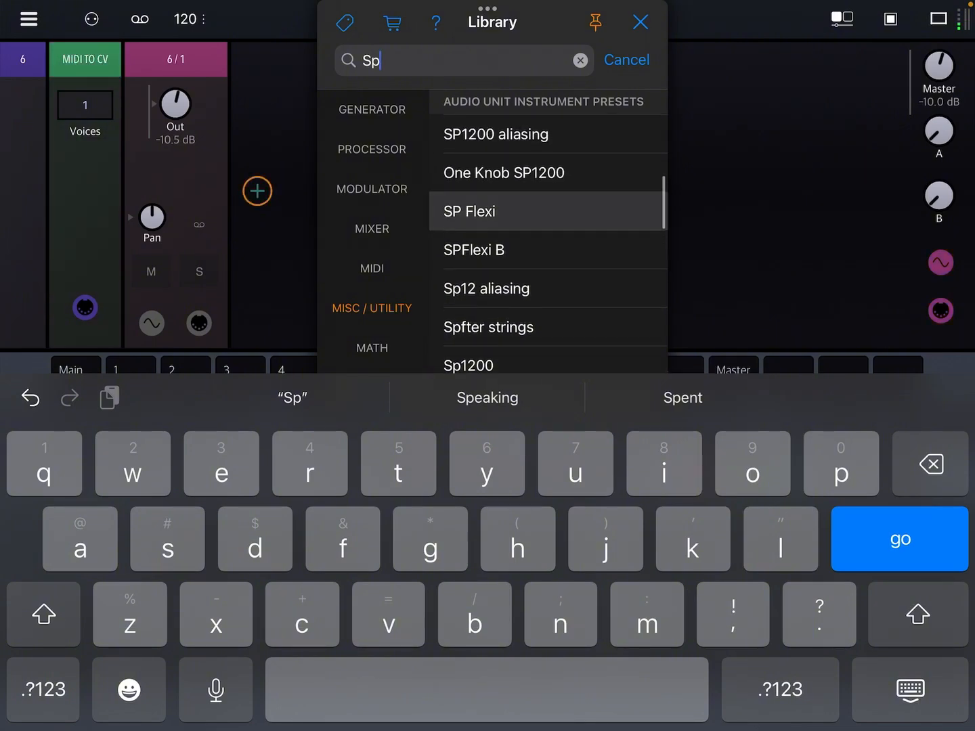
left_click(469, 212)
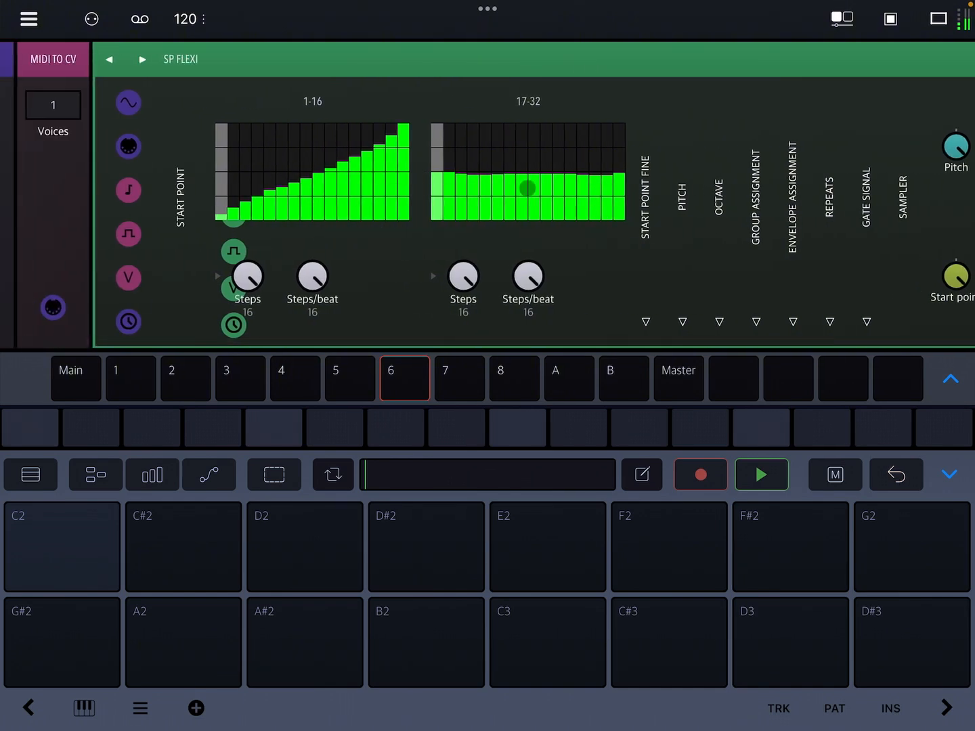
Glance at track 2's kick rack, then return to track 1's Flexi Sampler rack with its sixteen C2 steps.
left_click(185, 380)
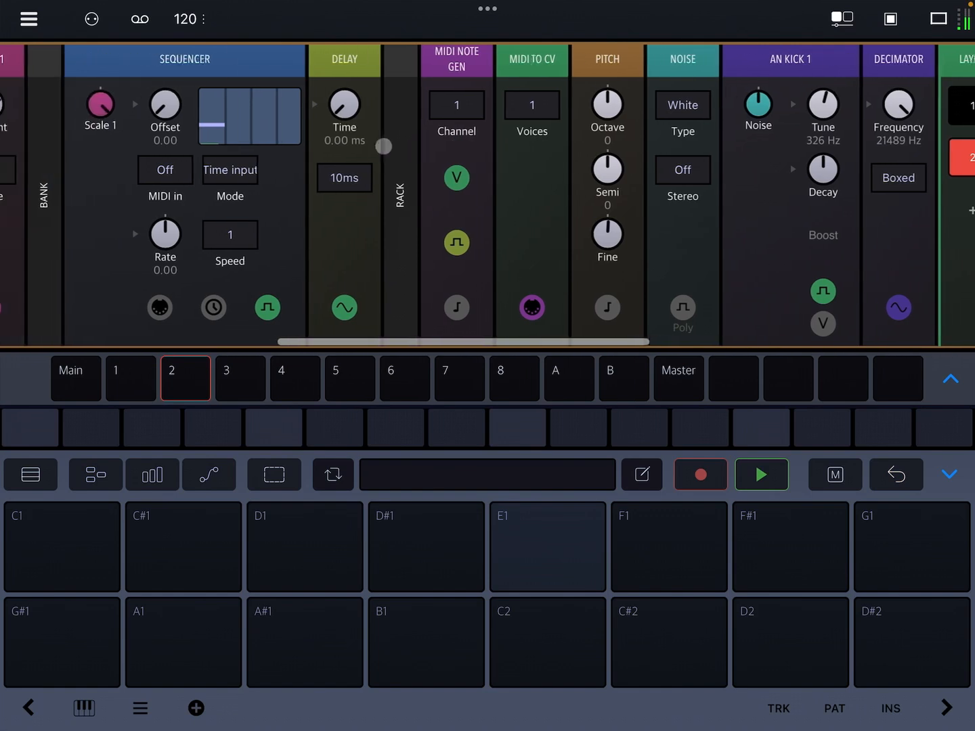
scroll("right", 3)
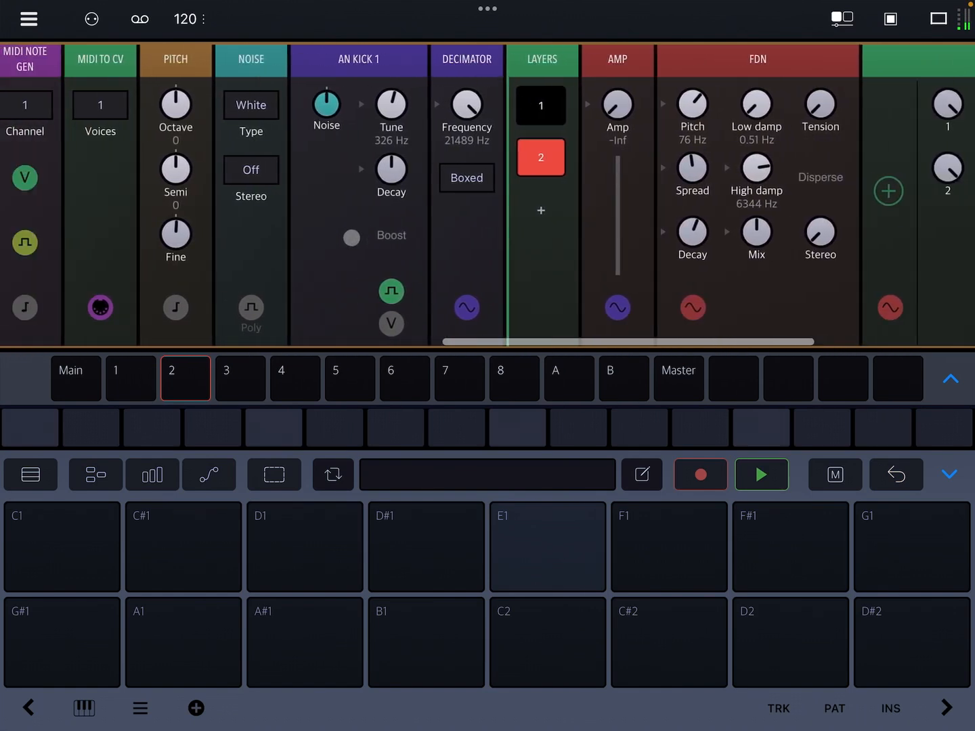
left_click(130, 378)
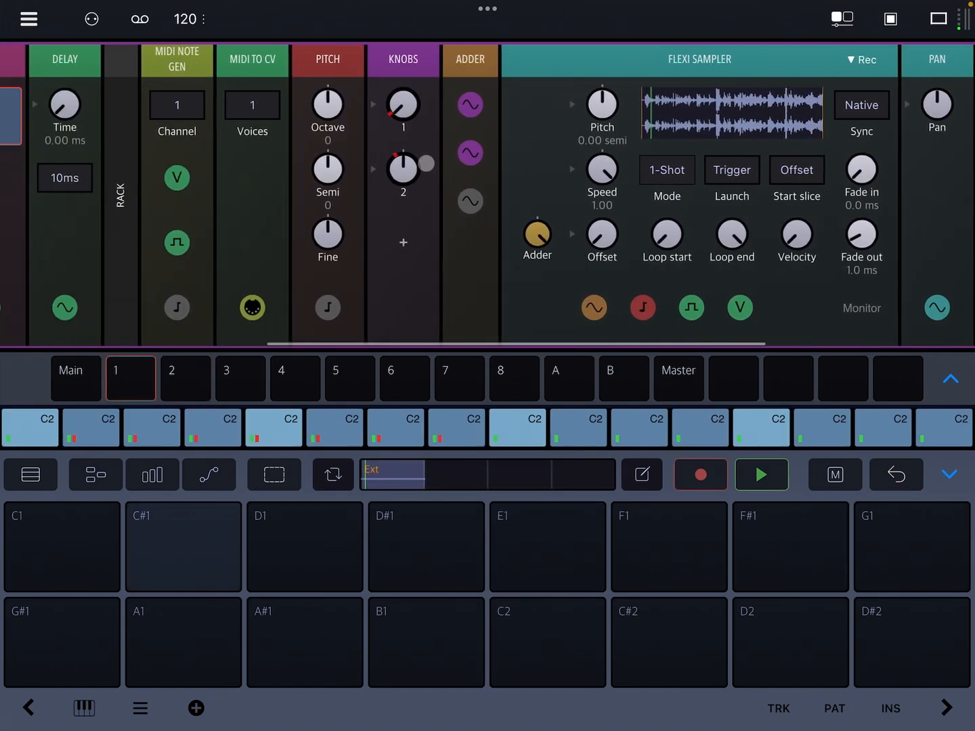